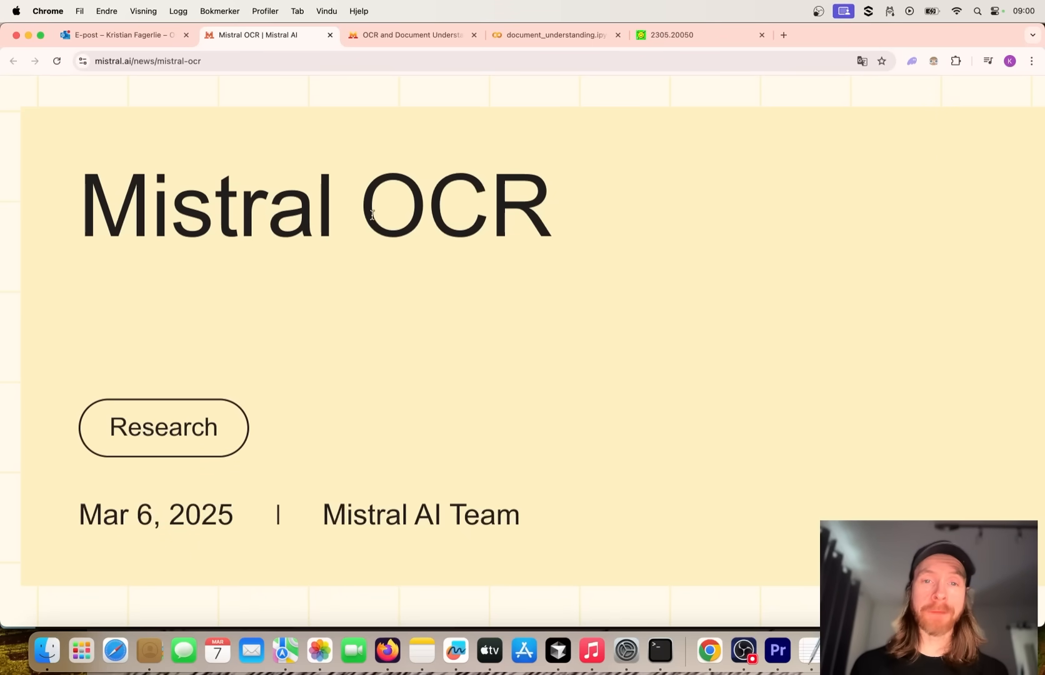
Step: Scroll through the OCR with PDF Python example in the Mistral AI docs
{"action": "scroll", "scroll_direction": "down", "scroll_amount": 3}
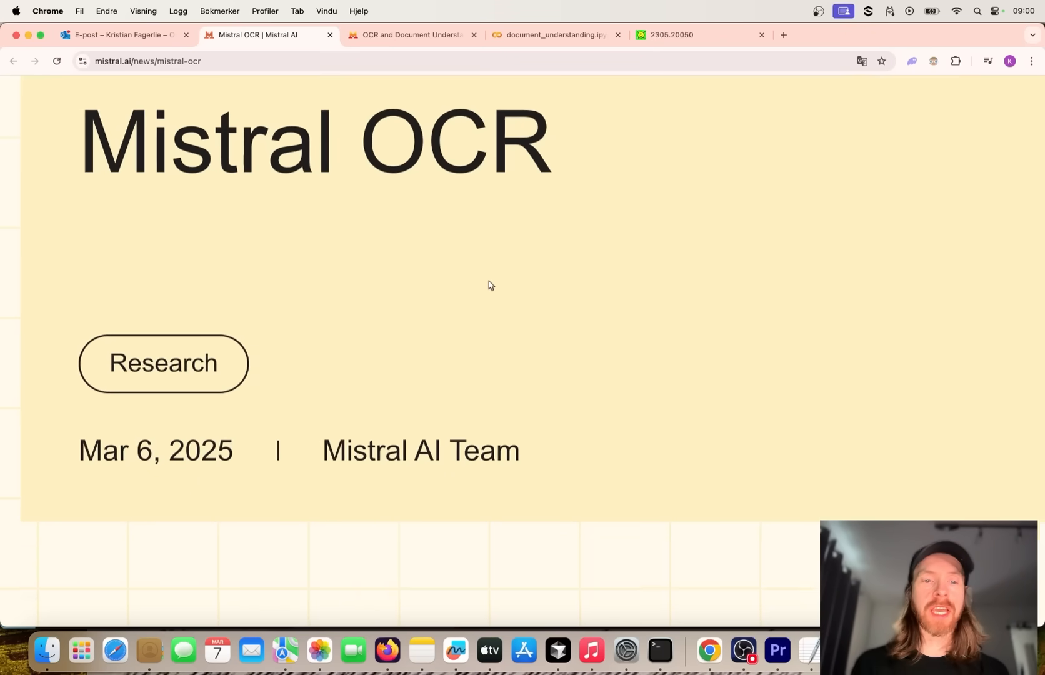
{"action": "scroll", "scroll_direction": "down", "scroll_amount": 3}
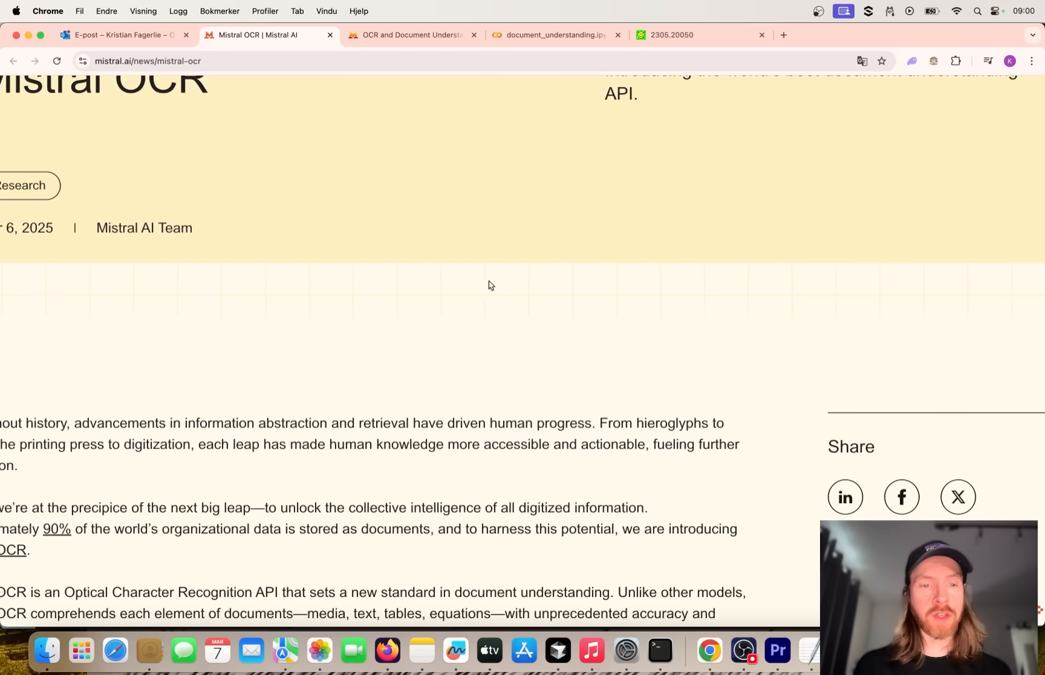
{"action": "scroll", "scroll_direction": "down", "scroll_amount": 3}
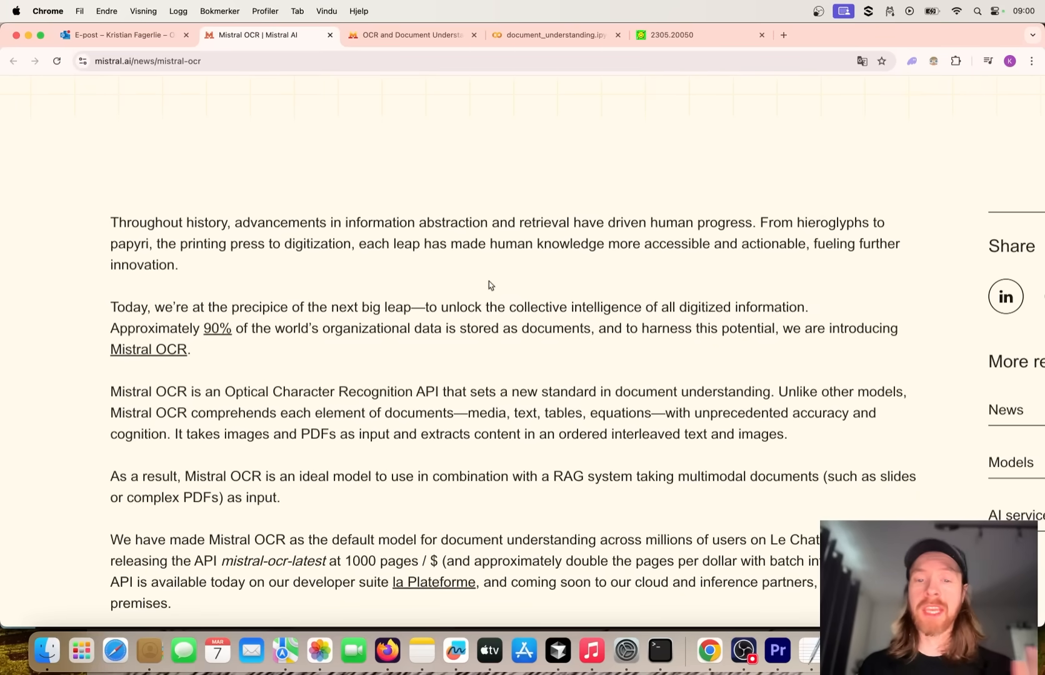
{"action": "scroll", "scroll_direction": "down", "scroll_amount": 3}
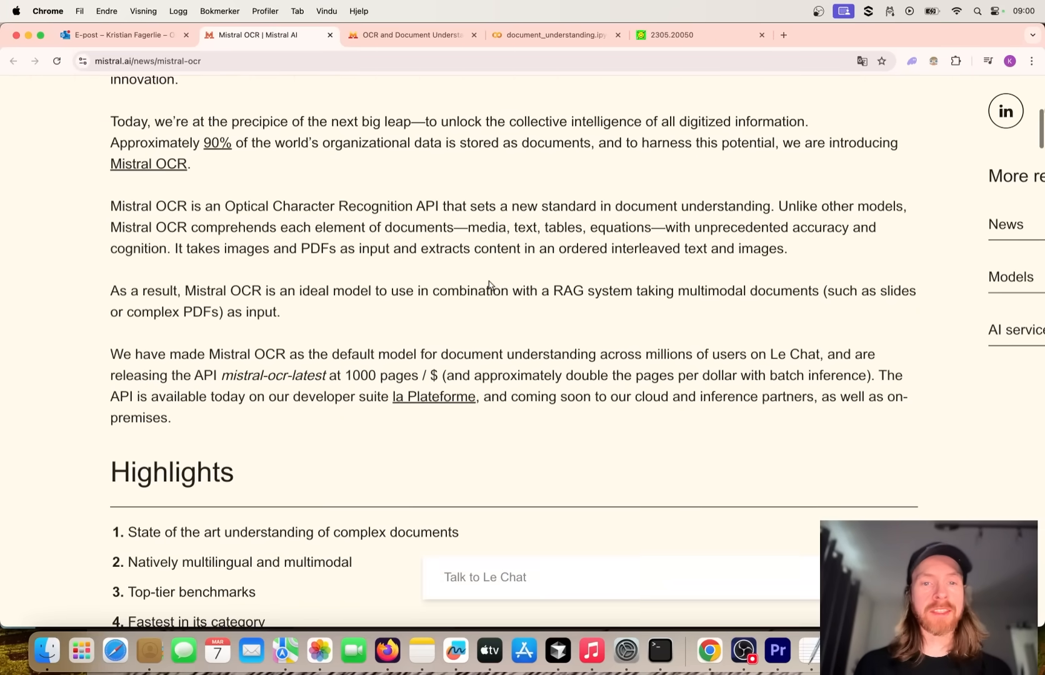
{"action": "mouse_move", "coordinate": [529, 319]}
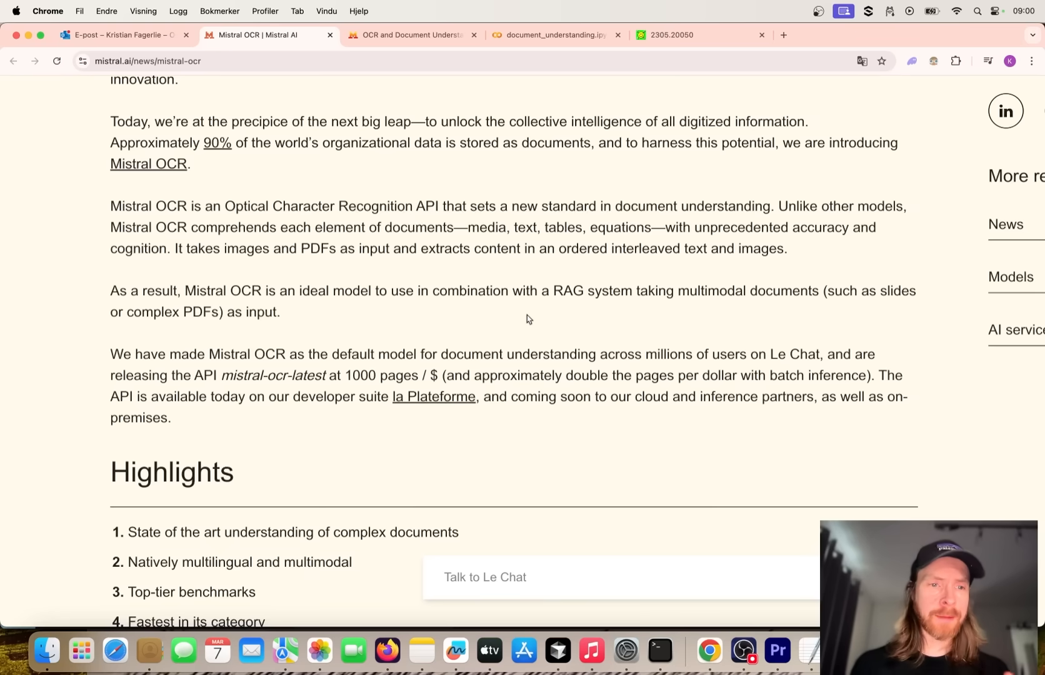
{"action": "mouse_move", "coordinate": [388, 335]}
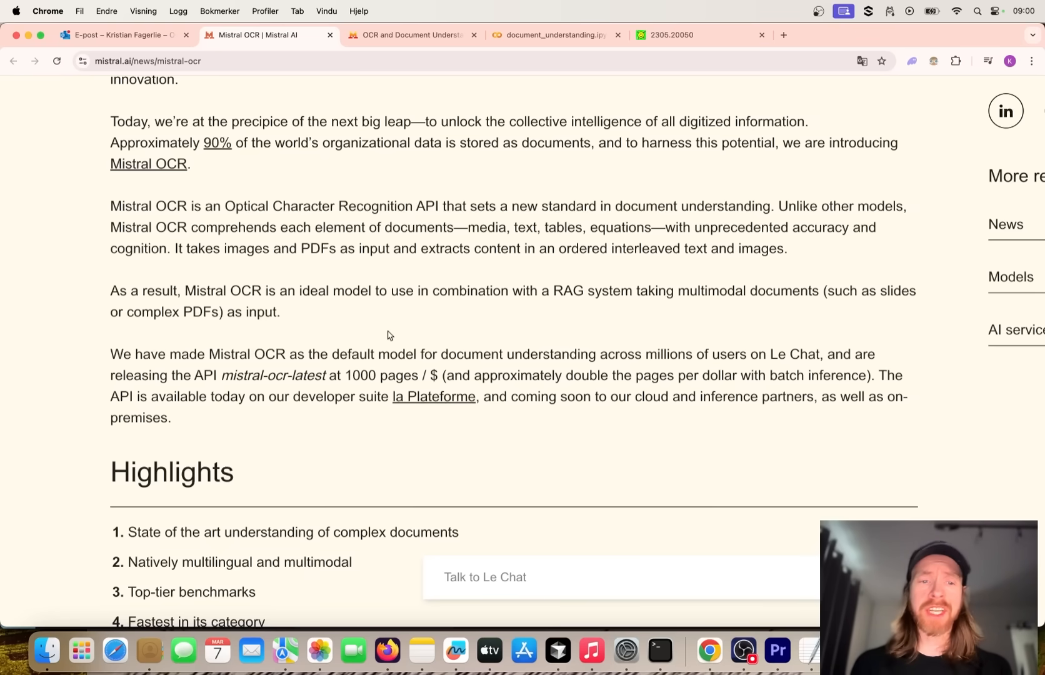
{"action": "scroll", "scroll_direction": "down", "scroll_amount": 3}
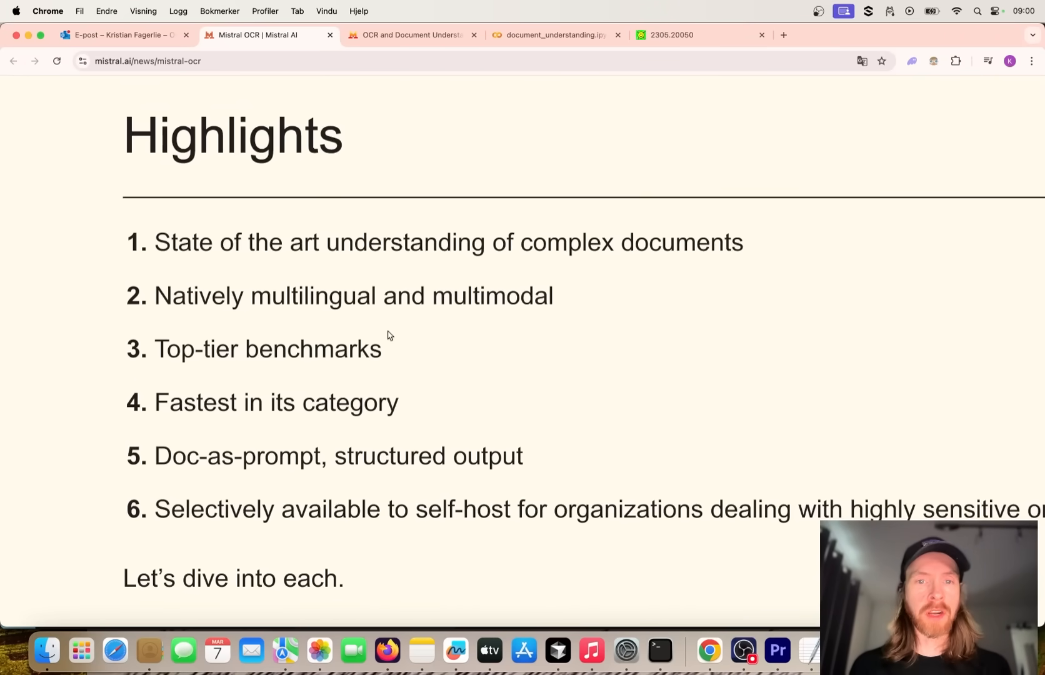
{"action": "mouse_move", "coordinate": [574, 255]}
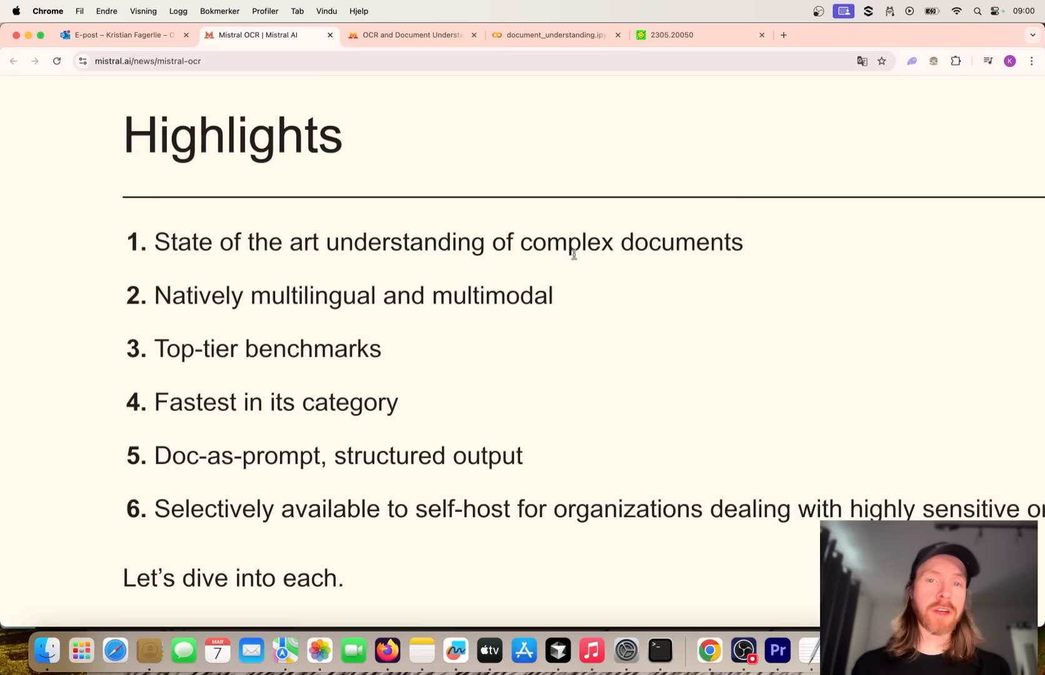
{"action": "mouse_move", "coordinate": [307, 301]}
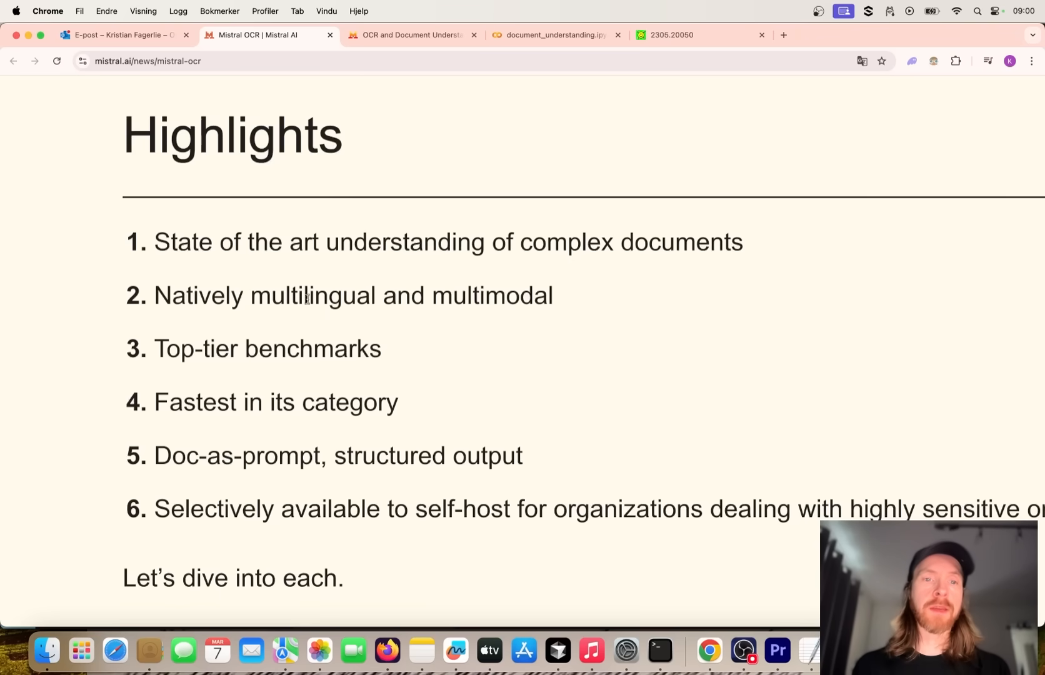
{"action": "mouse_move", "coordinate": [267, 401]}
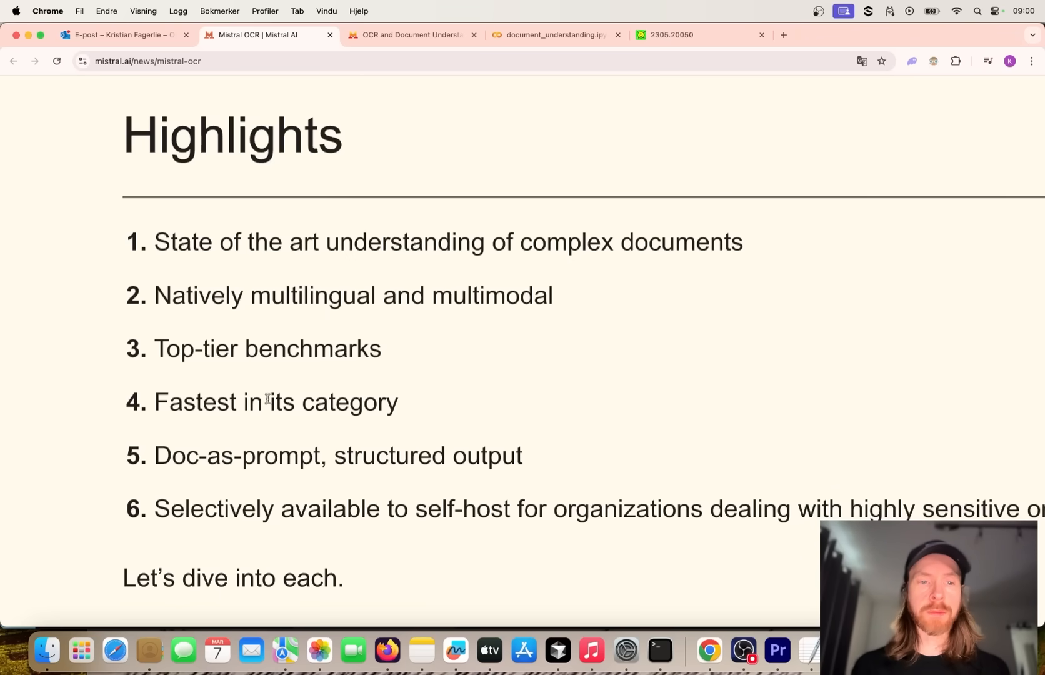
{"action": "scroll", "scroll_direction": "down", "scroll_amount": 3}
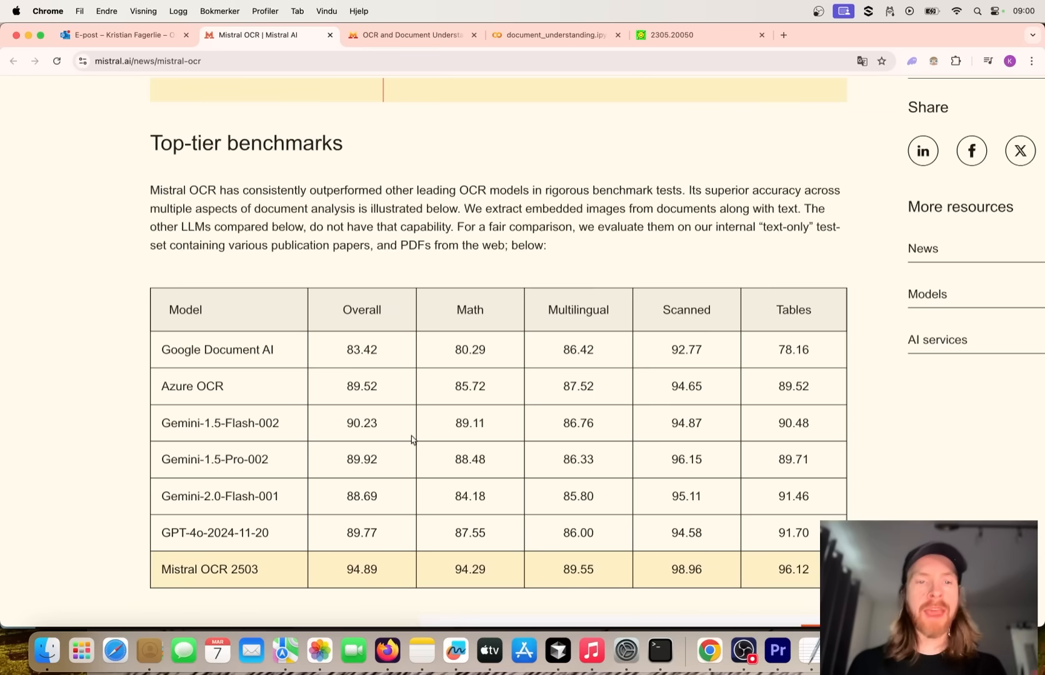
{"action": "scroll", "scroll_direction": "down", "scroll_amount": 3}
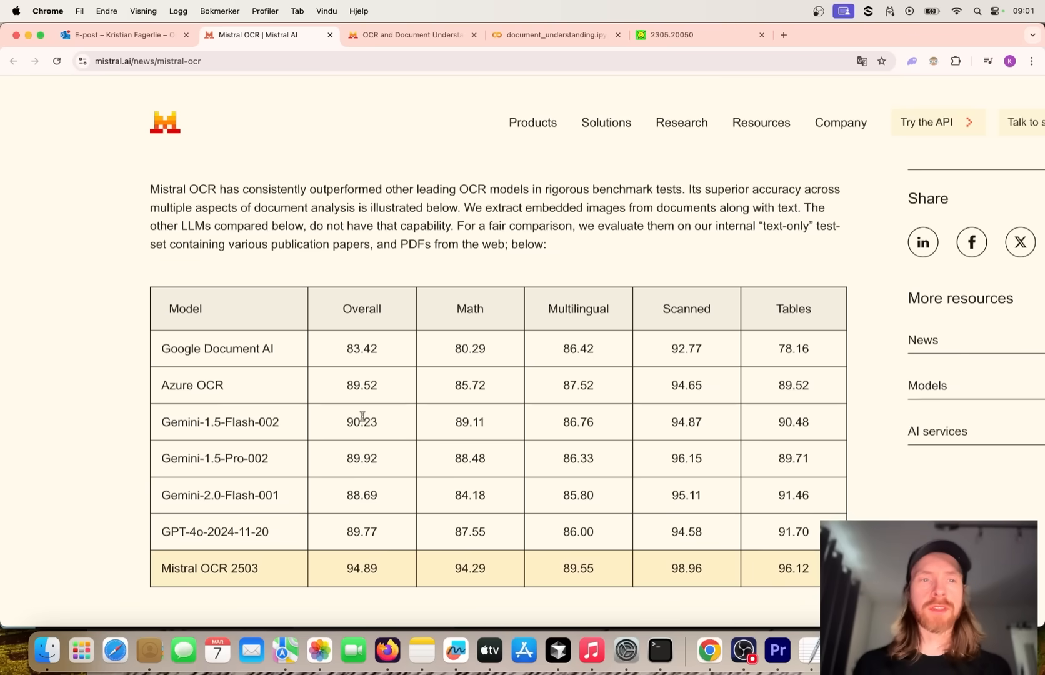
{"action": "scroll", "scroll_direction": "down", "scroll_amount": 3}
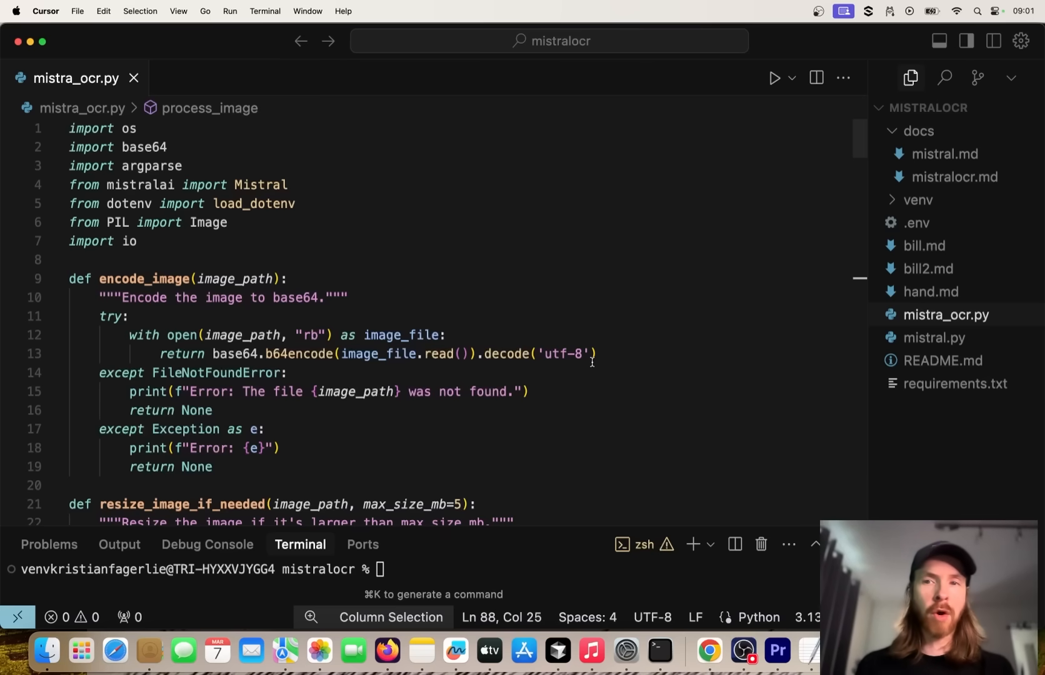
{"action": "scroll", "scroll_direction": "down", "scroll_amount": 3}
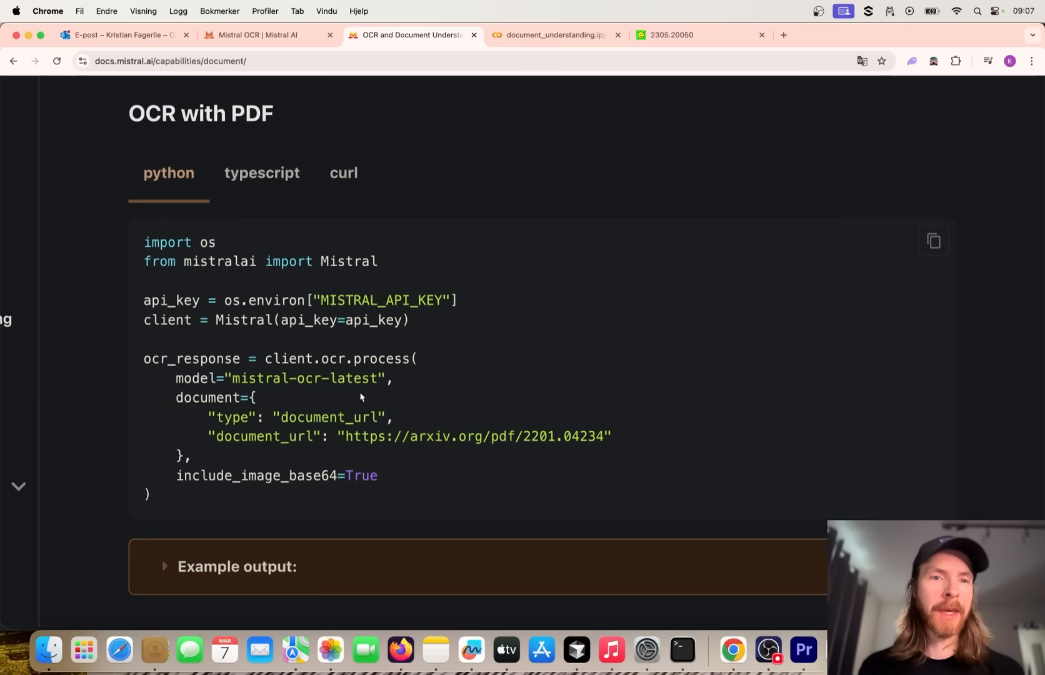
{"action": "mouse_move", "coordinate": [302, 433]}
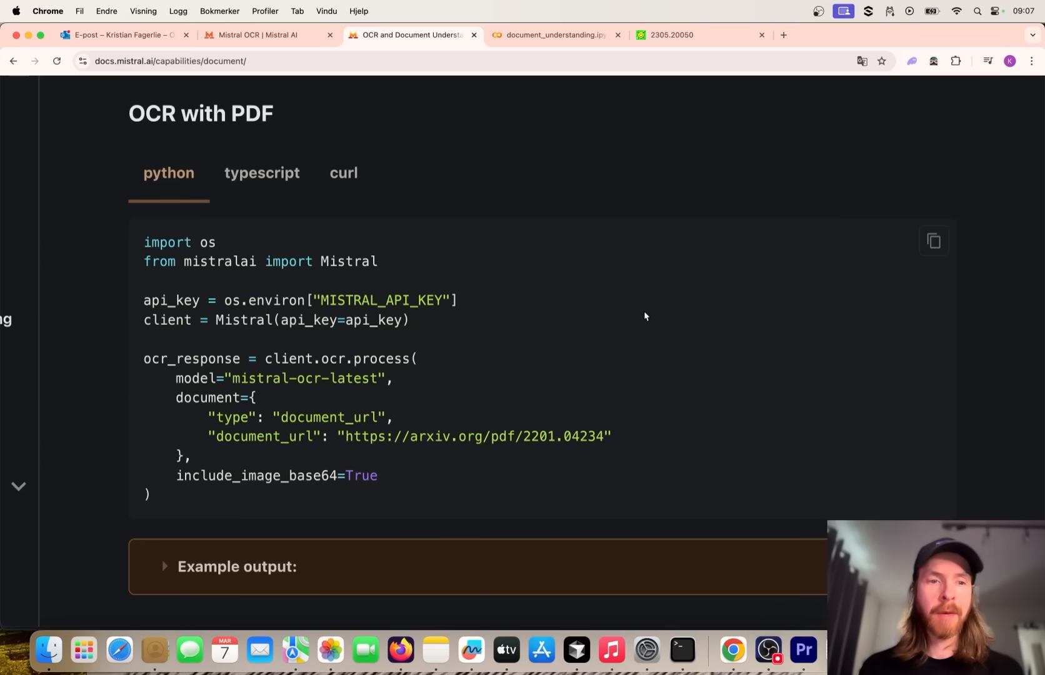
{"action": "mouse_move", "coordinate": [682, 244]}
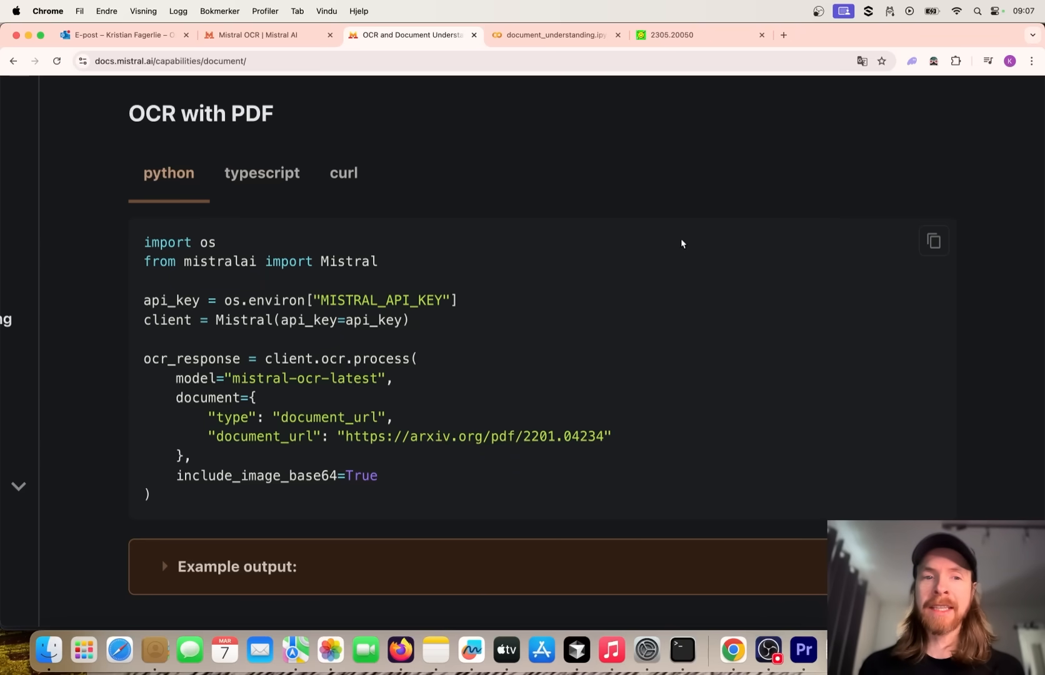
Step: Switch to the arXiv 2305.20050 tab showing Let's Verify Step by Step
{"action": "left_click", "coordinate": [677, 34]}
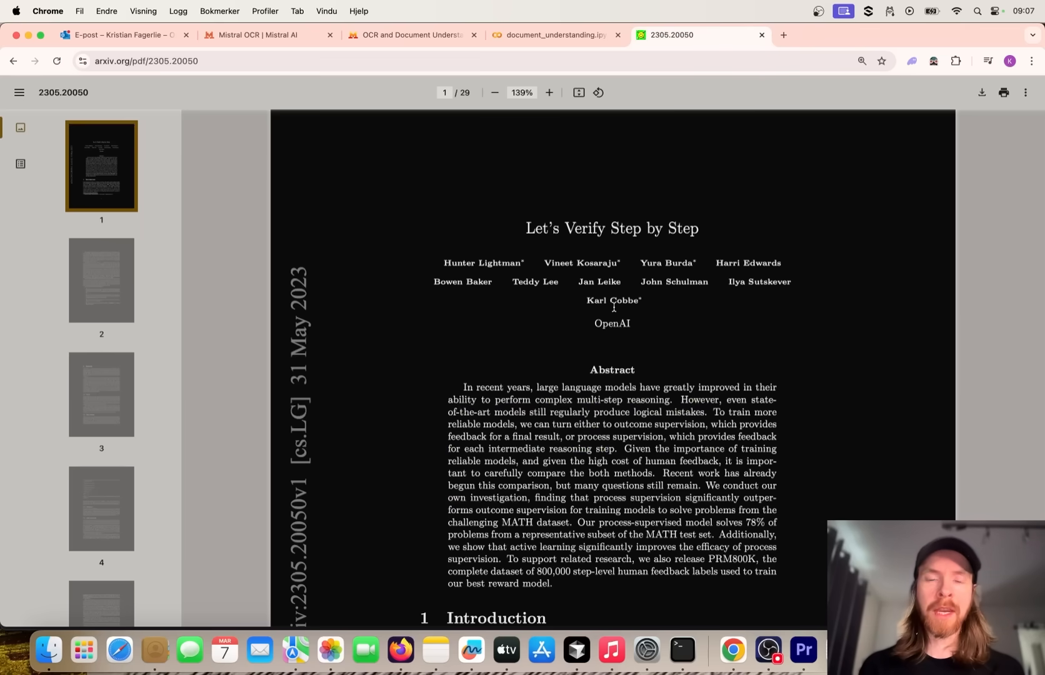
{"action": "scroll", "scroll_direction": "down", "scroll_amount": 3}
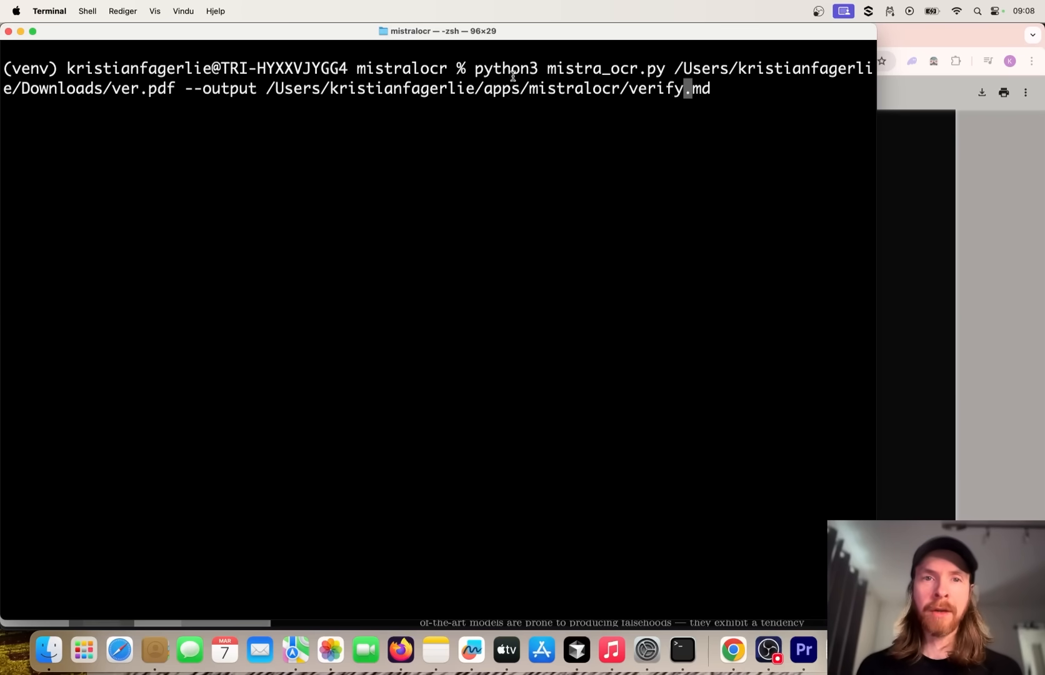
{"action": "mouse_move", "coordinate": [679, 75]}
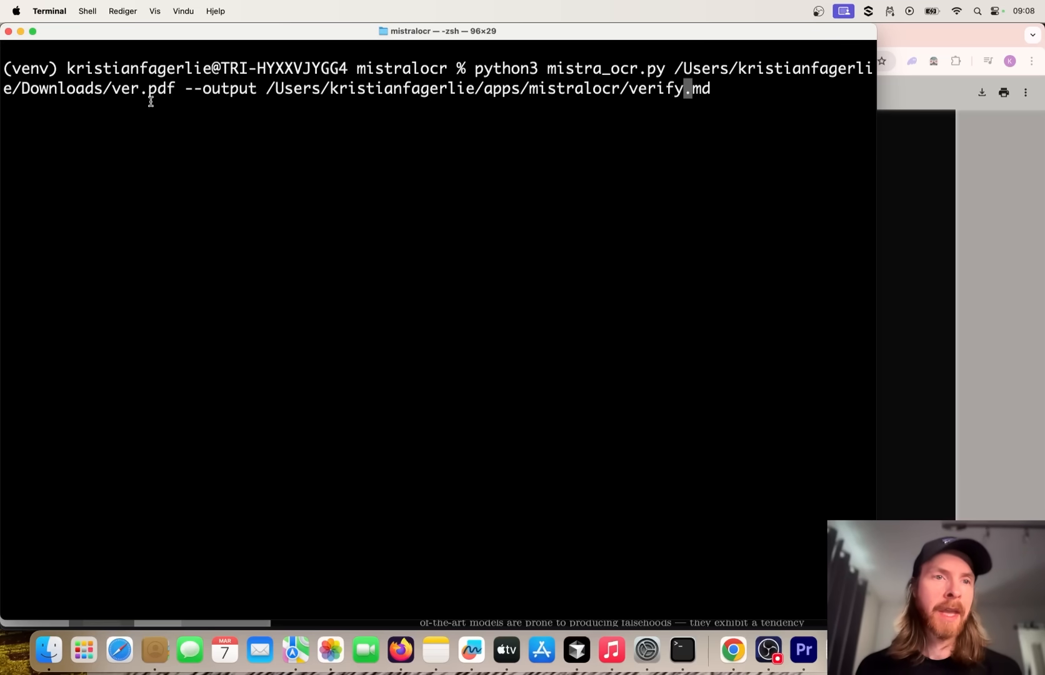
Step: Run mistra_ocr.py on the downloaded ver.pdf, saving the OCR output to verify.md
{"action": "double_click", "coordinate": [140, 89]}
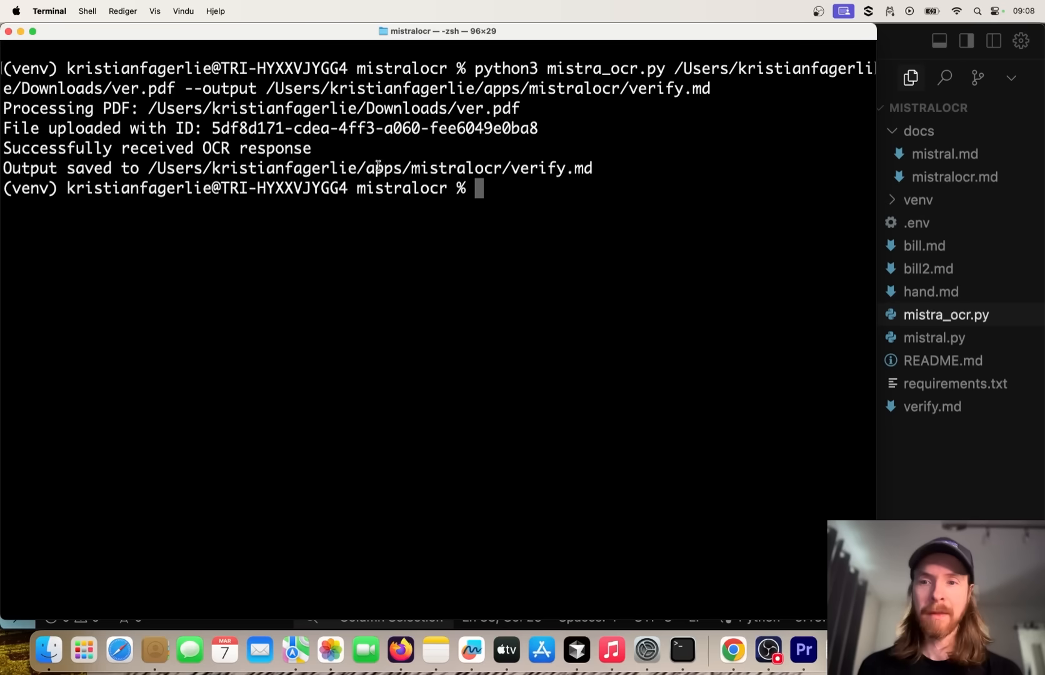
{"action": "mouse_move", "coordinate": [937, 415]}
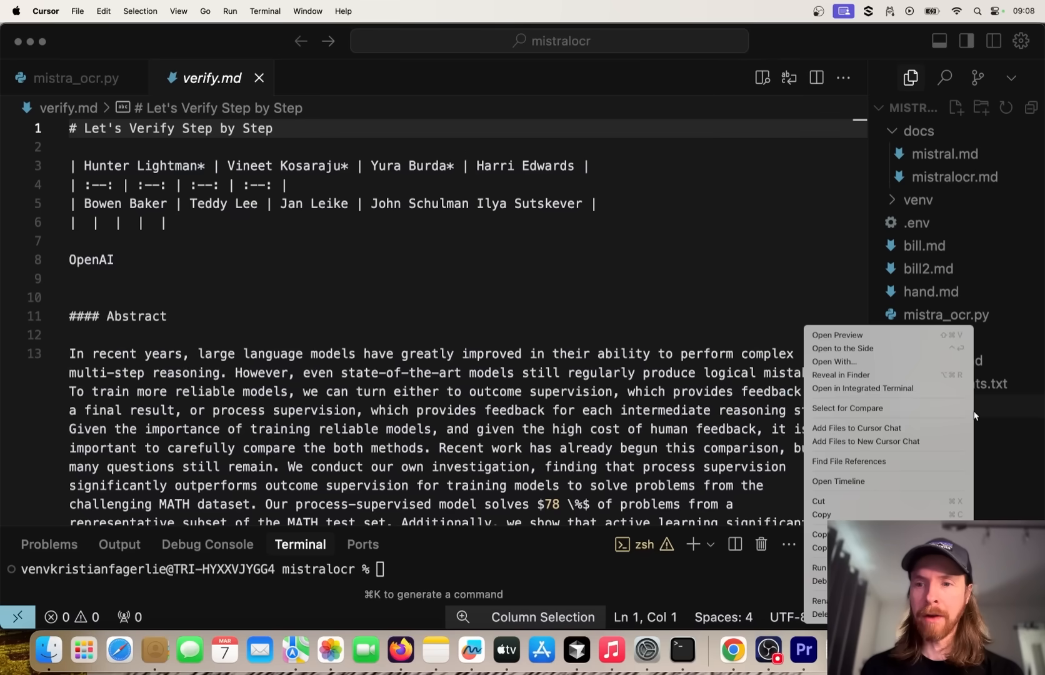
Step: Preview verify.md's rendered markdown and scroll through the paper's sections to Related Work
{"action": "left_click", "coordinate": [836, 333]}
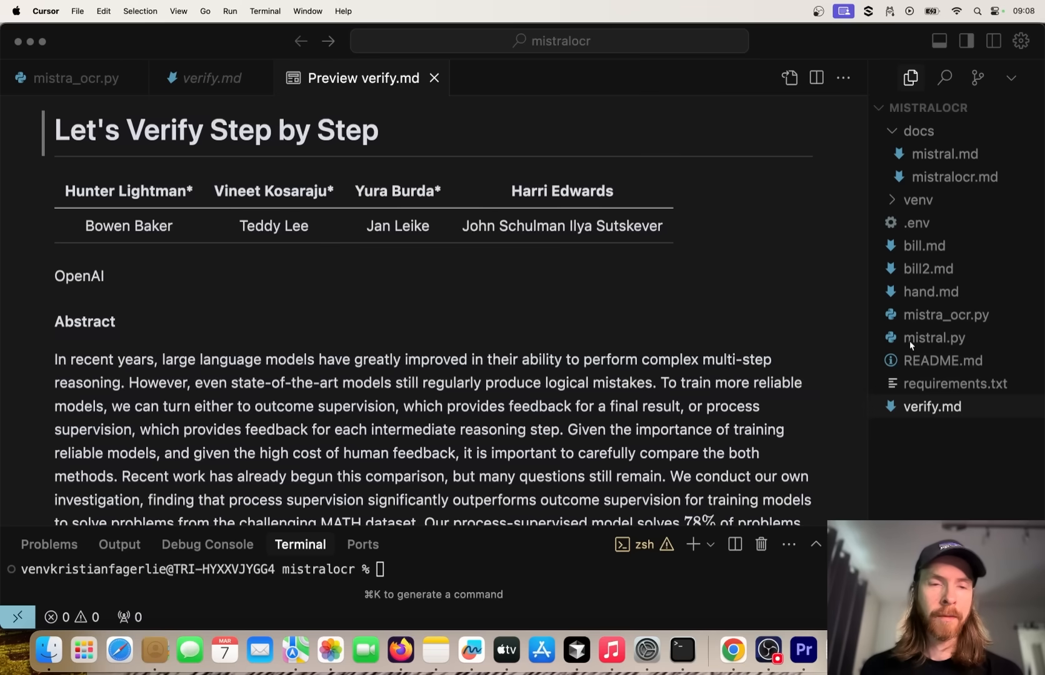
{"action": "mouse_move", "coordinate": [157, 179]}
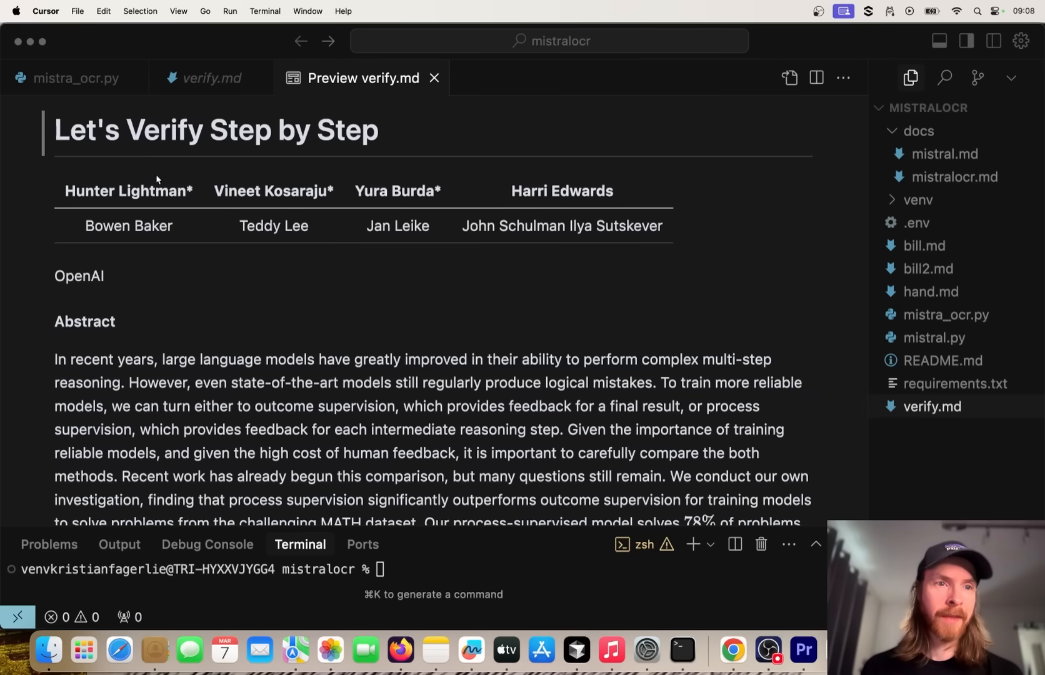
{"action": "scroll", "scroll_direction": "down", "scroll_amount": 3}
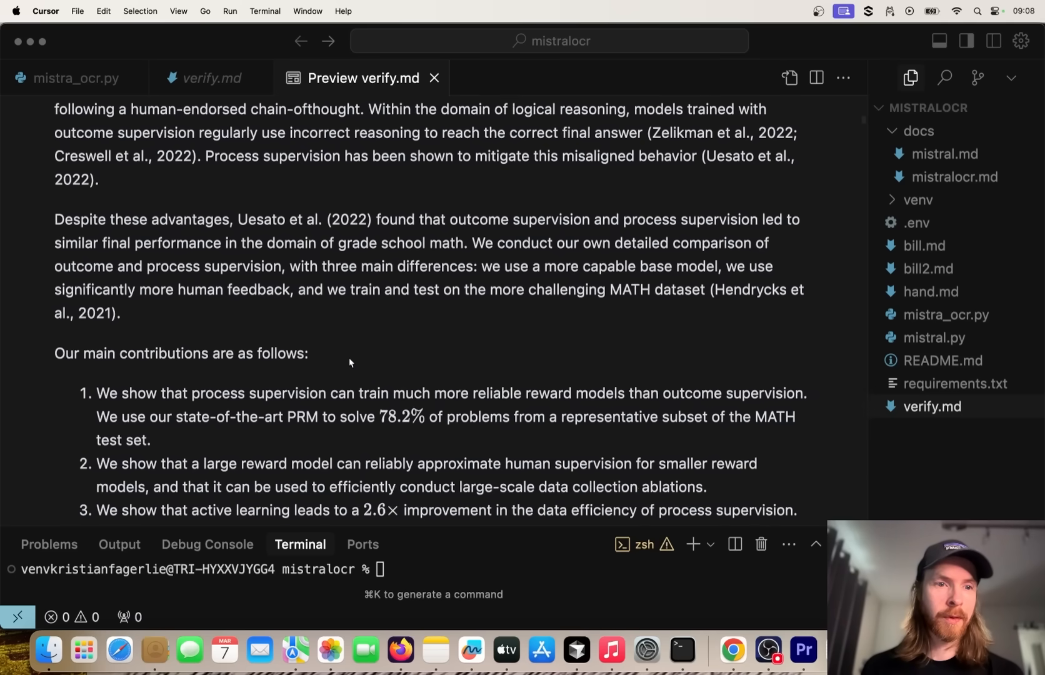
{"action": "scroll", "scroll_direction": "down", "scroll_amount": 3}
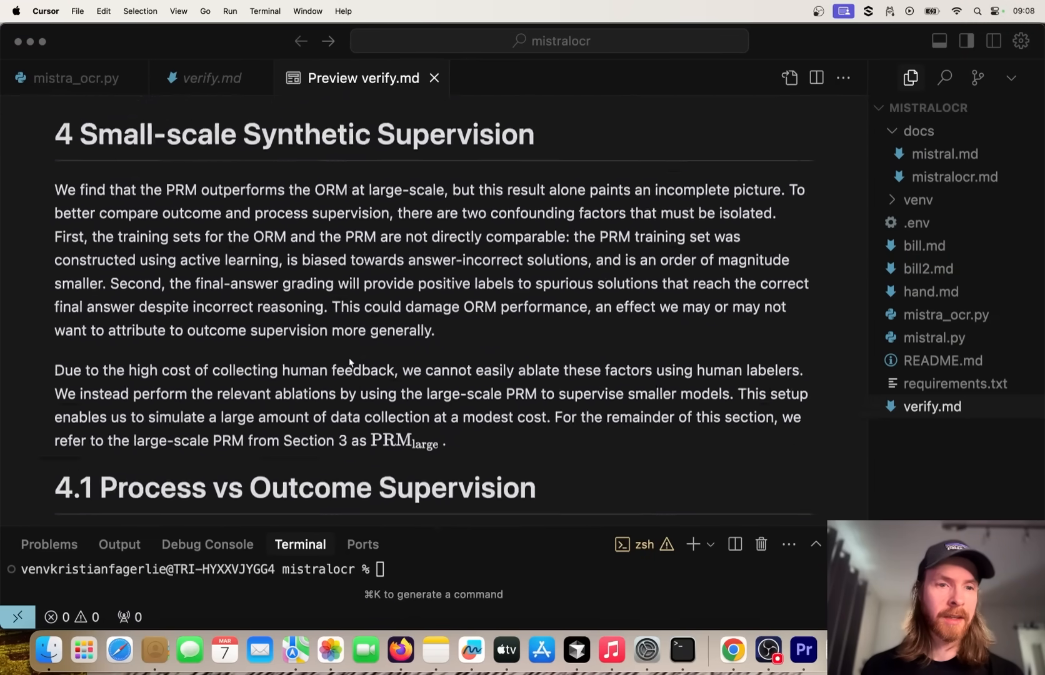
{"action": "scroll", "scroll_direction": "down", "scroll_amount": 3}
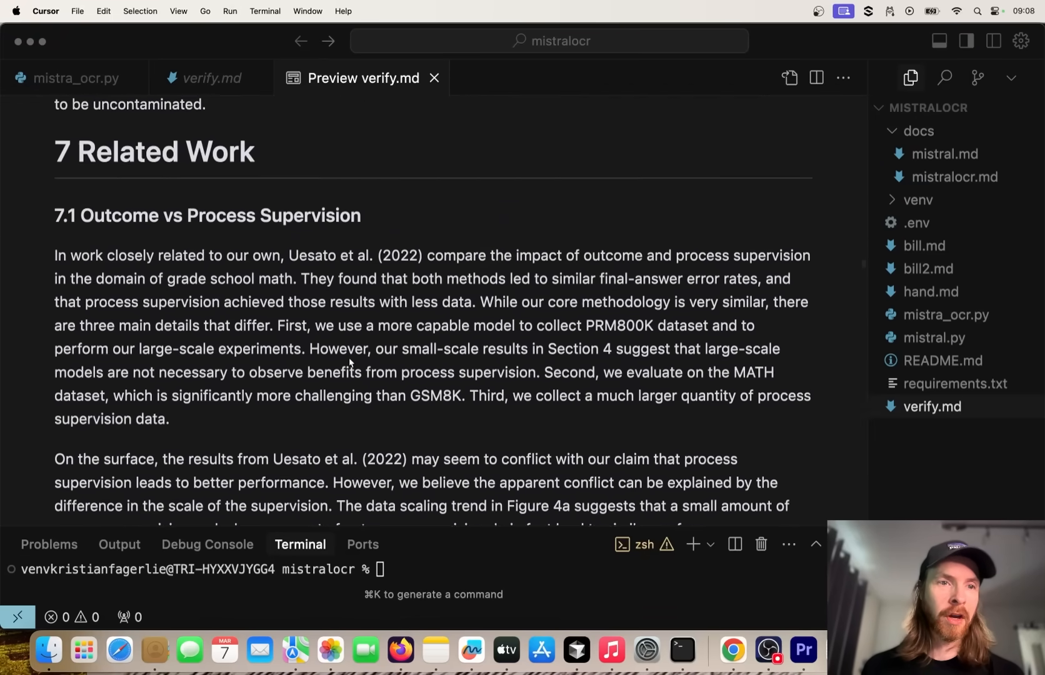
{"action": "scroll", "scroll_direction": "down", "scroll_amount": 3}
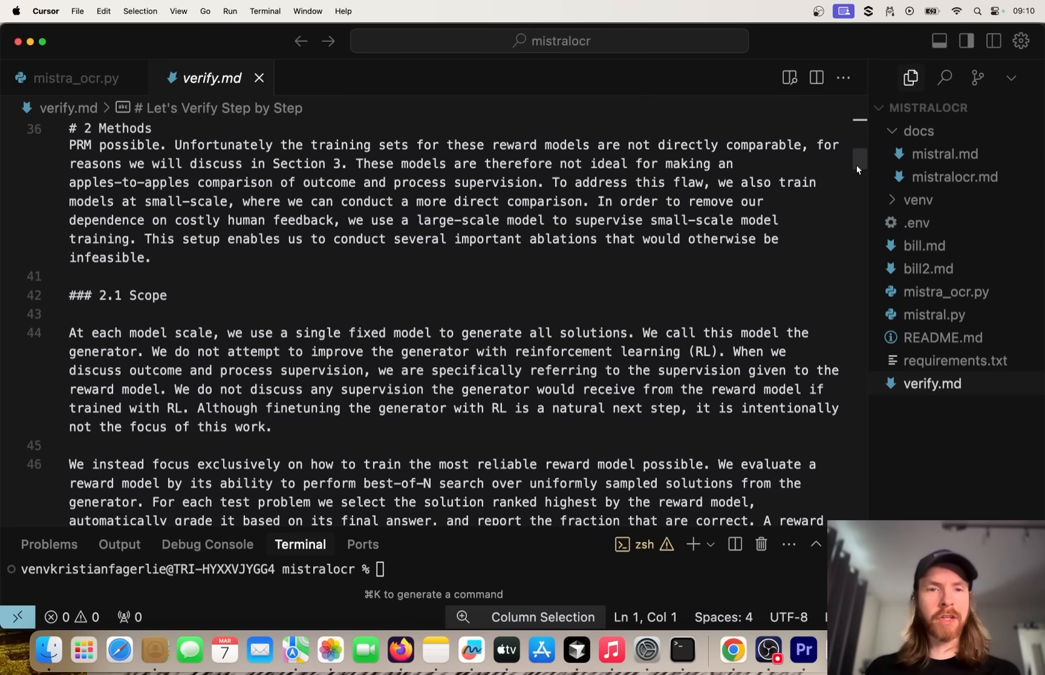
{"action": "scroll", "scroll_direction": "down", "scroll_amount": 3}
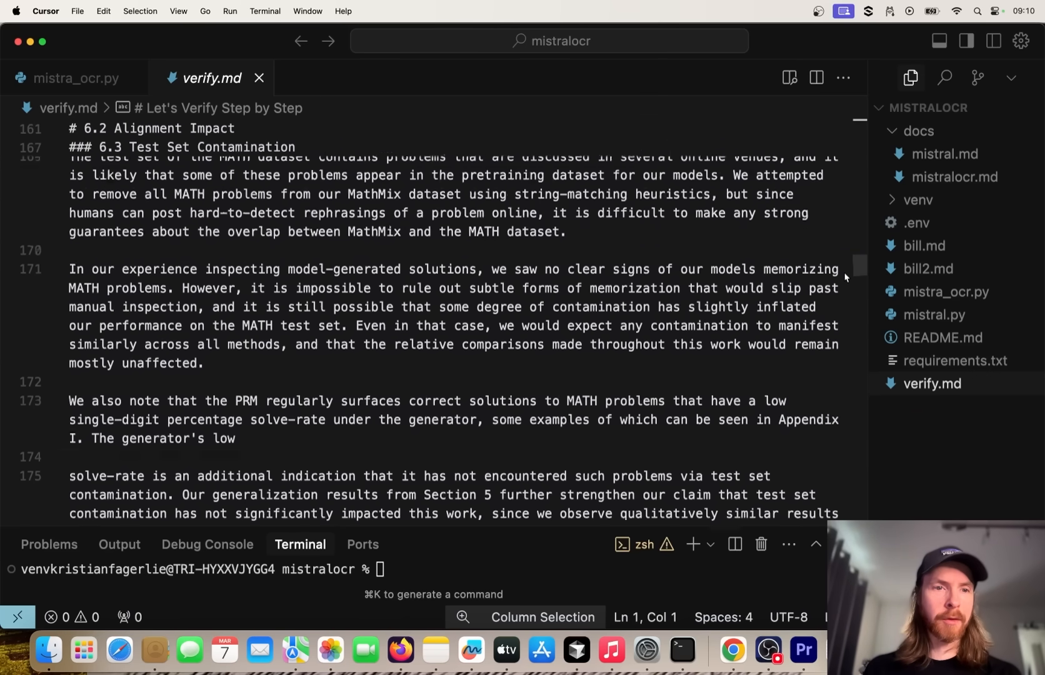
{"action": "scroll", "scroll_direction": "down", "scroll_amount": 3}
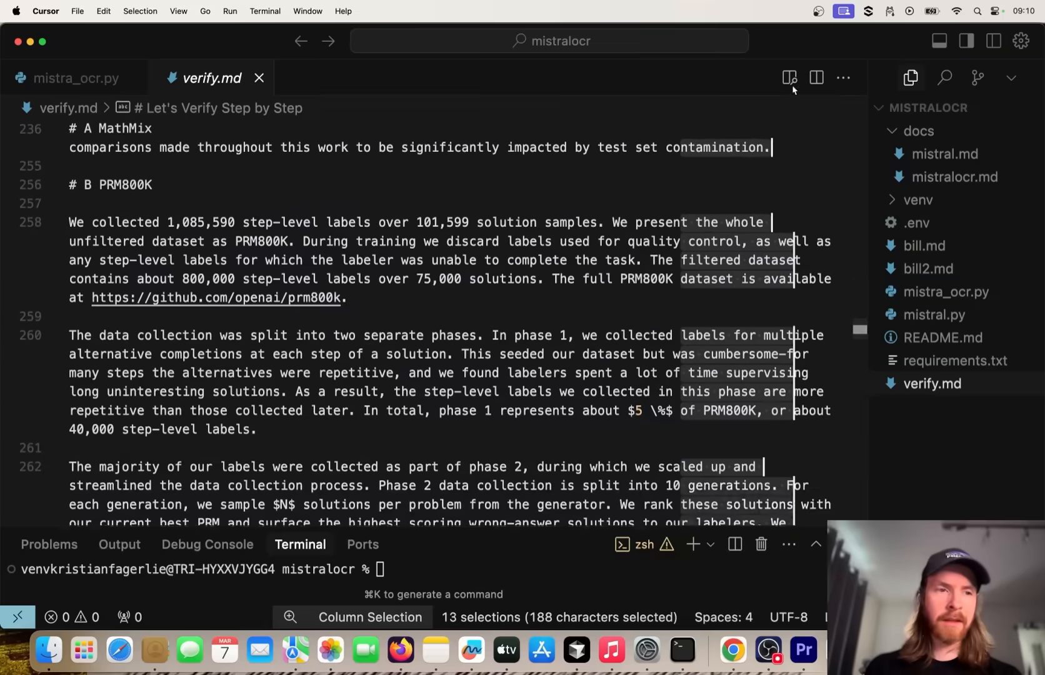
{"action": "scroll", "scroll_direction": "down", "scroll_amount": 3}
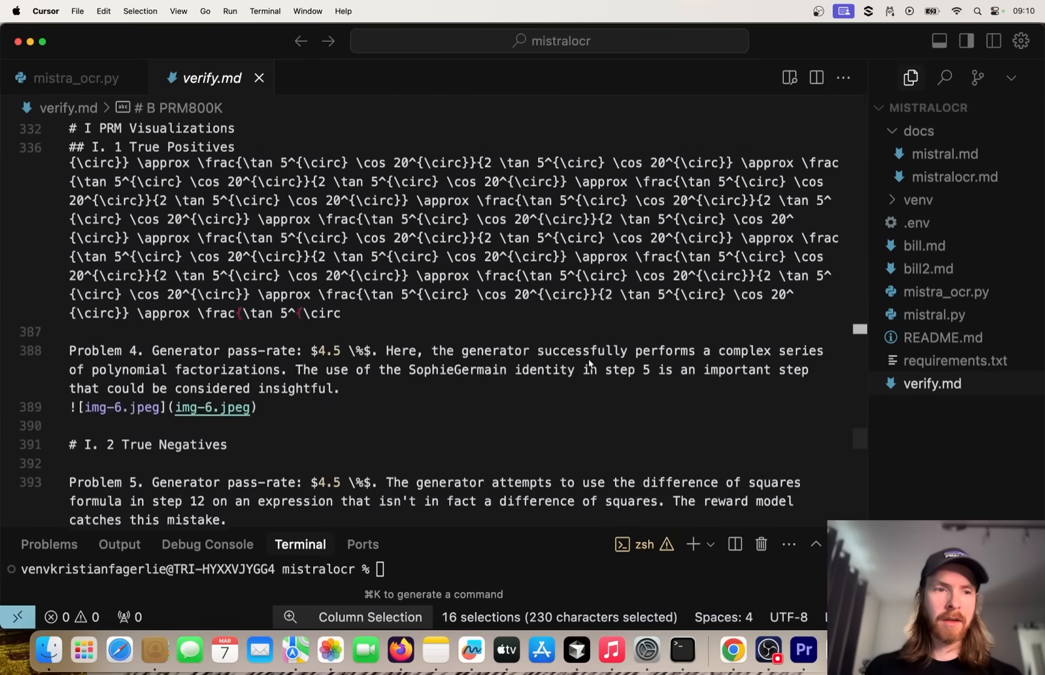
{"action": "scroll", "scroll_direction": "down", "scroll_amount": 3}
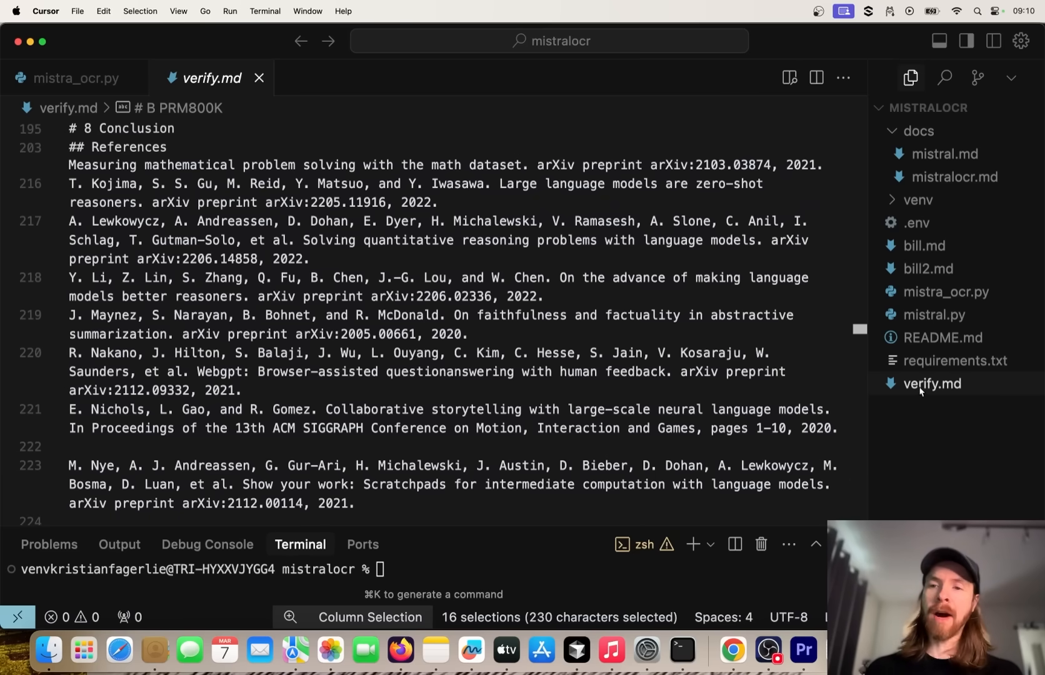
{"action": "mouse_move", "coordinate": [632, 302]}
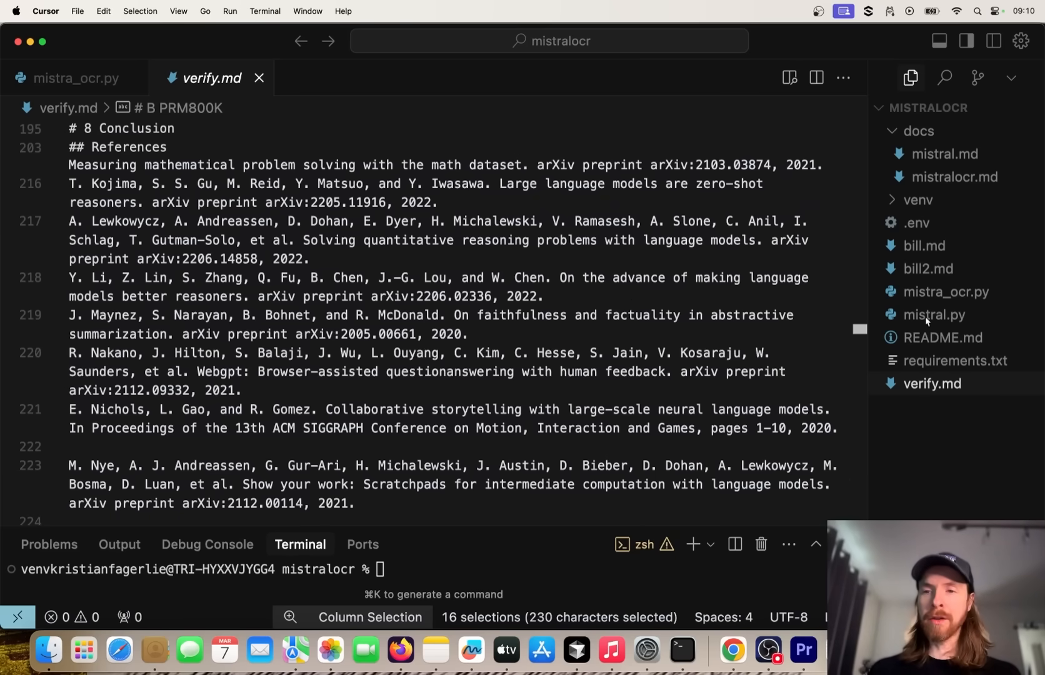
Step: Open mistral.py from the Explorer, showing its bill-explanation prompt and mistral-large-latest model
{"action": "left_click", "coordinate": [934, 314]}
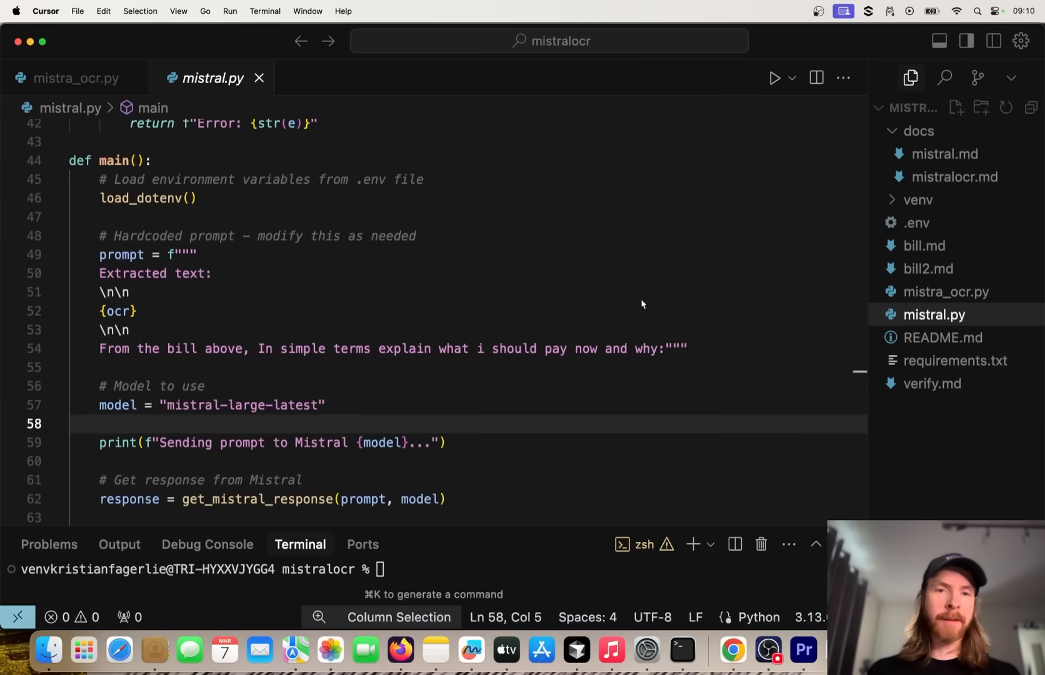
{"action": "mouse_move", "coordinate": [457, 298]}
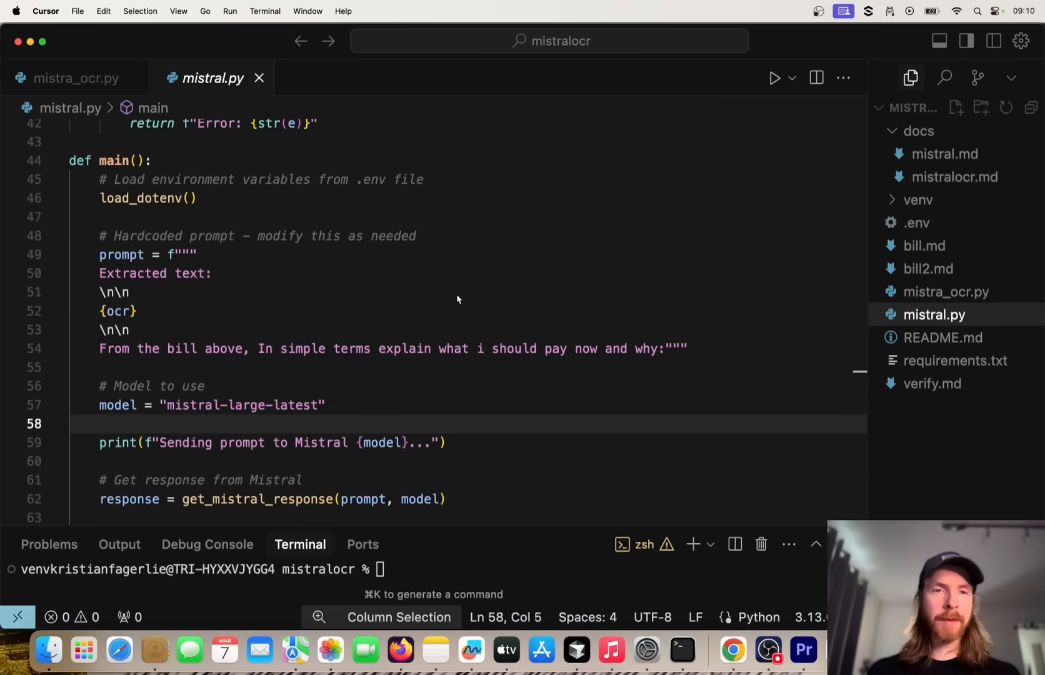
{"action": "mouse_move", "coordinate": [283, 255]}
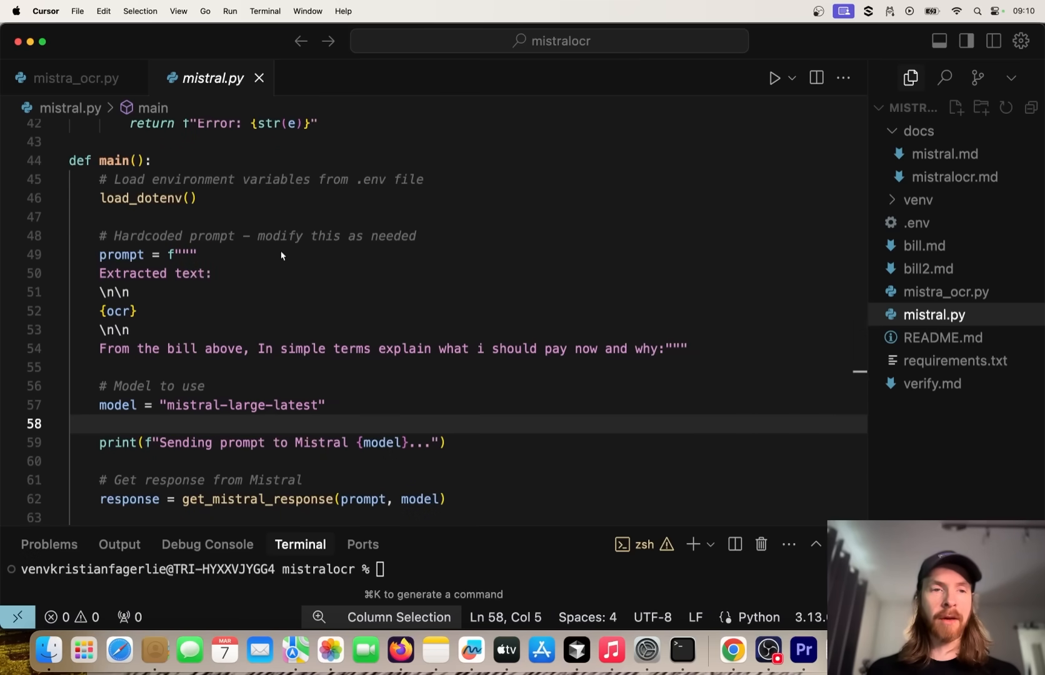
{"action": "mouse_move", "coordinate": [373, 284]}
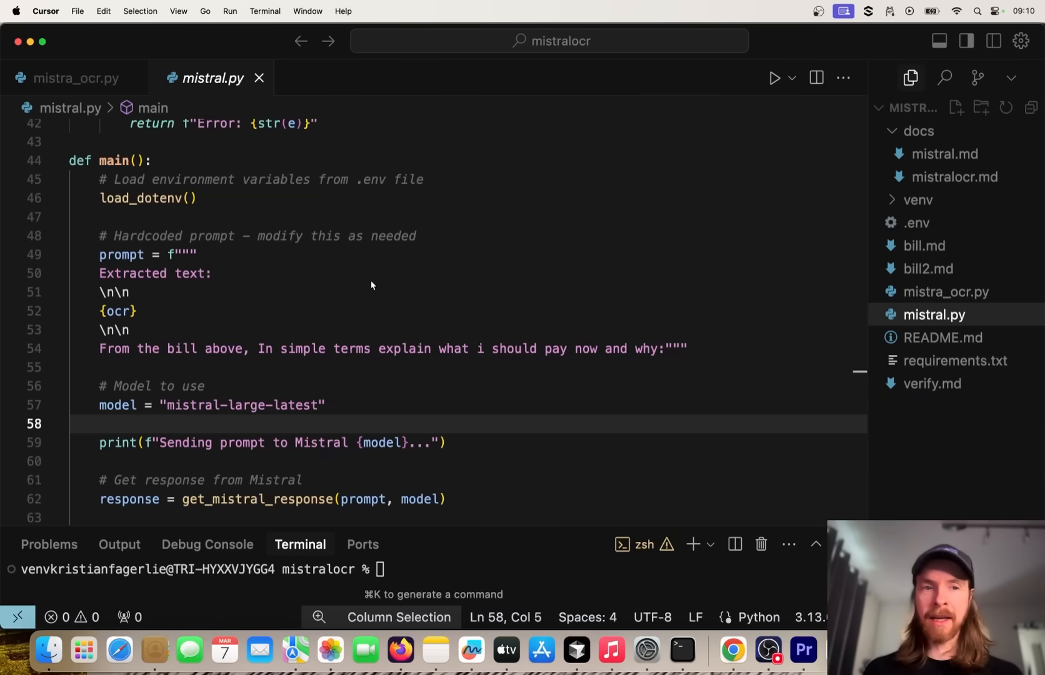
{"action": "mouse_move", "coordinate": [261, 393]}
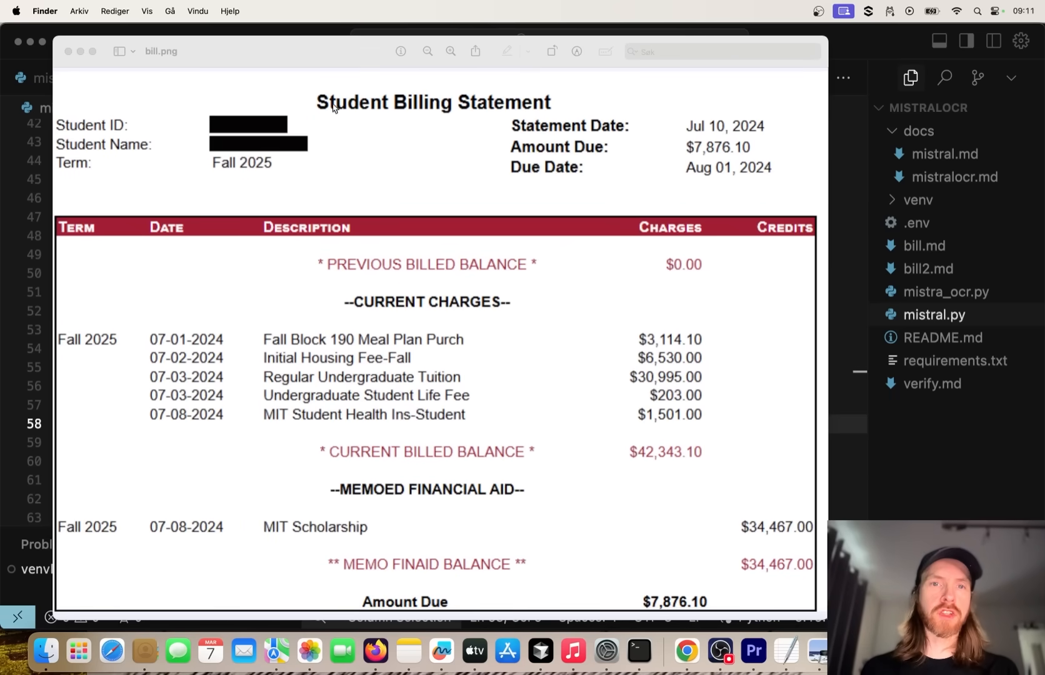
{"action": "mouse_move", "coordinate": [525, 452]}
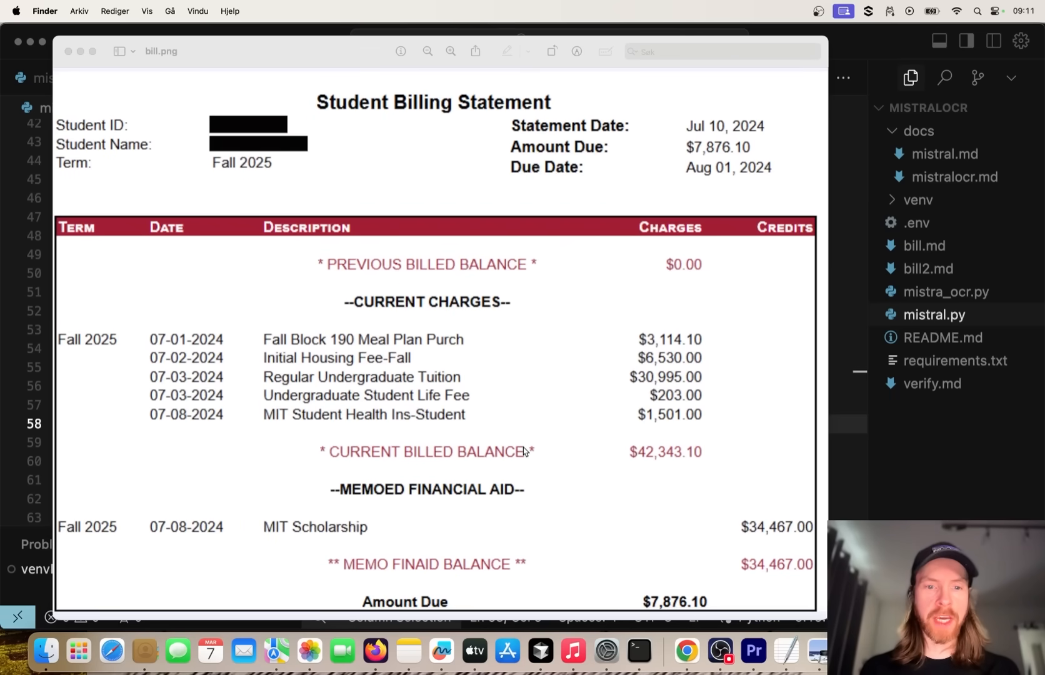
{"action": "mouse_move", "coordinate": [489, 420]}
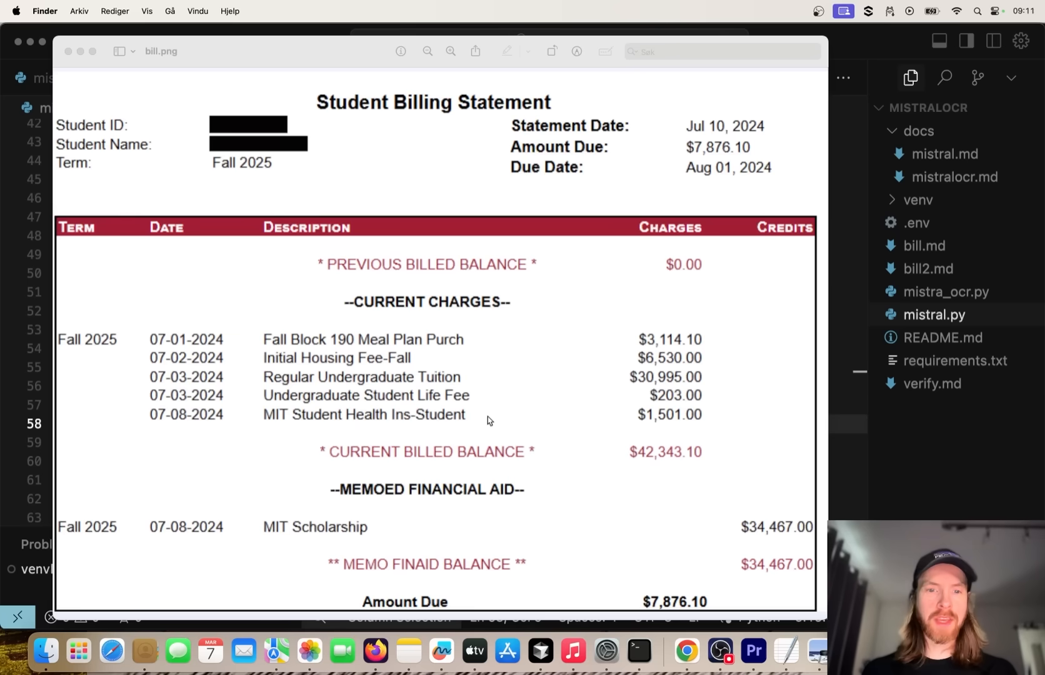
{"action": "mouse_move", "coordinate": [462, 295]}
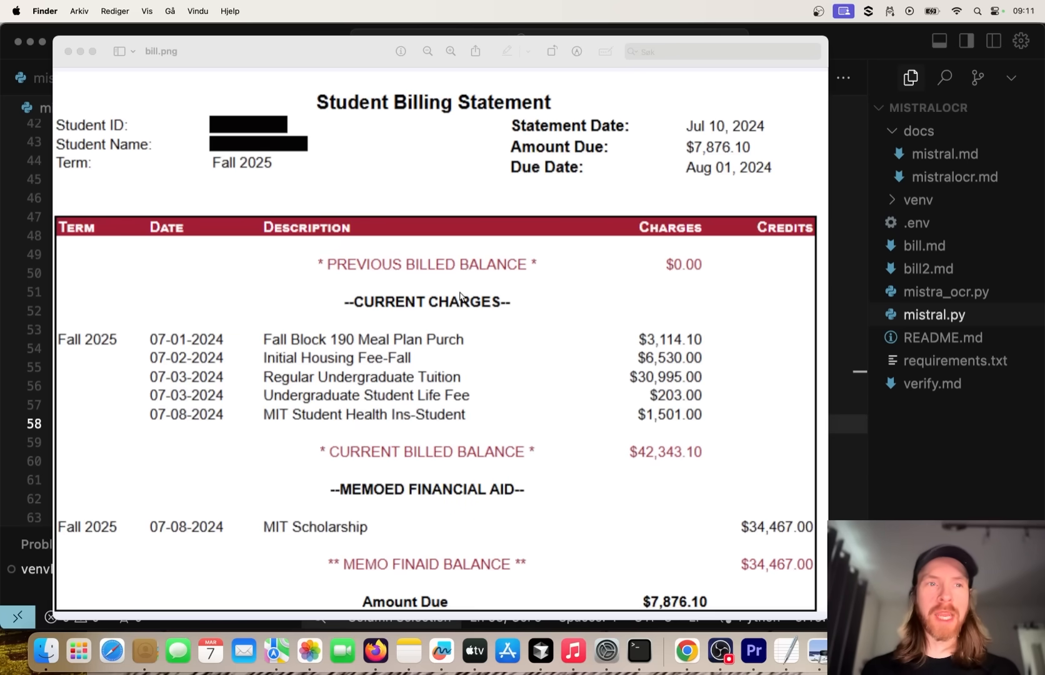
{"action": "mouse_move", "coordinate": [361, 254]}
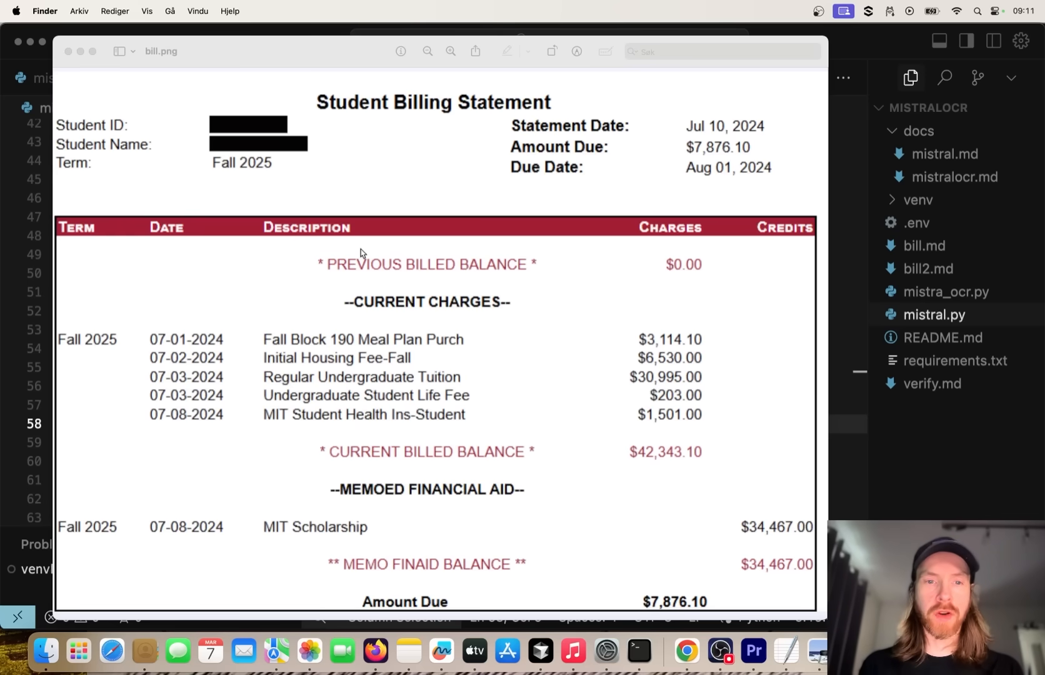
{"action": "mouse_move", "coordinate": [495, 349]}
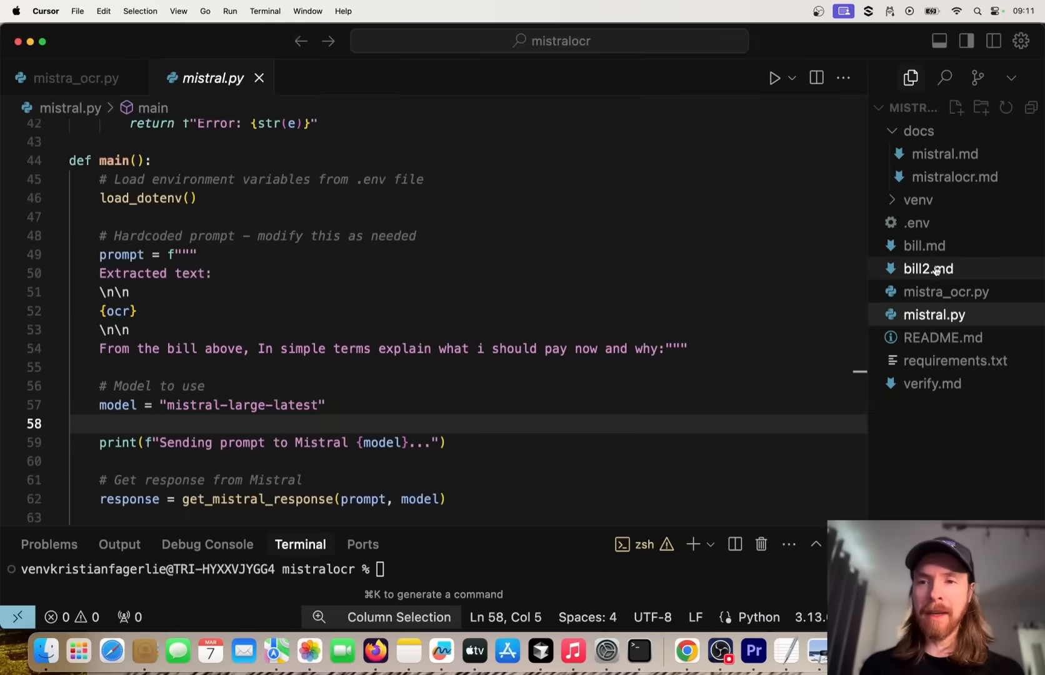
{"action": "left_click", "coordinate": [926, 268]}
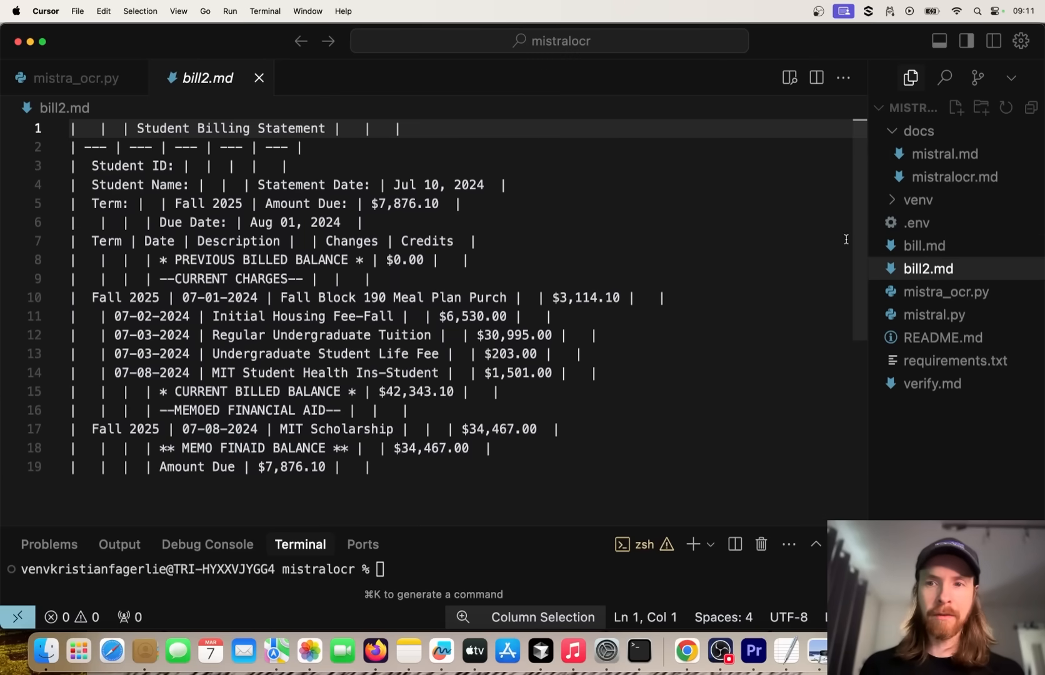
{"action": "left_click", "coordinate": [788, 76]}
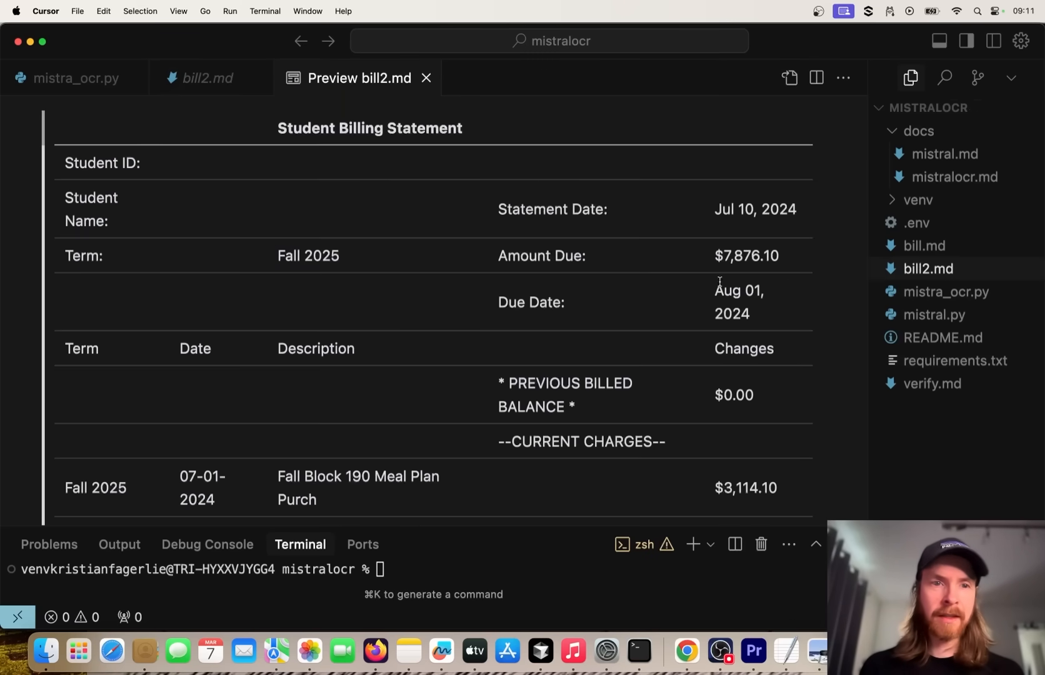
{"action": "scroll", "scroll_direction": "down", "scroll_amount": 3}
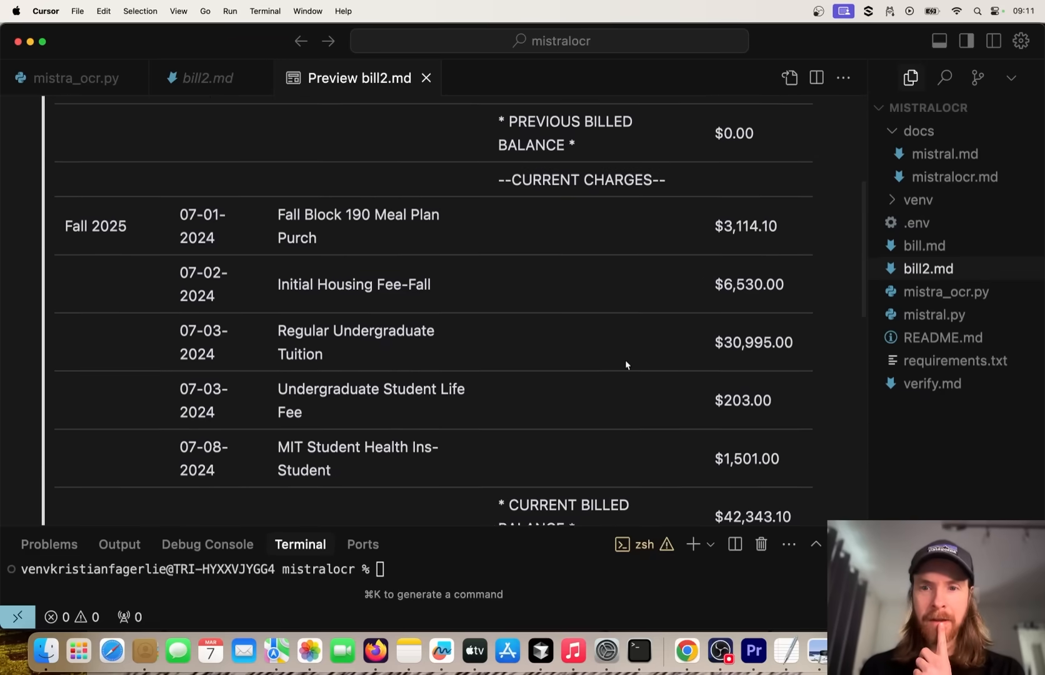
{"action": "scroll", "scroll_direction": "up", "scroll_amount": 3}
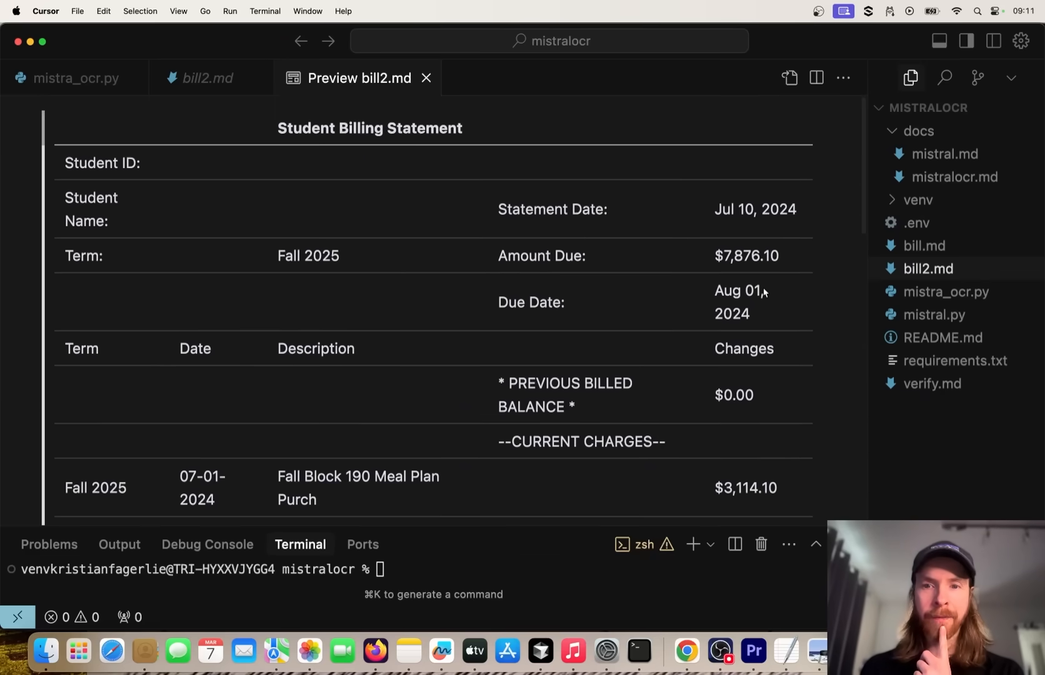
{"action": "mouse_move", "coordinate": [919, 277]}
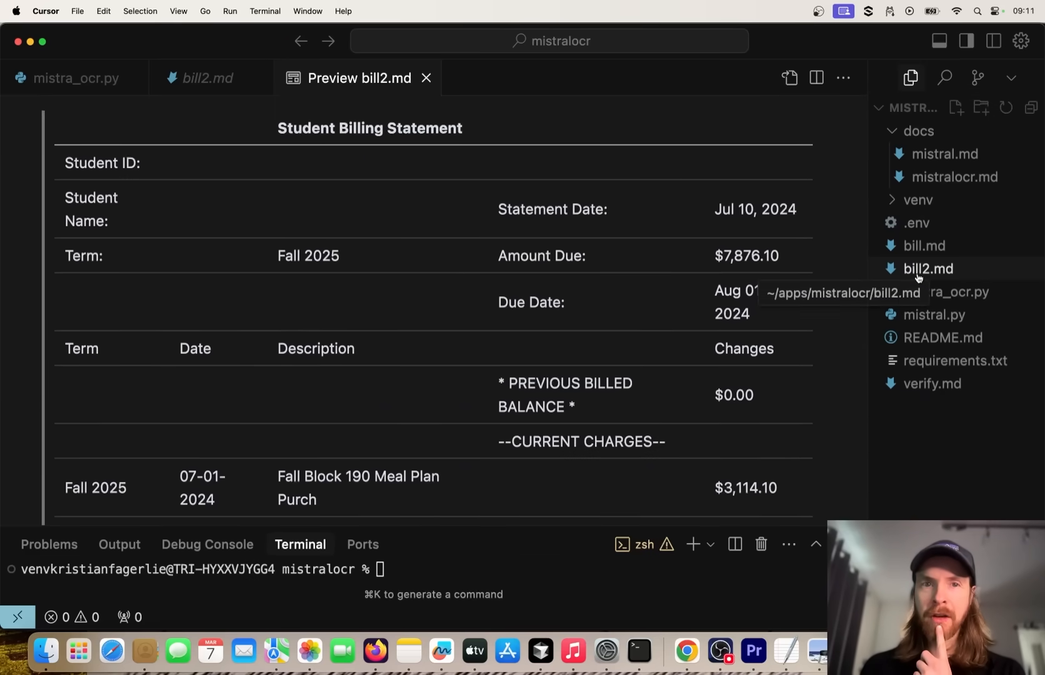
{"action": "left_click", "coordinate": [207, 78]}
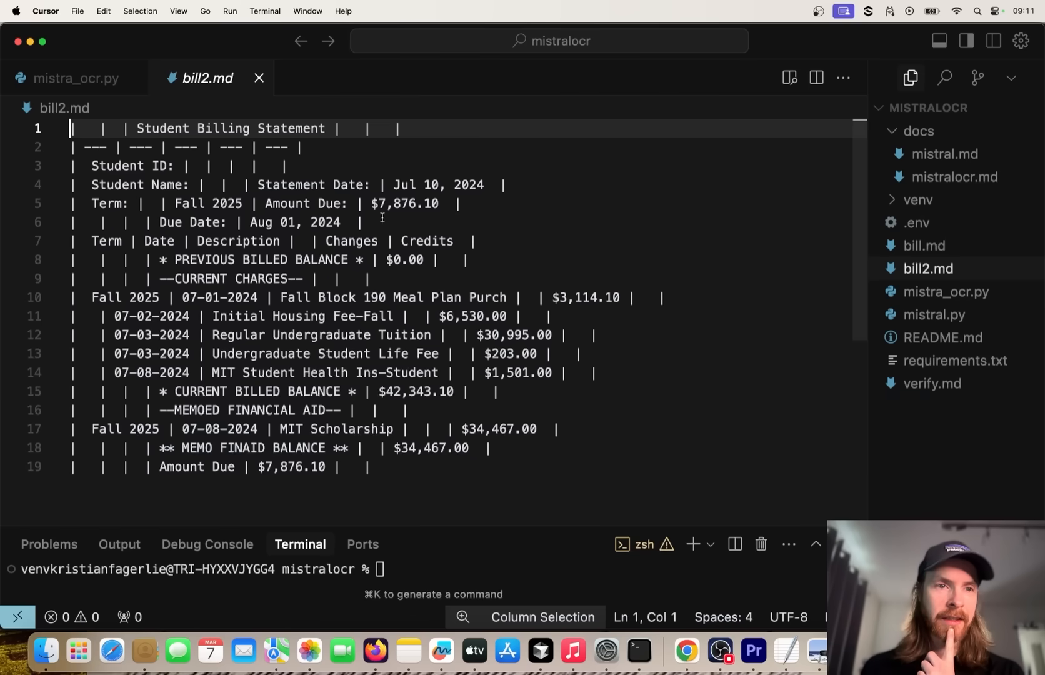
{"action": "mouse_move", "coordinate": [417, 285]}
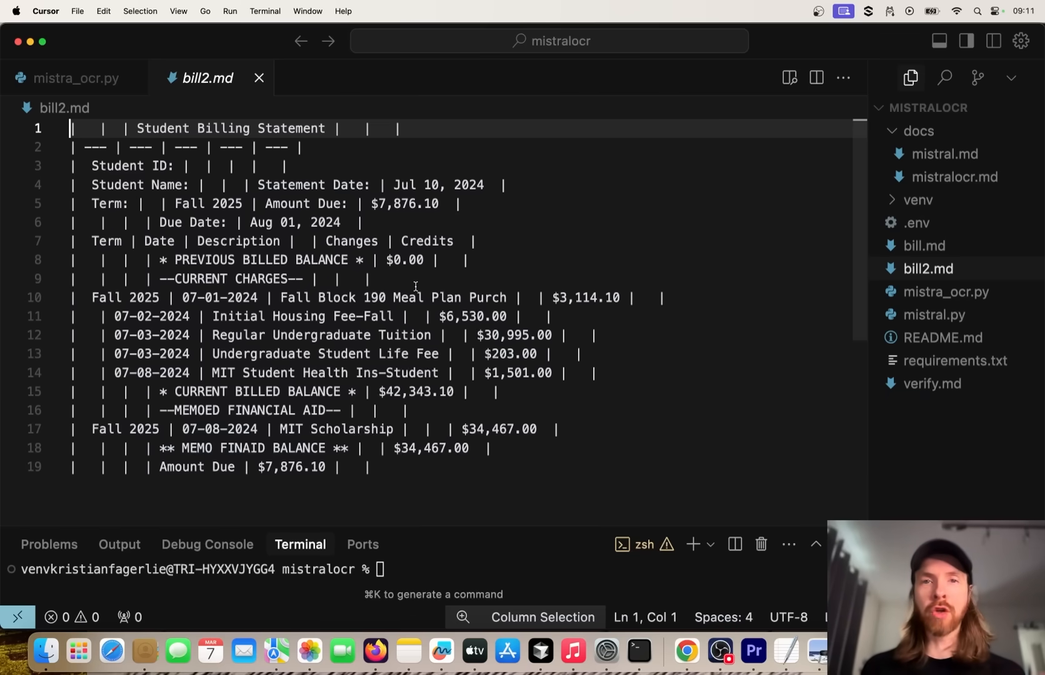
{"action": "mouse_move", "coordinate": [953, 309]}
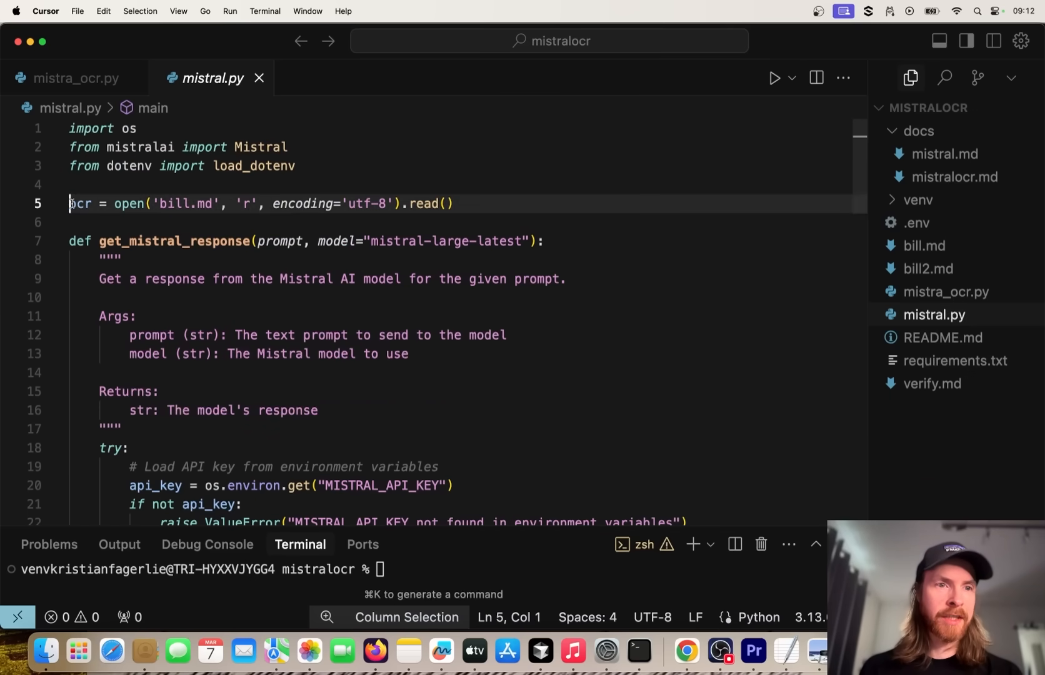
Step: Point the open() call at bill2.md and select the hardcoded bill prompt on line 54
{"action": "double_click", "coordinate": [175, 204]}
{"action": "type", "text": "2"}
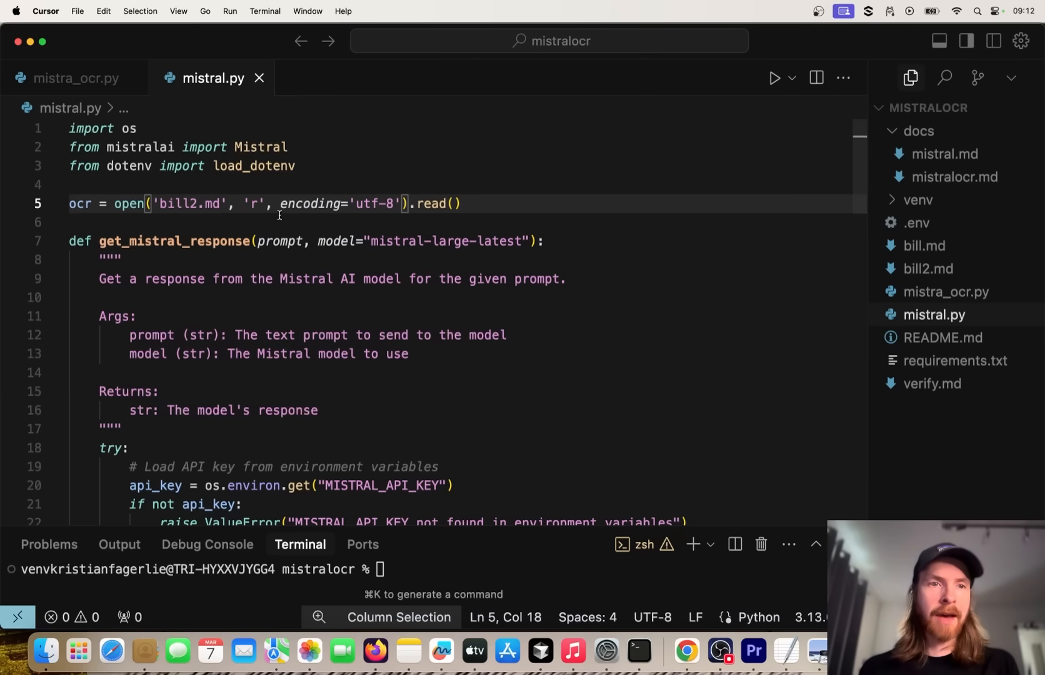
{"action": "scroll", "scroll_direction": "down", "scroll_amount": 3}
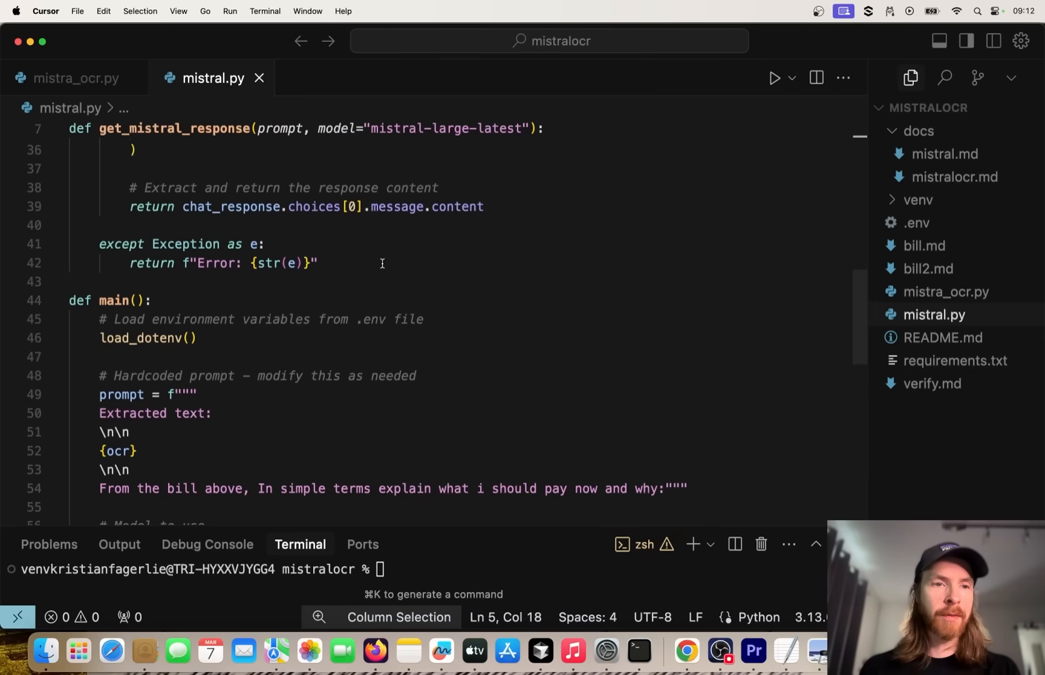
{"action": "scroll", "scroll_direction": "down", "scroll_amount": 3}
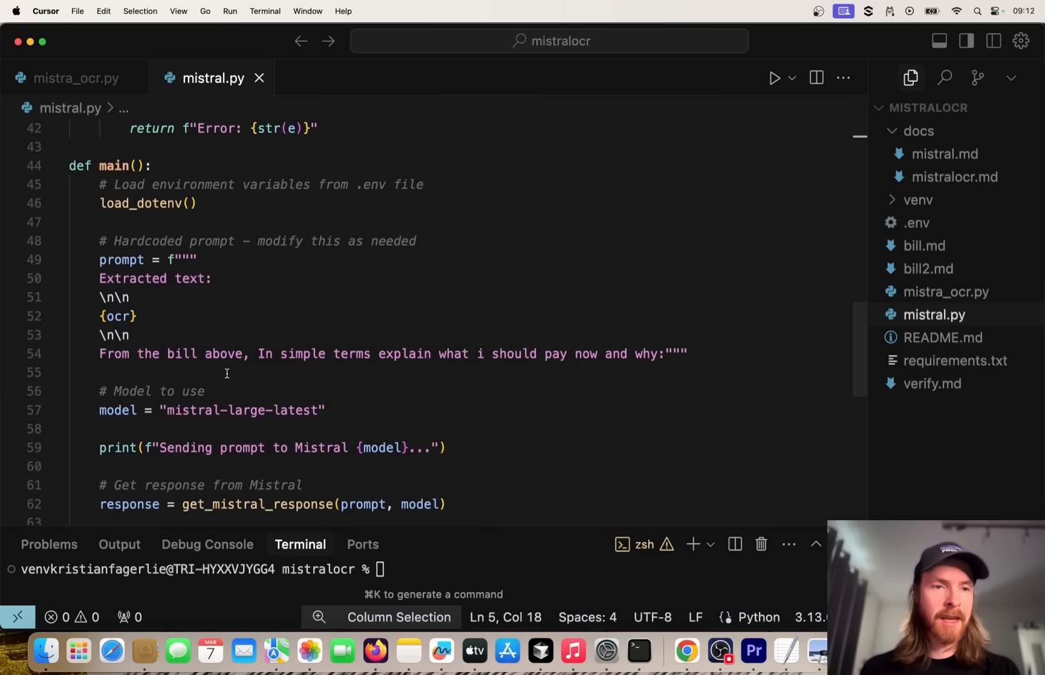
{"action": "mouse_move", "coordinate": [423, 357]}
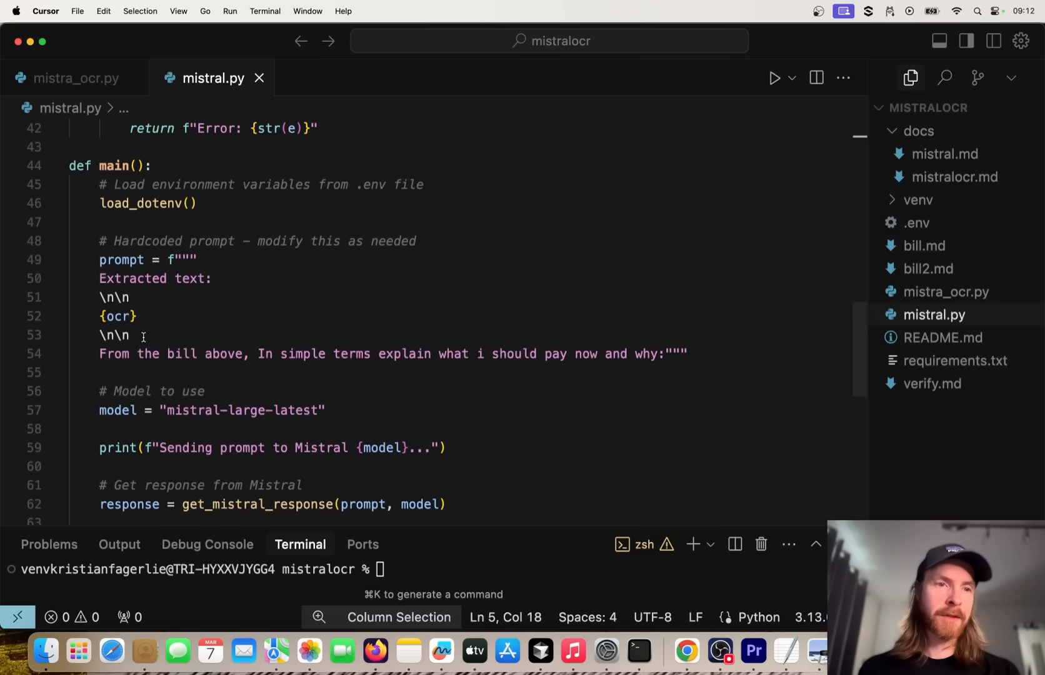
{"action": "left_click_drag", "start_coordinate": [130, 297], "coordinate": [130, 335]}
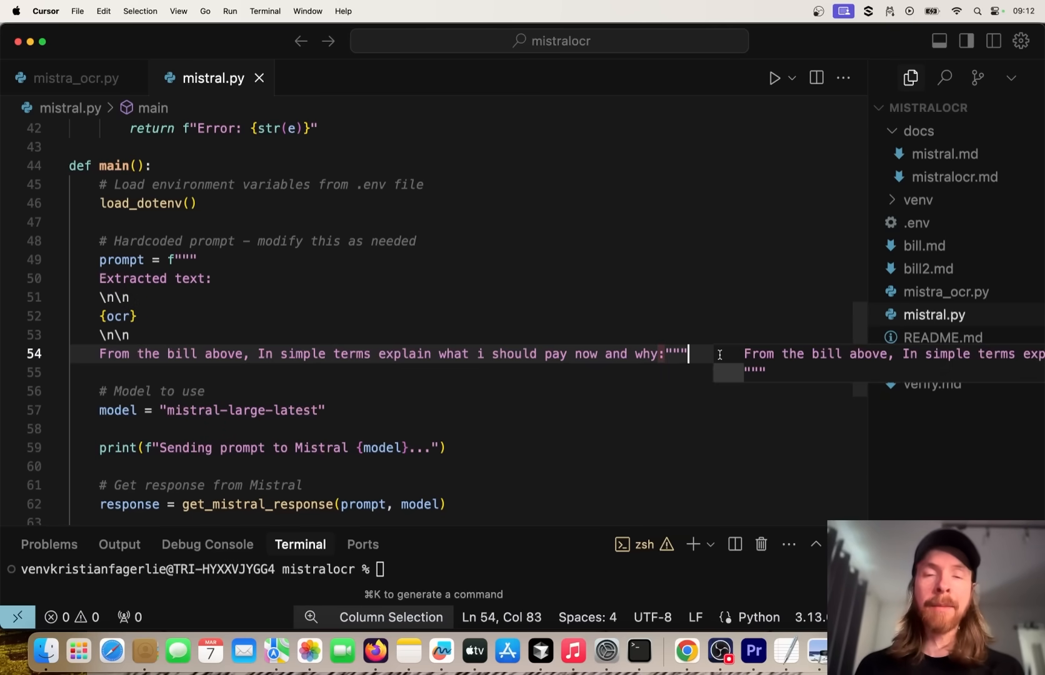
{"action": "mouse_move", "coordinate": [639, 655]}
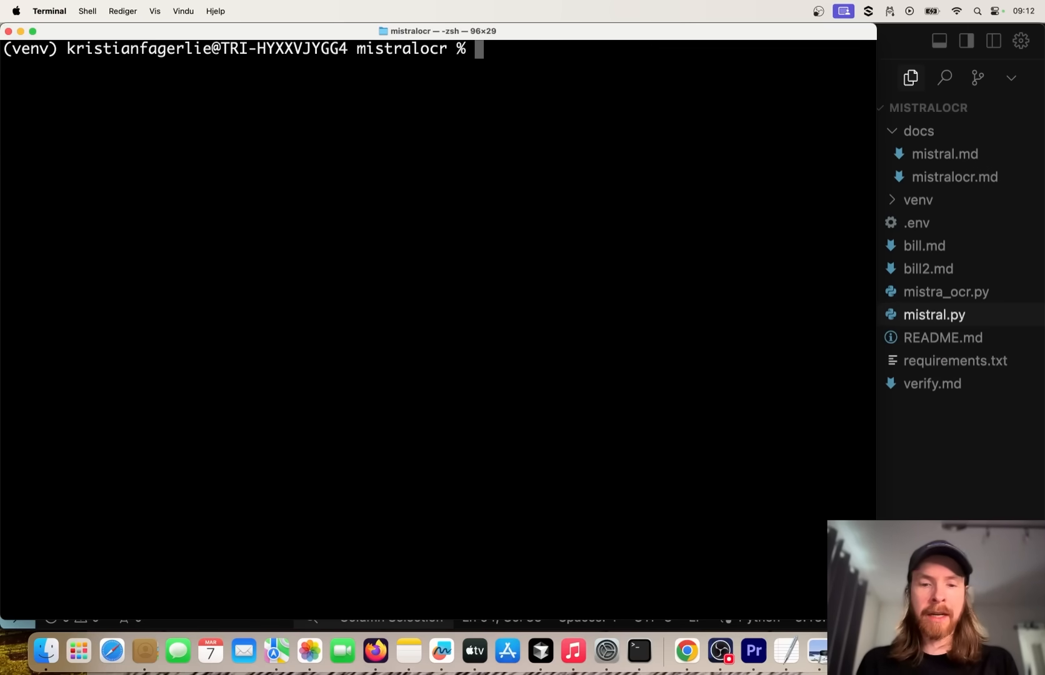
Step: Run python3 mistral.py and highlight Mistral's answer: pay $7,876.10 by August 1, 2024
{"action": "type", "text": "python3 mistral.py"}
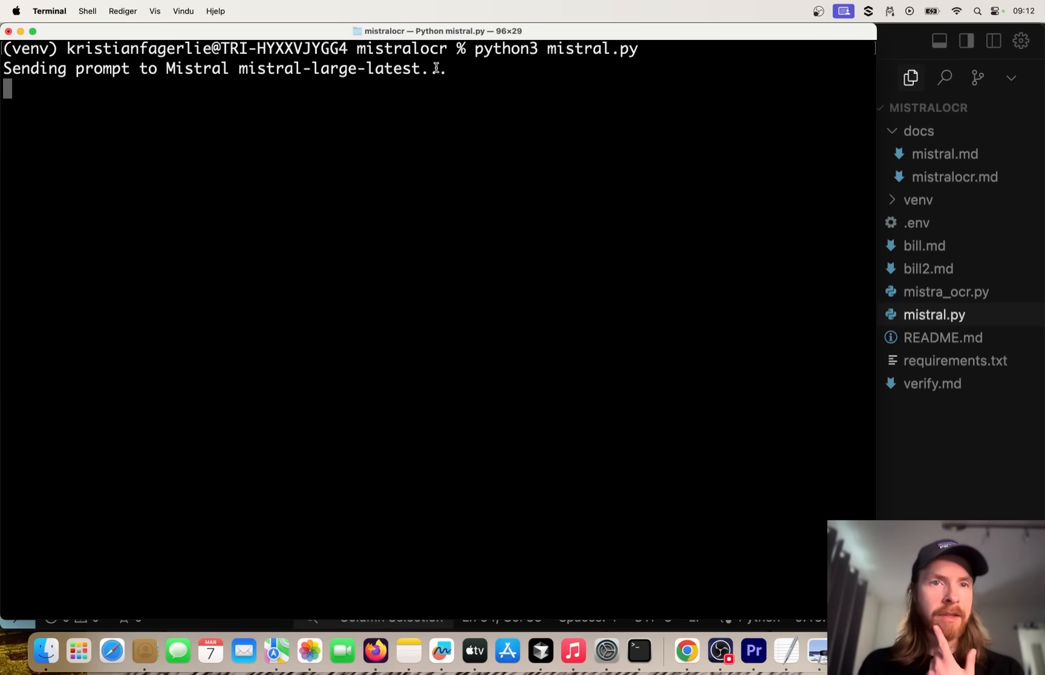
{"action": "mouse_move", "coordinate": [420, 206]}
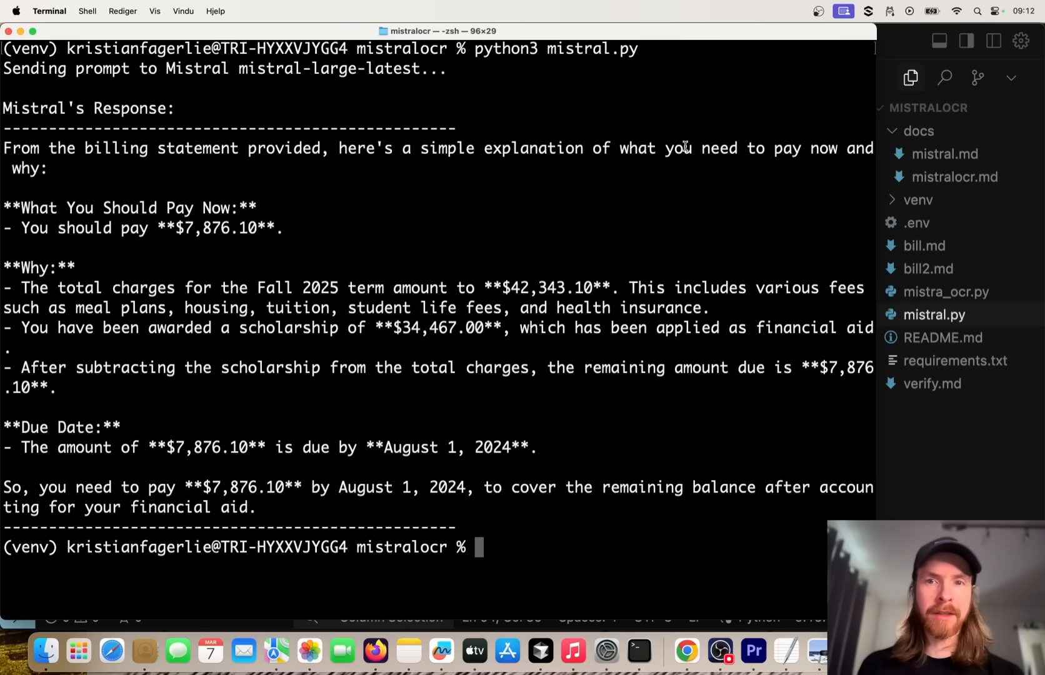
{"action": "left_click_drag", "start_coordinate": [6, 207], "coordinate": [284, 228]}
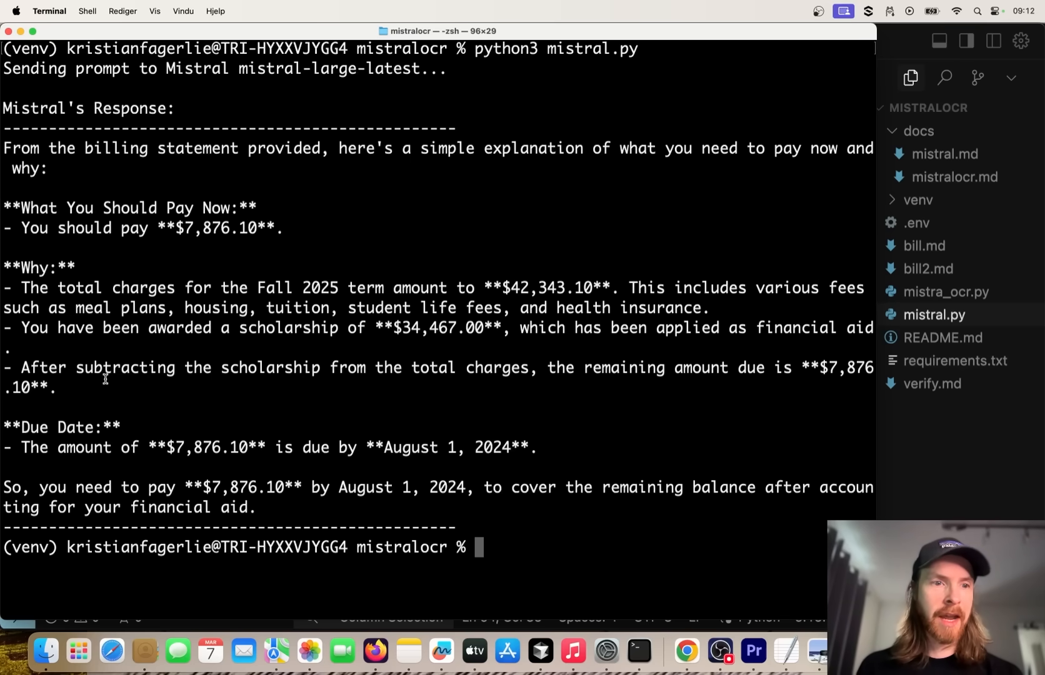
{"action": "left_click_drag", "start_coordinate": [256, 367], "coordinate": [545, 368]}
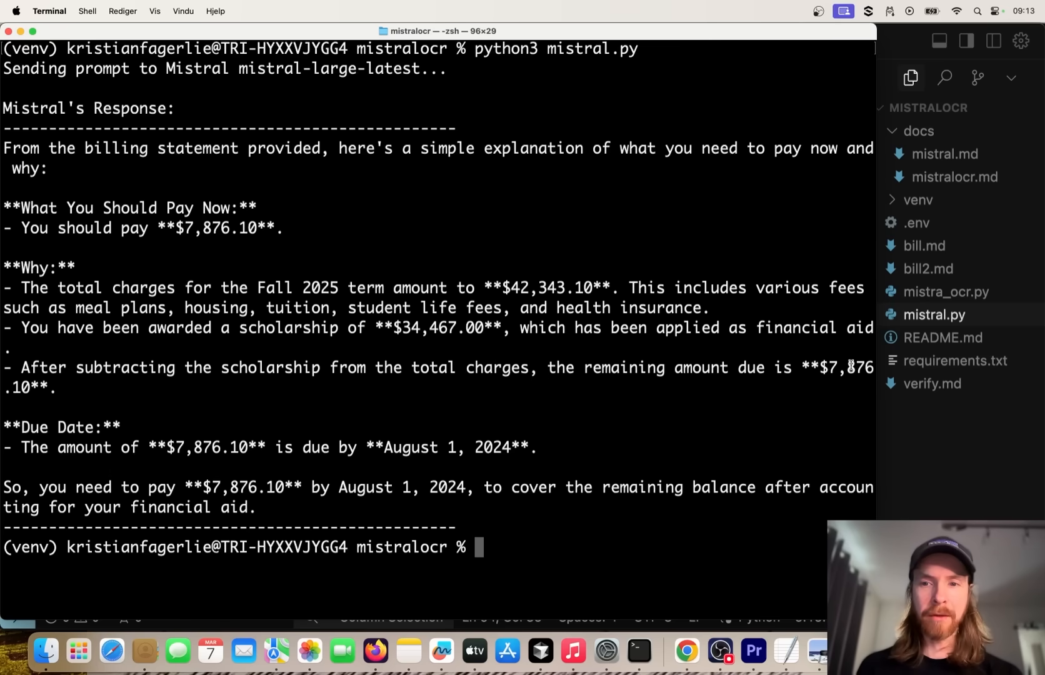
{"action": "mouse_move", "coordinate": [137, 509]}
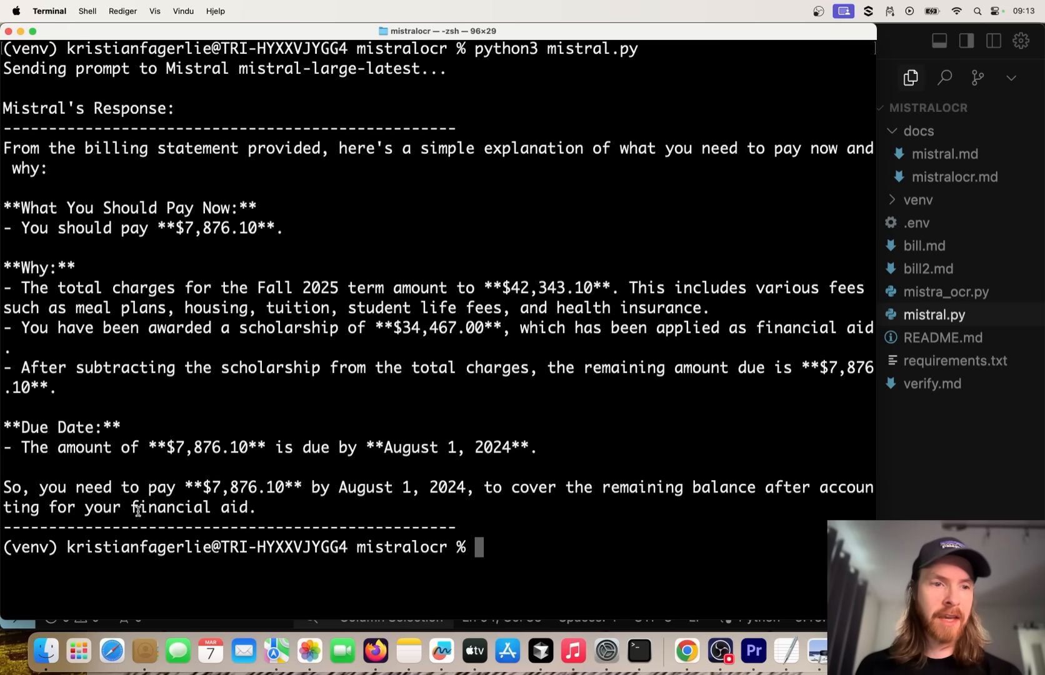
{"action": "mouse_move", "coordinate": [318, 519]}
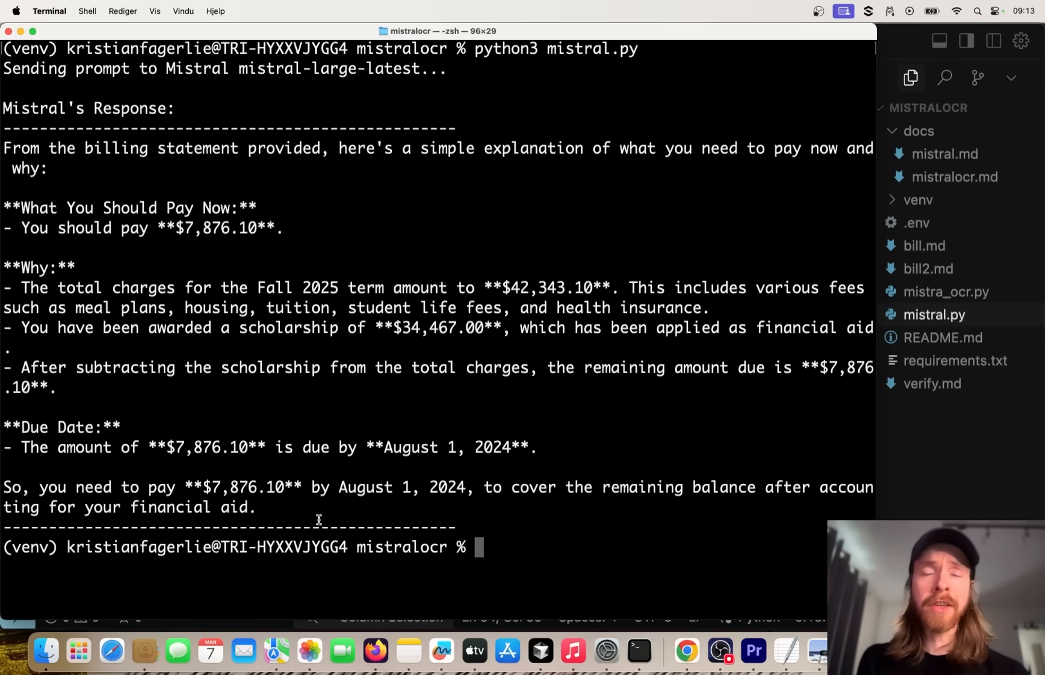
{"action": "mouse_move", "coordinate": [312, 210]}
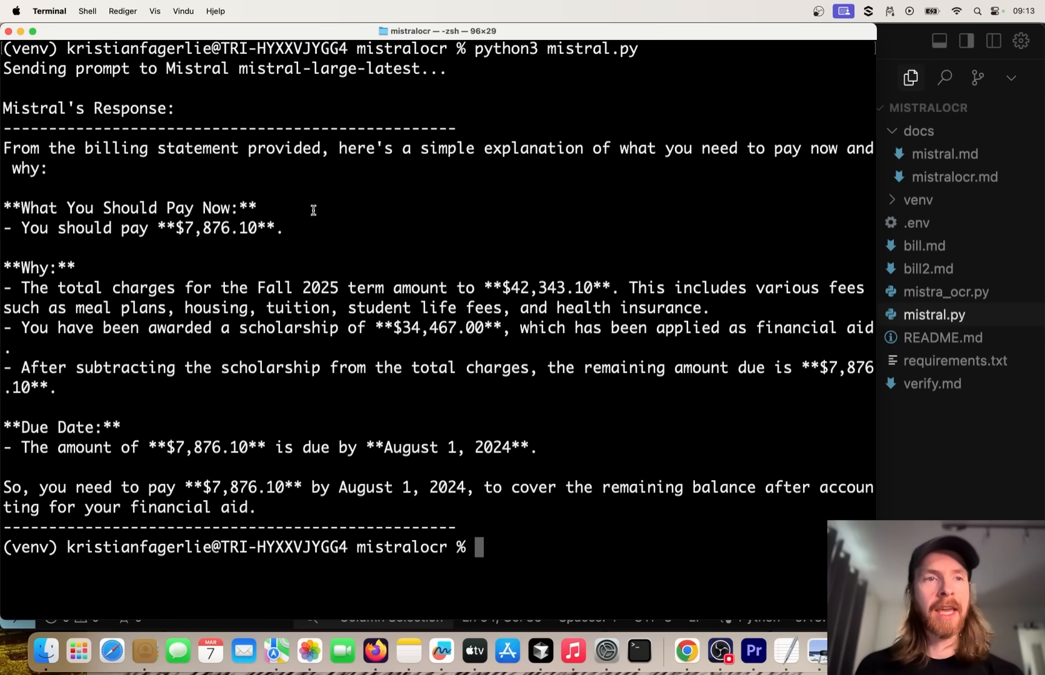
{"action": "mouse_move", "coordinate": [420, 193]}
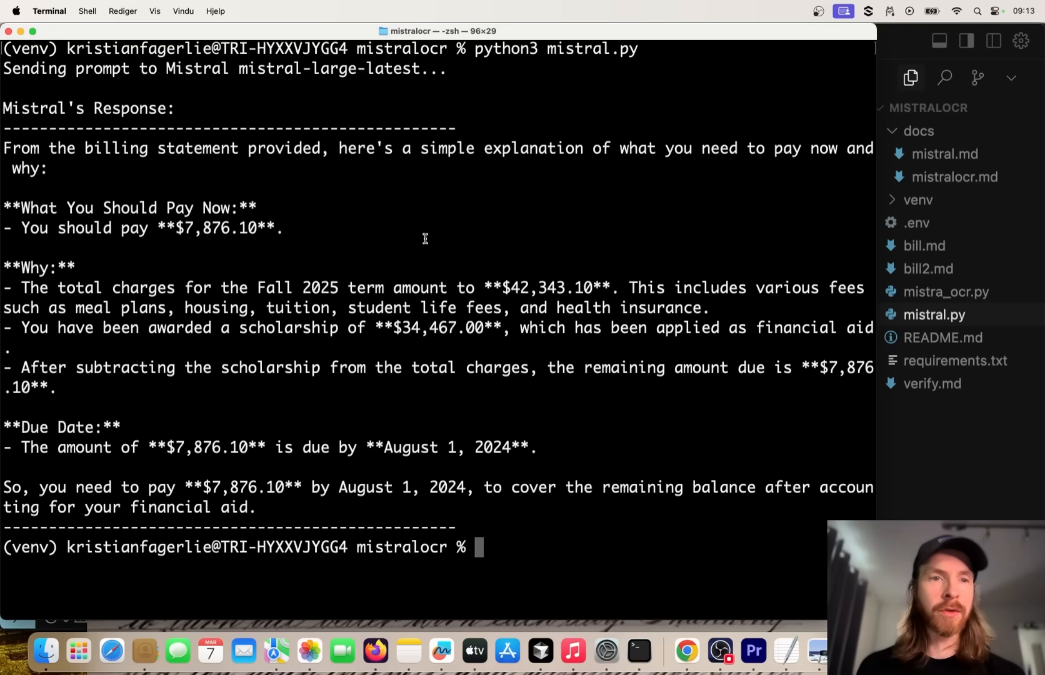
{"action": "mouse_move", "coordinate": [330, 269]}
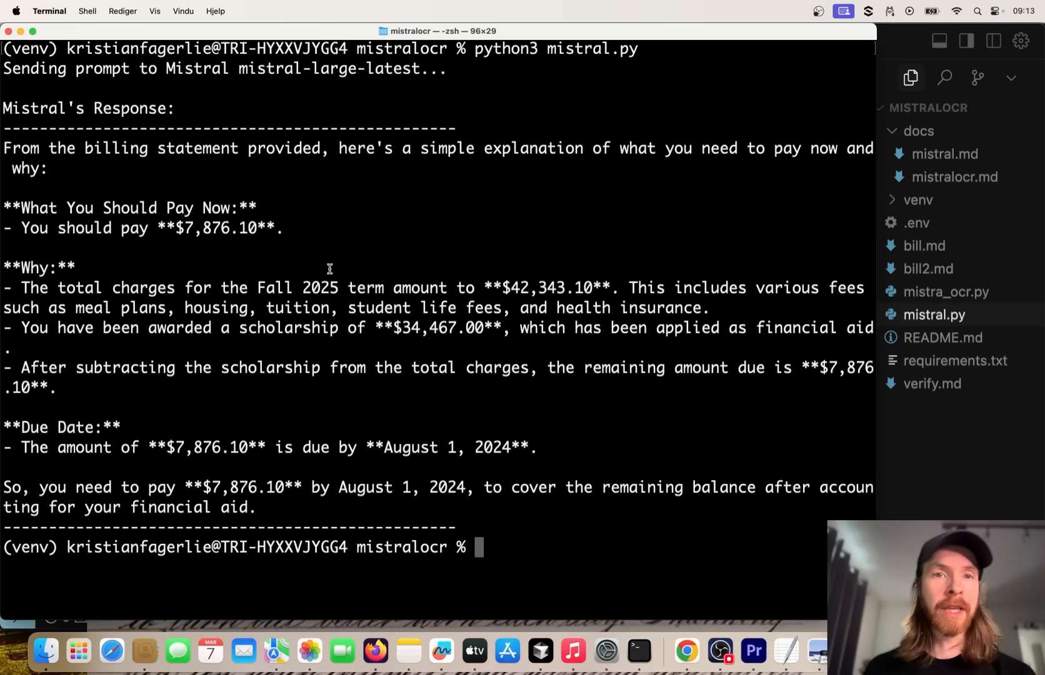
{"action": "mouse_move", "coordinate": [954, 418]}
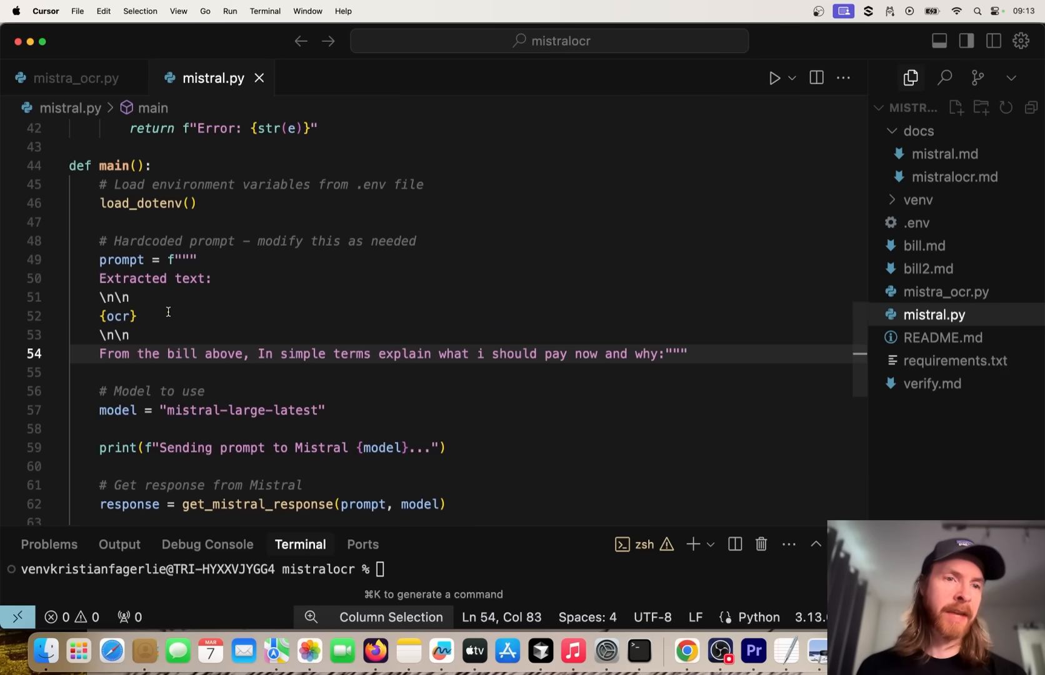
{"action": "mouse_move", "coordinate": [552, 318]}
{"action": "type", "text": "ocr = open('ver.md', 'r', encoding='utf-8').read("}
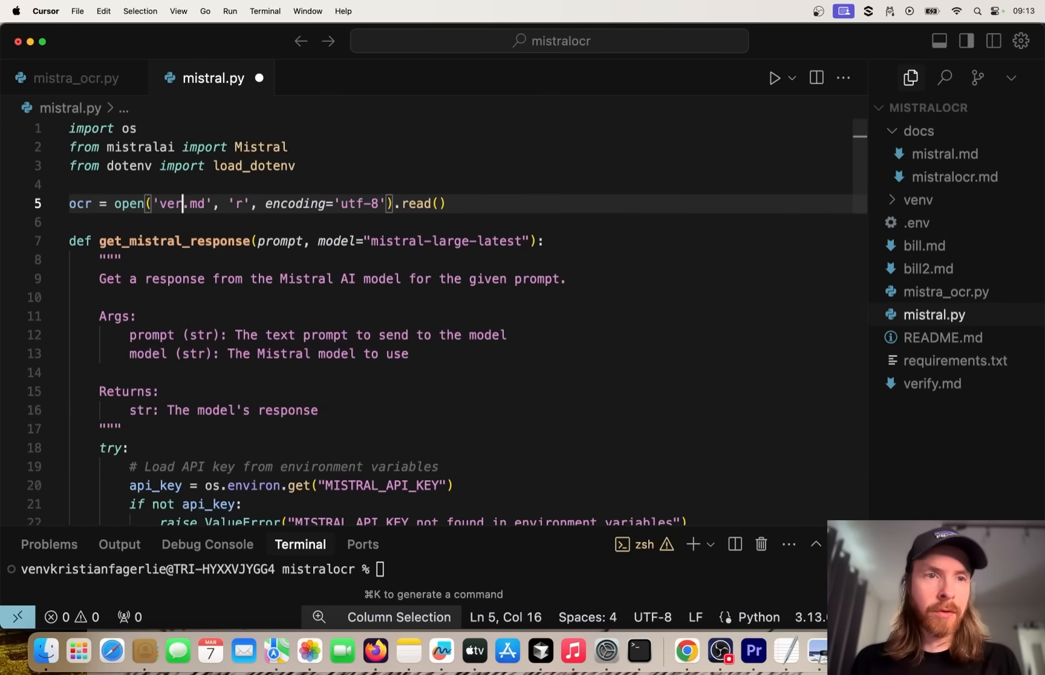
Step: Read verify.md instead and end the prompt with ': NAMES OF THE AUTHORS, NO OTHER TEXT'
{"action": "type", "text": "ify"}
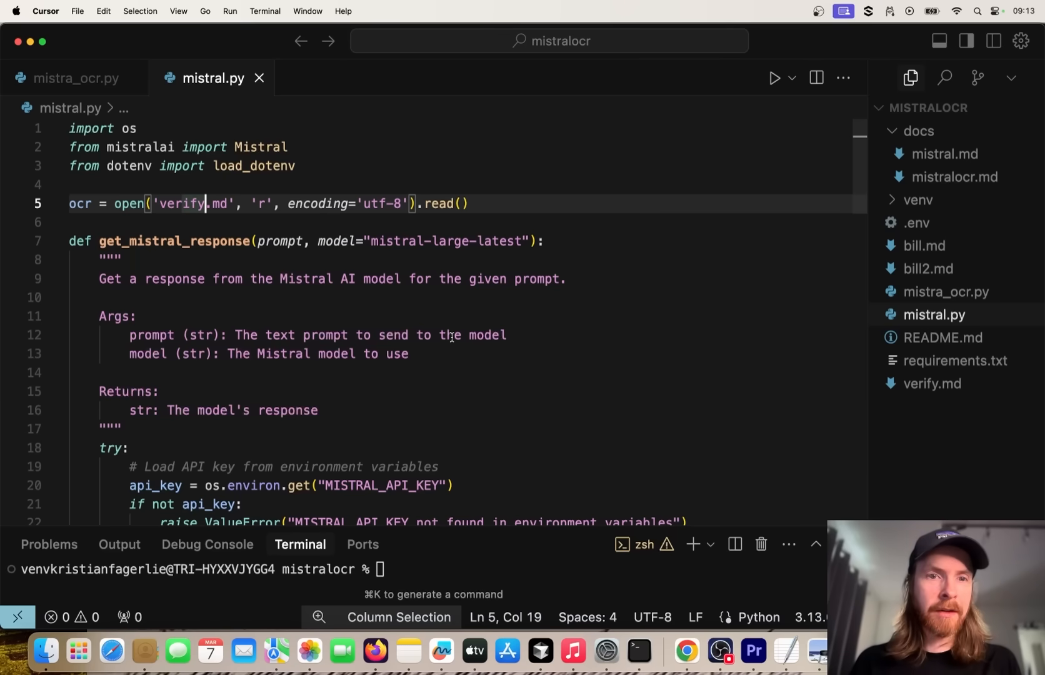
{"action": "scroll", "scroll_direction": "down", "scroll_amount": 3}
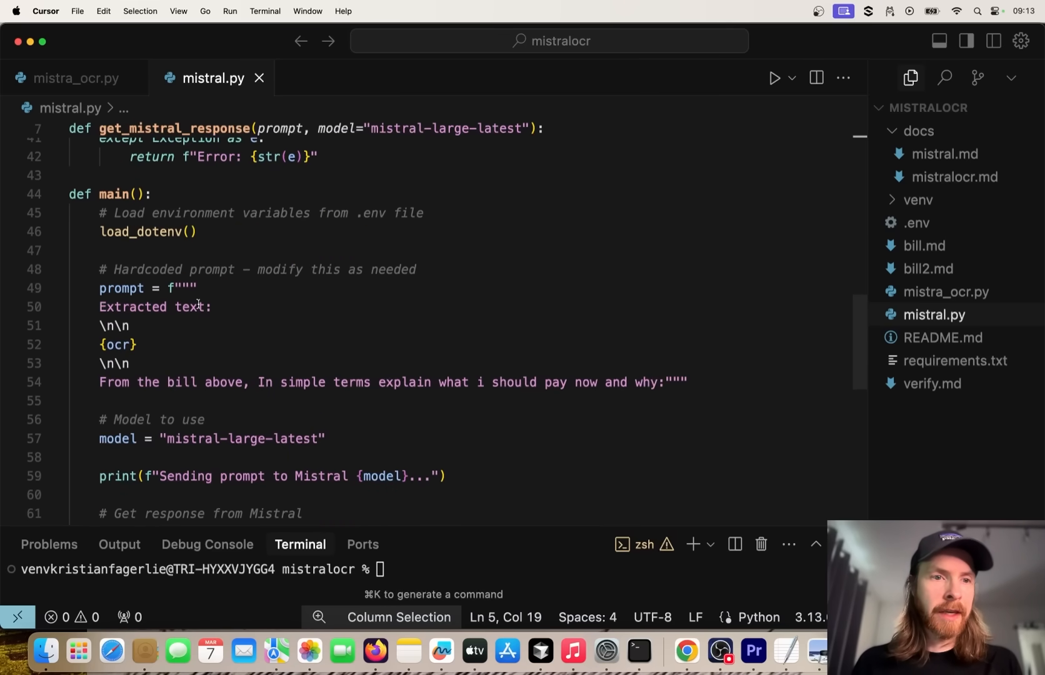
{"action": "mouse_move", "coordinate": [647, 376]}
{"action": "type", "text": "From the text above, extract the names of the authors of the paper."}
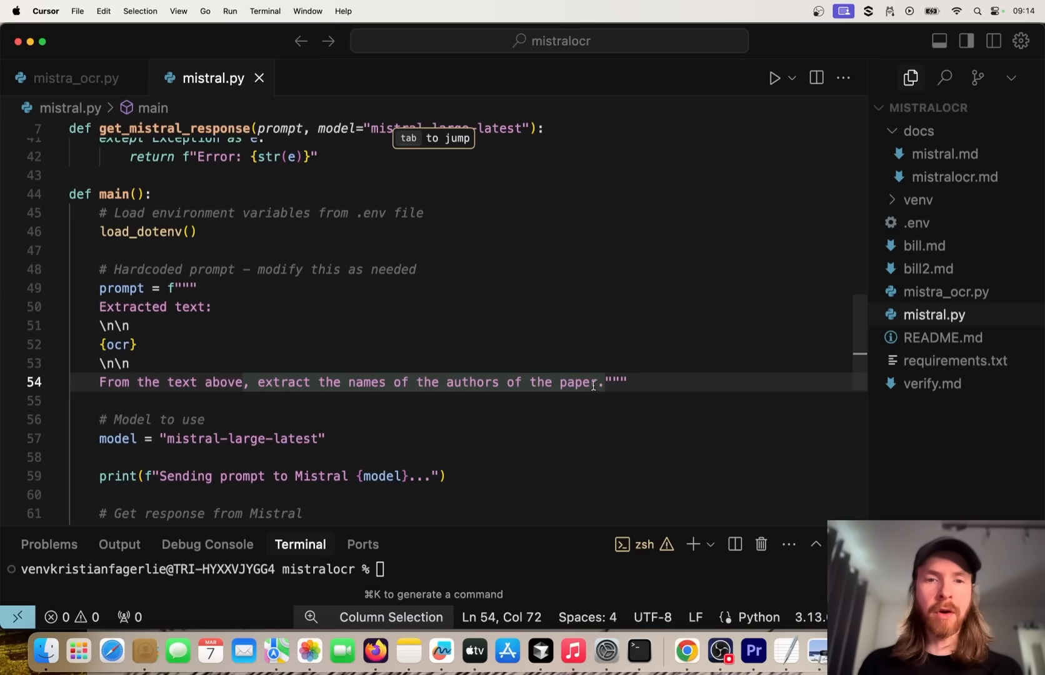
{"action": "key", "text": "Backspace"}
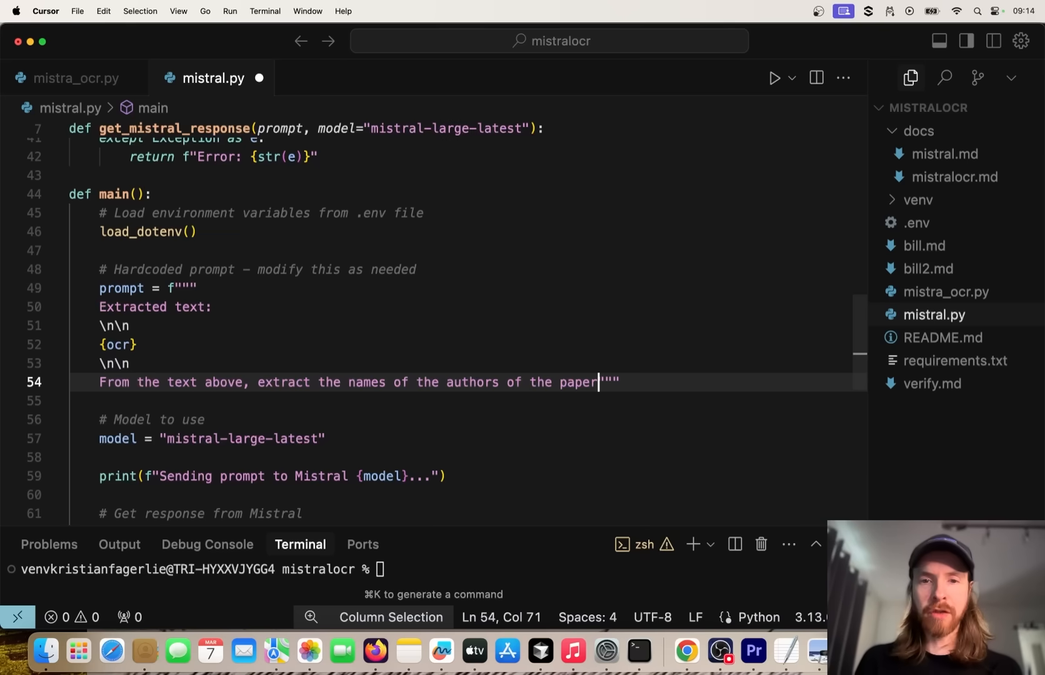
{"action": "type", "text": ":"}
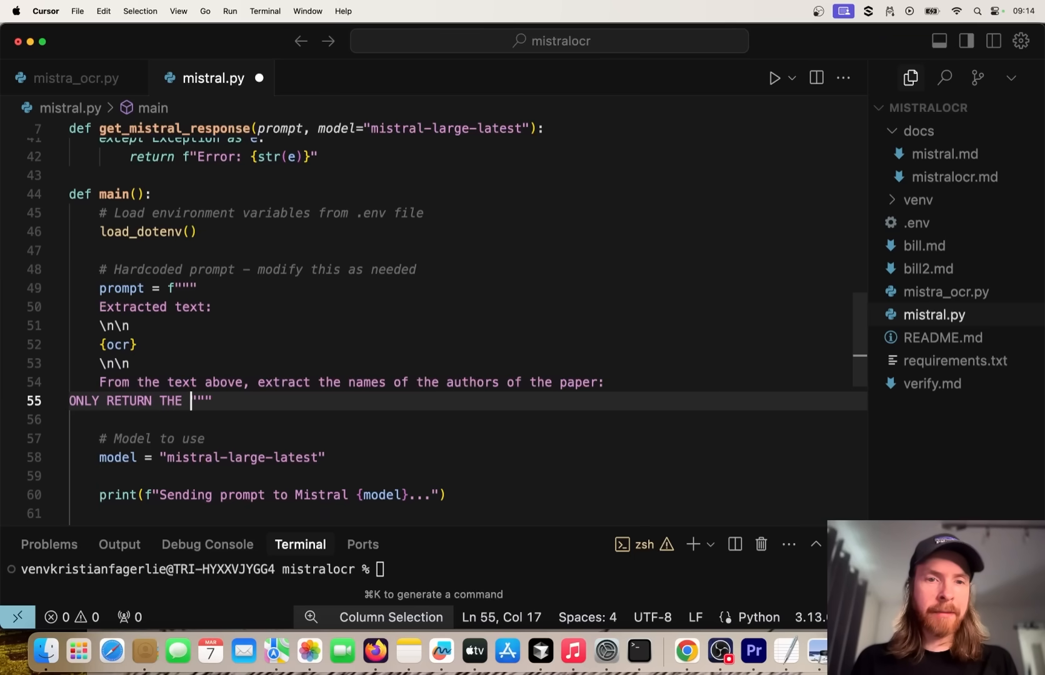
{"action": "type", "text": "NAMES OF THE AUTHORS, NO OTHER TEXT"}
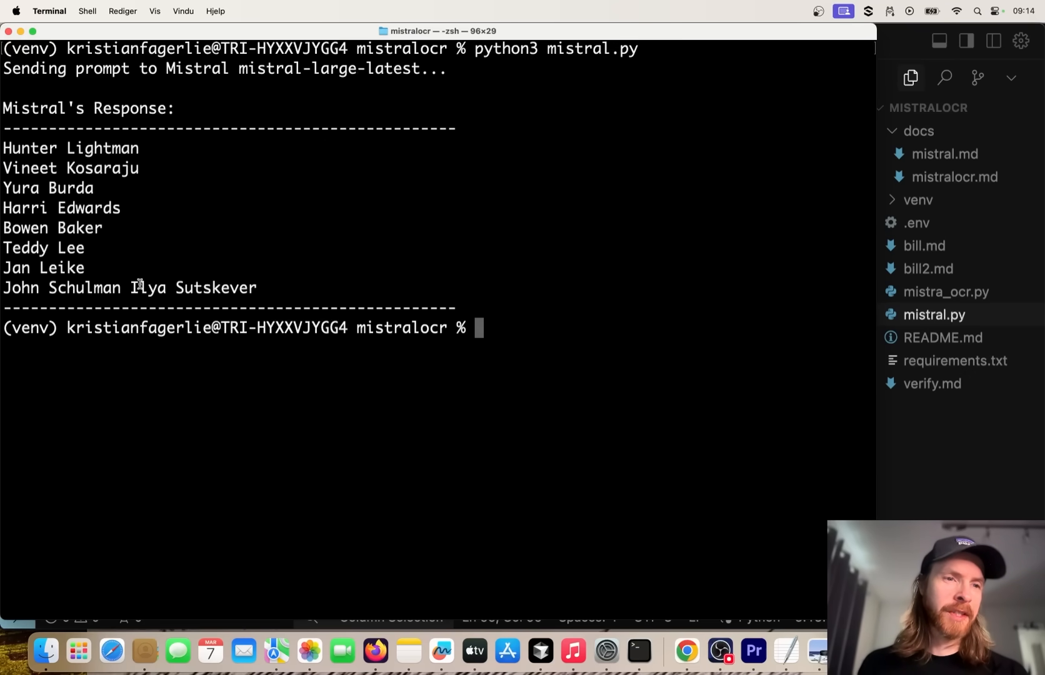
Step: Run the script and highlight the returned author list ending with Ilya Sutskever
{"action": "left_click_drag", "start_coordinate": [4, 288], "coordinate": [256, 288]}
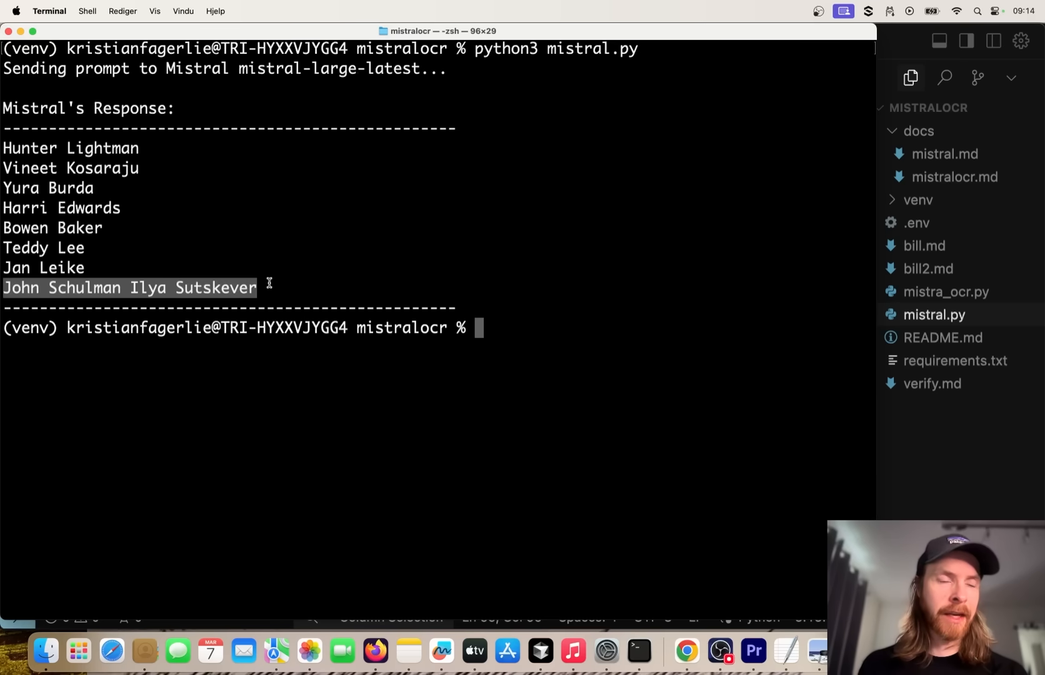
{"action": "left_click", "coordinate": [209, 166]}
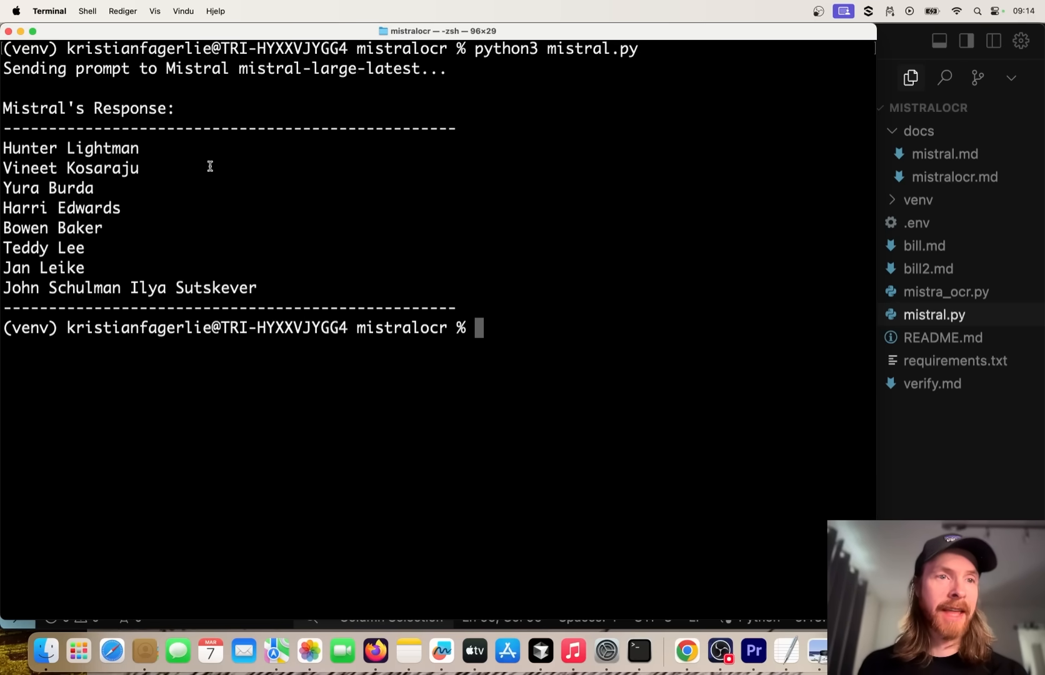
{"action": "mouse_move", "coordinate": [531, 301]}
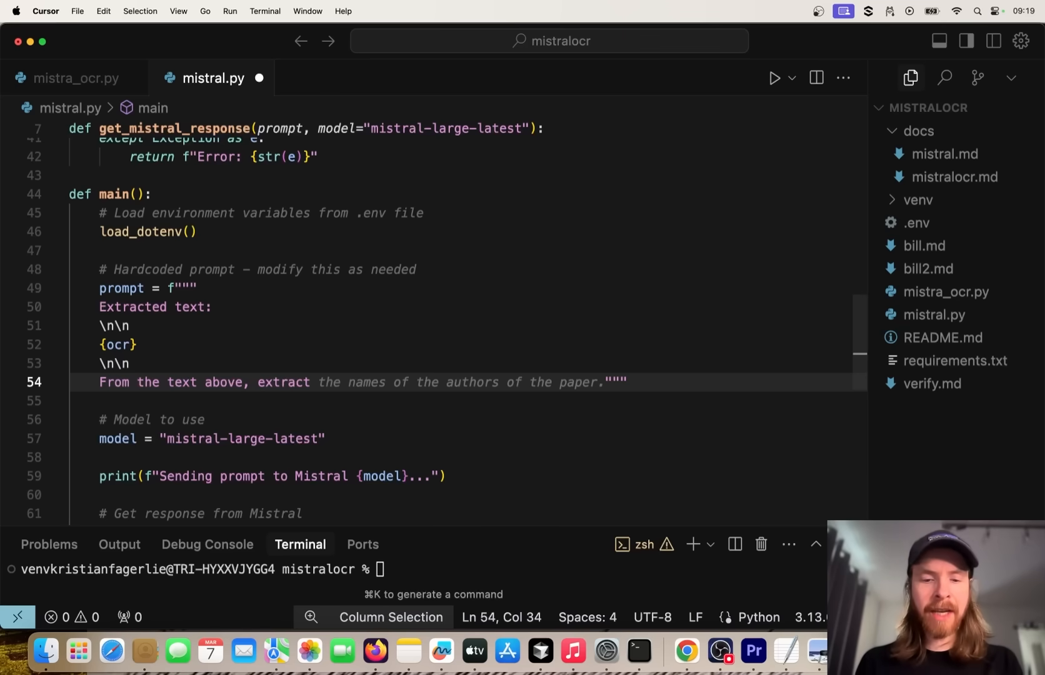
Step: Rewrite the prompt to ask for the main findings of the paper explained in 2 sentences
{"action": "type", "text": "the main finding"}
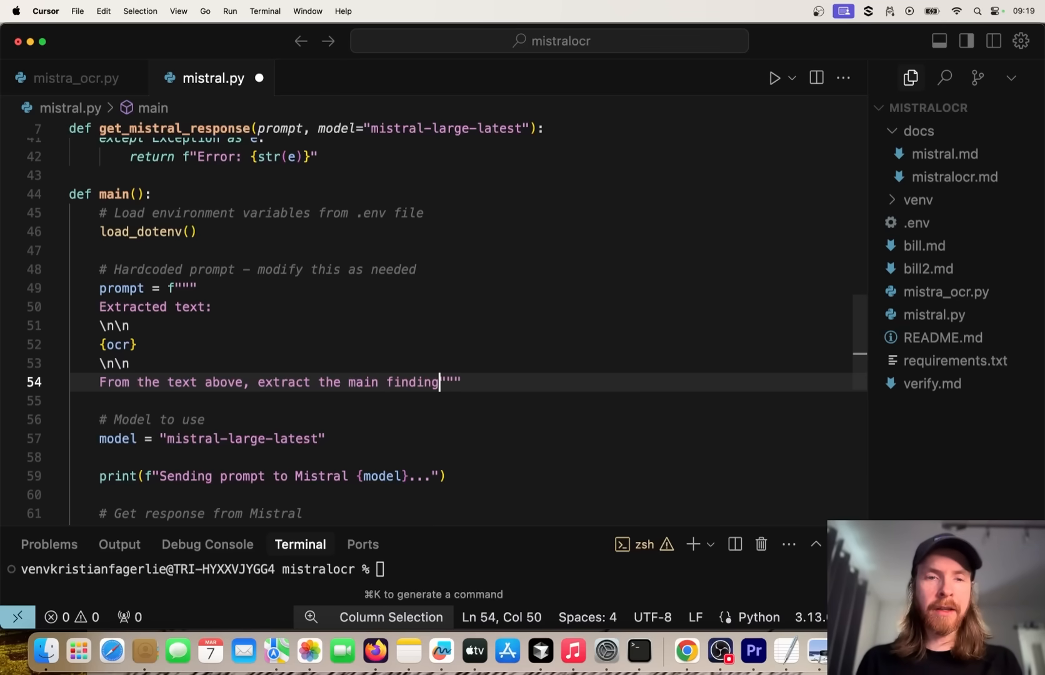
{"action": "type", "text": "s of the paper and explain it in"}
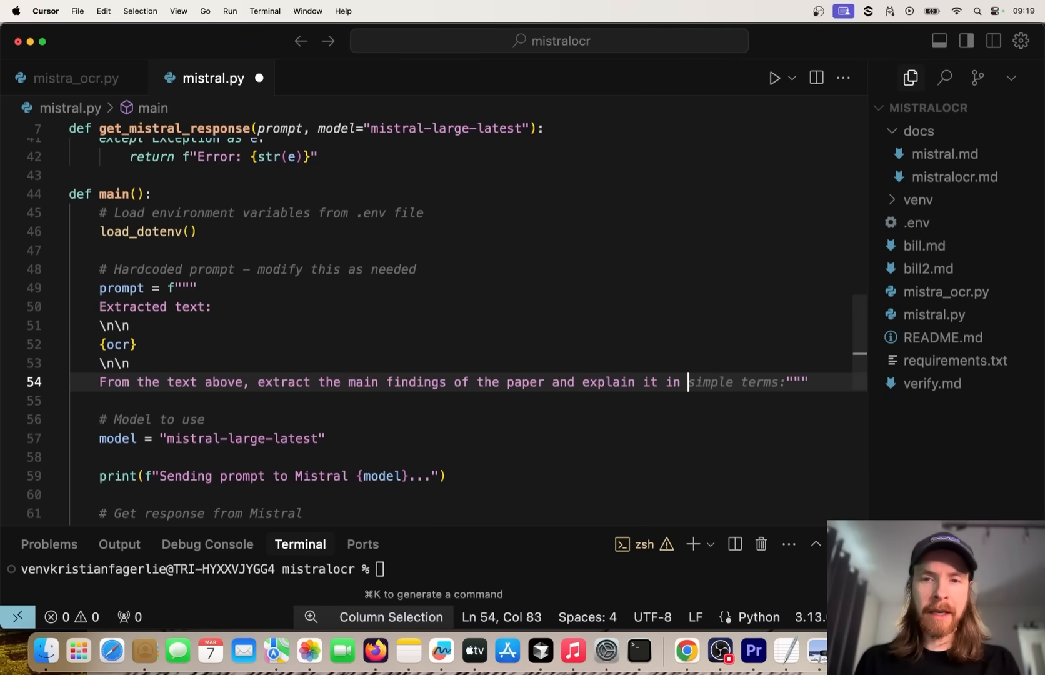
{"action": "type", "text": "2 sentences:"}
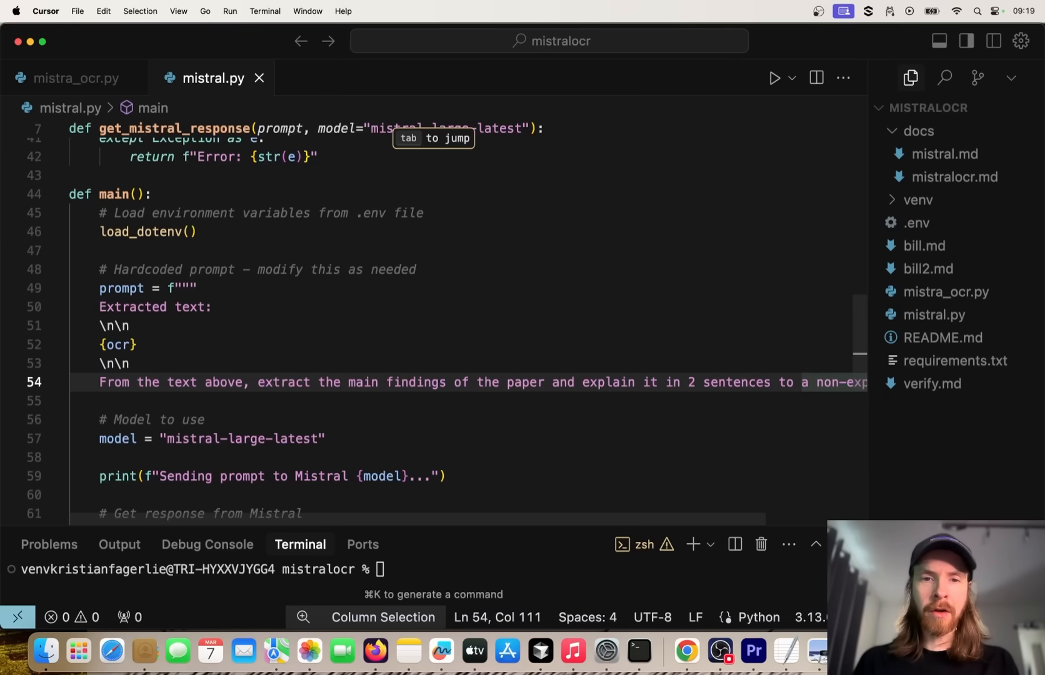
{"action": "scroll", "scroll_direction": "right", "scroll_amount": 3}
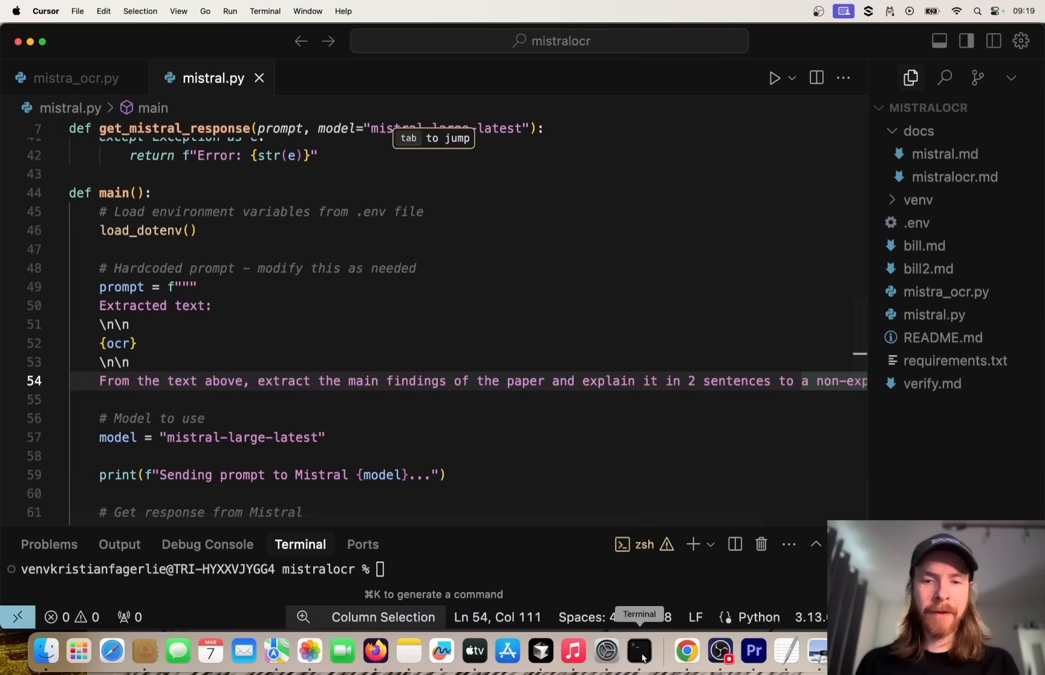
{"action": "left_click", "coordinate": [640, 651]}
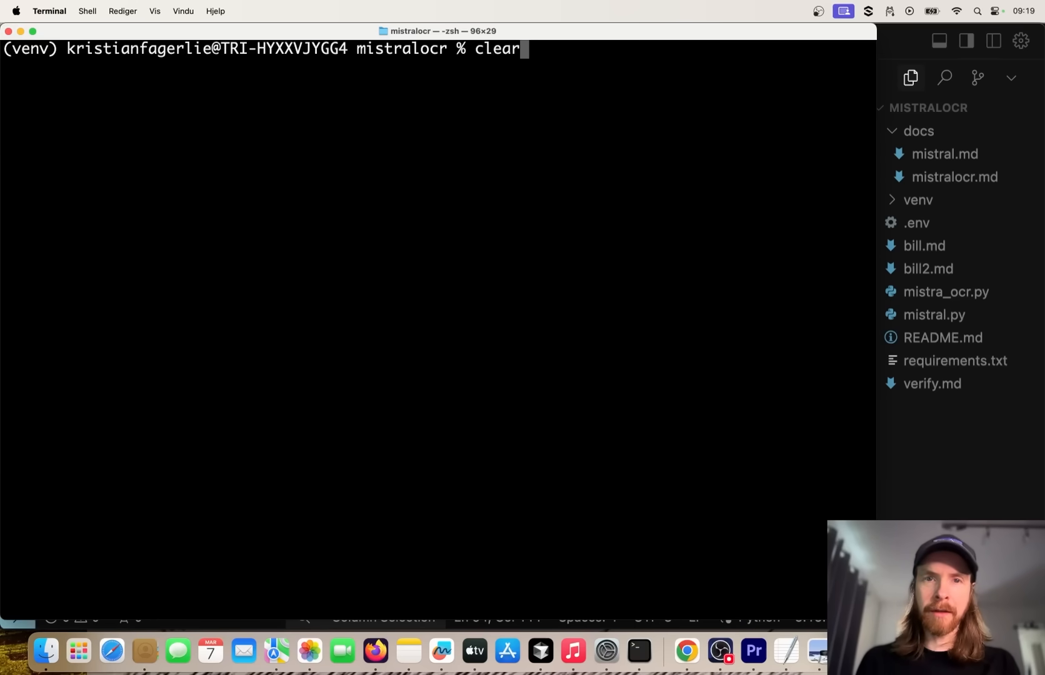
Step: Run python3 mistral.py to get a two-sentence summary of the paper's main findings
{"action": "type", "text": "python3 mistral.py"}
{"action": "type", "text": "@"}
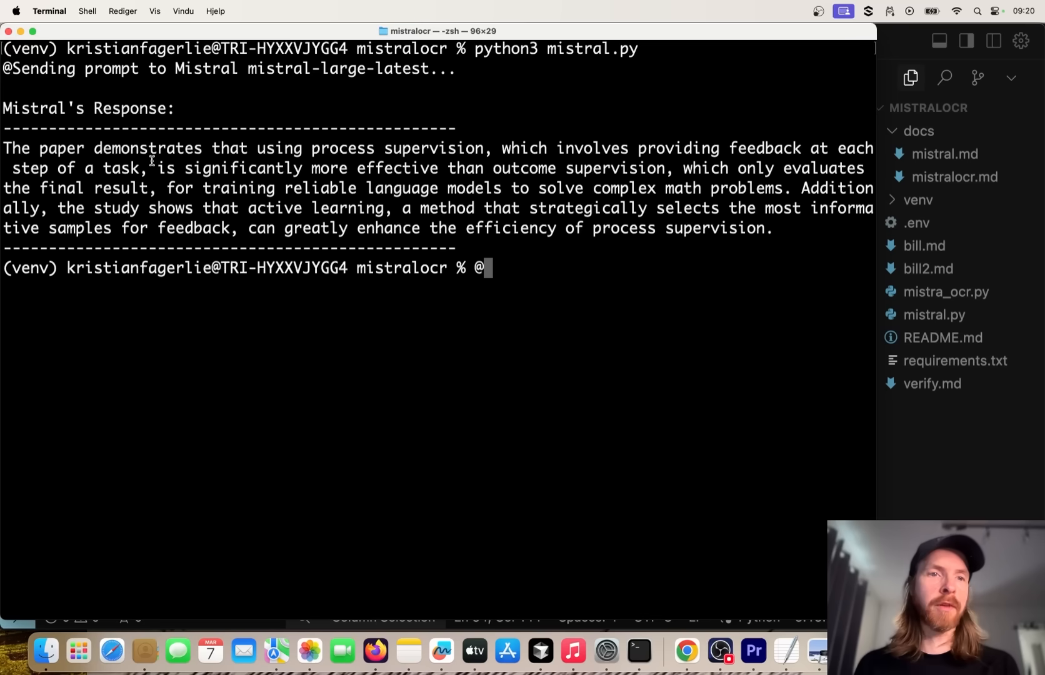
{"action": "mouse_move", "coordinate": [420, 171]}
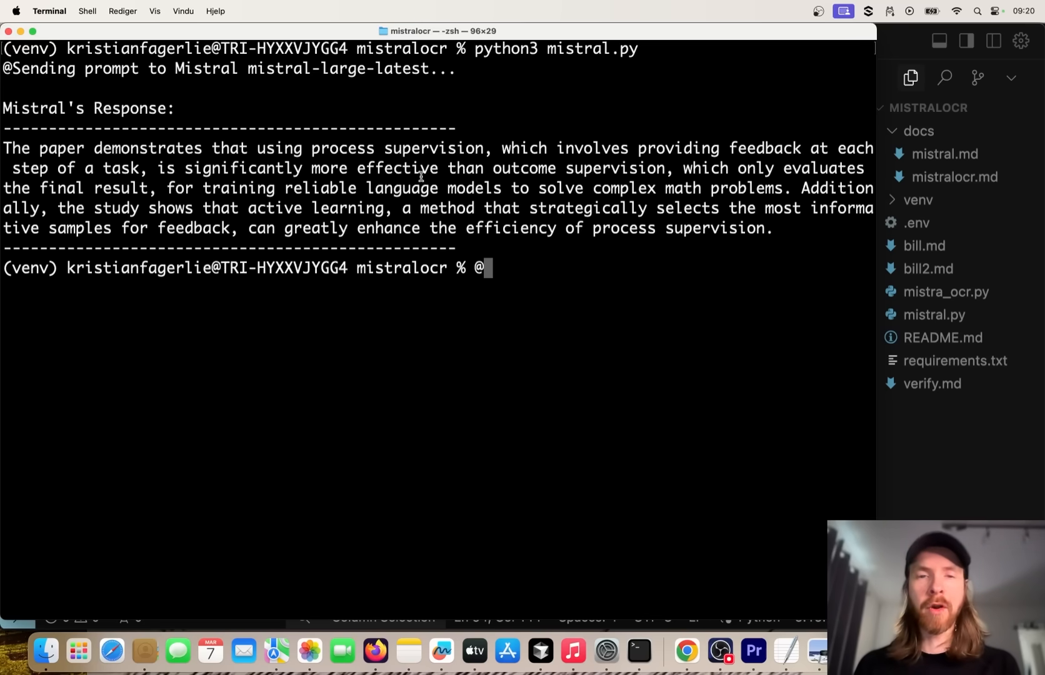
{"action": "mouse_move", "coordinate": [657, 170]}
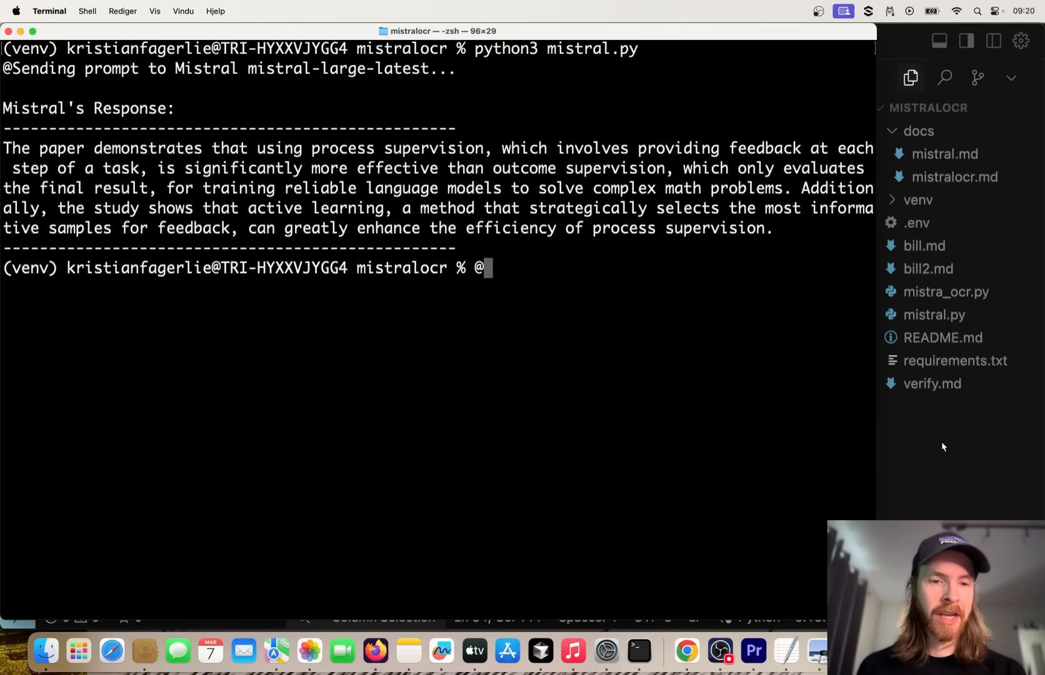
{"action": "mouse_move", "coordinate": [130, 521]}
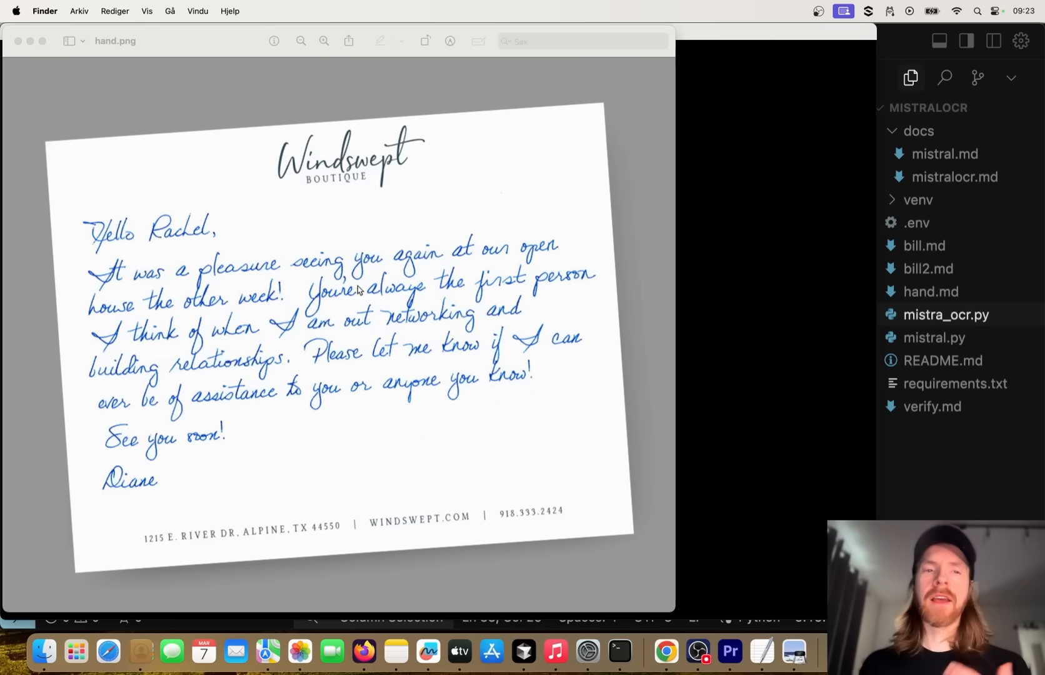
{"action": "mouse_move", "coordinate": [343, 271]}
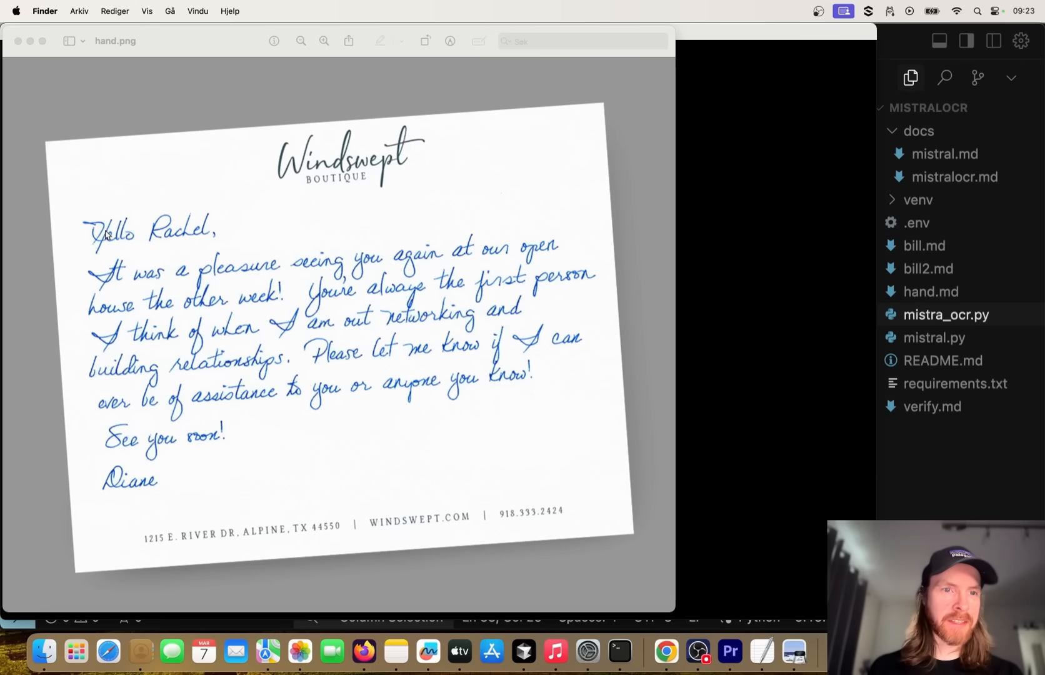
{"action": "mouse_move", "coordinate": [416, 270]}
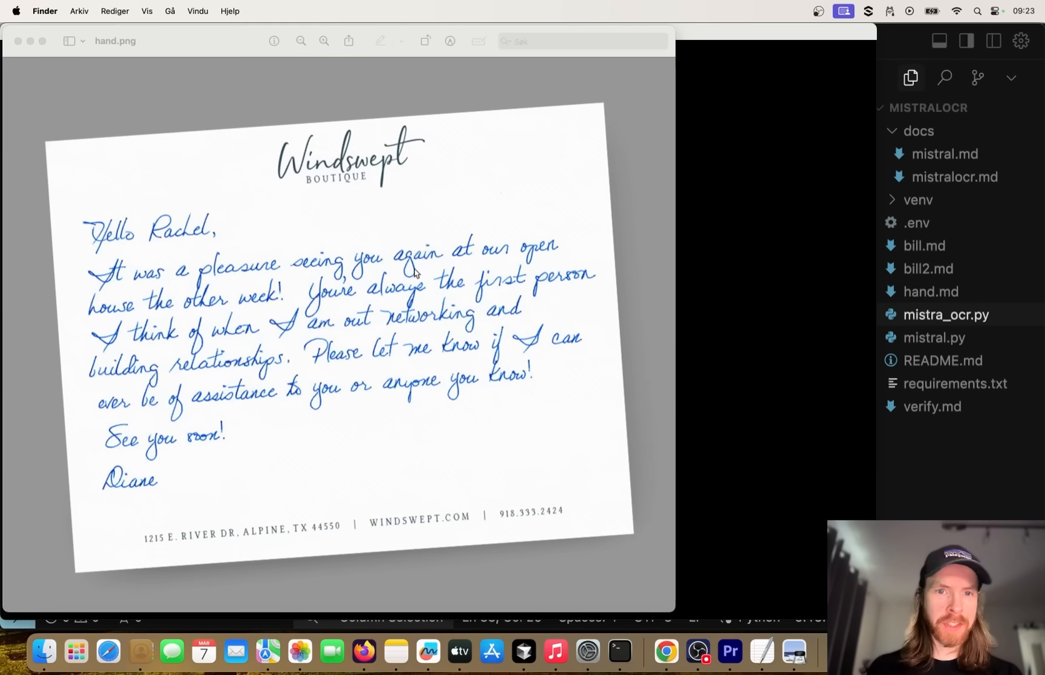
{"action": "mouse_move", "coordinate": [309, 305]}
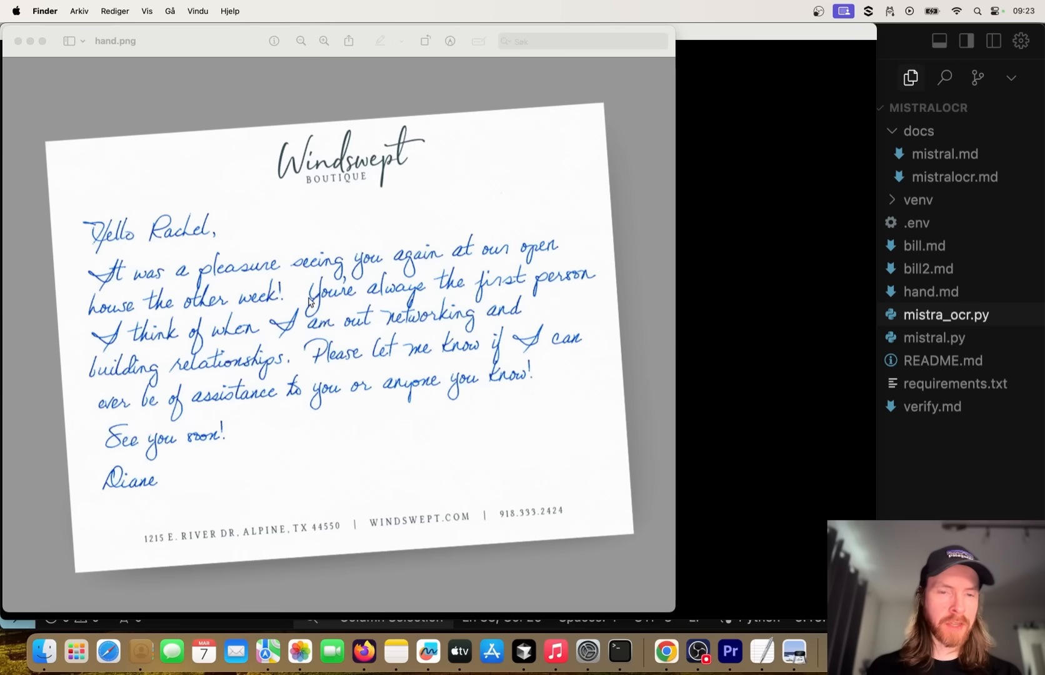
{"action": "mouse_move", "coordinate": [270, 338]}
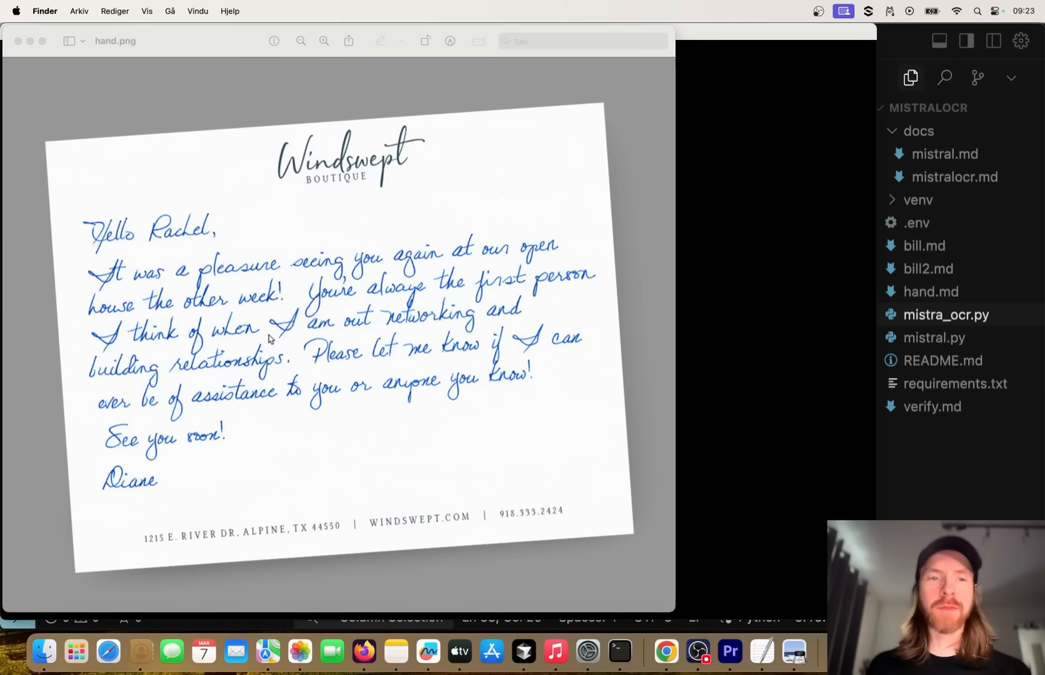
{"action": "mouse_move", "coordinate": [447, 350]}
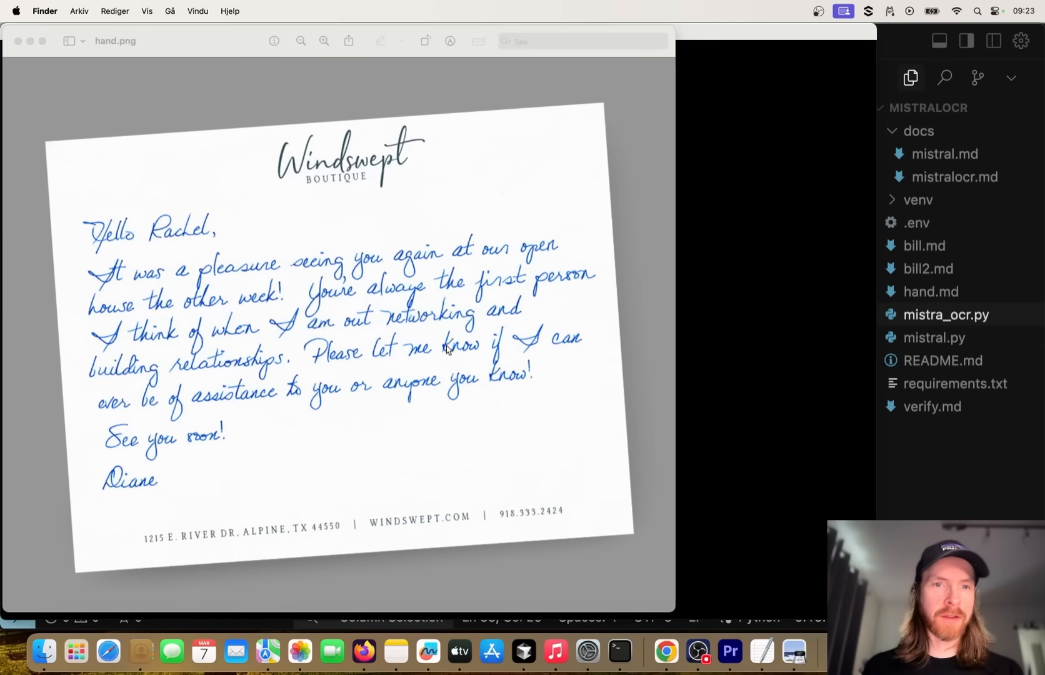
{"action": "mouse_move", "coordinate": [642, 389]}
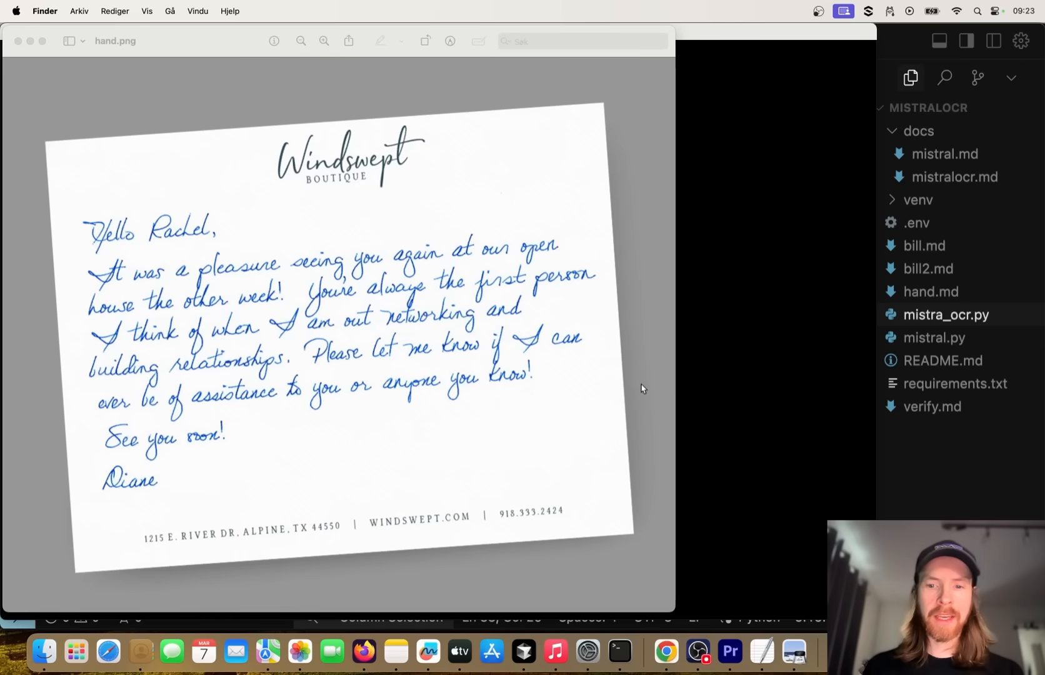
Step: After viewing the handwritten Windswept Boutique note in Preview, focus a fresh Terminal prompt
{"action": "left_click", "coordinate": [619, 649]}
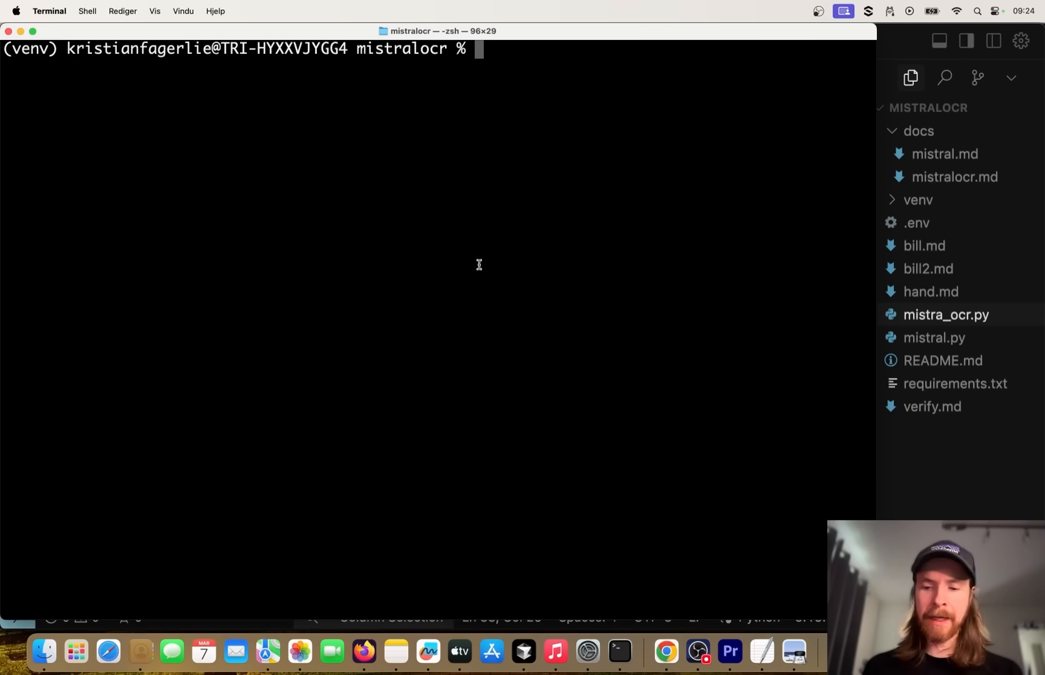
Step: Run mistra_ocr.py on the handwritten note image, saving hand.md, and view the result
{"action": "type", "text": "python3 mistra_ocr.py /Users/kristianfagerlie/Downloads/img2.png --output /Users/kristianfagerlie/apps/mistralocr/hand.md"}
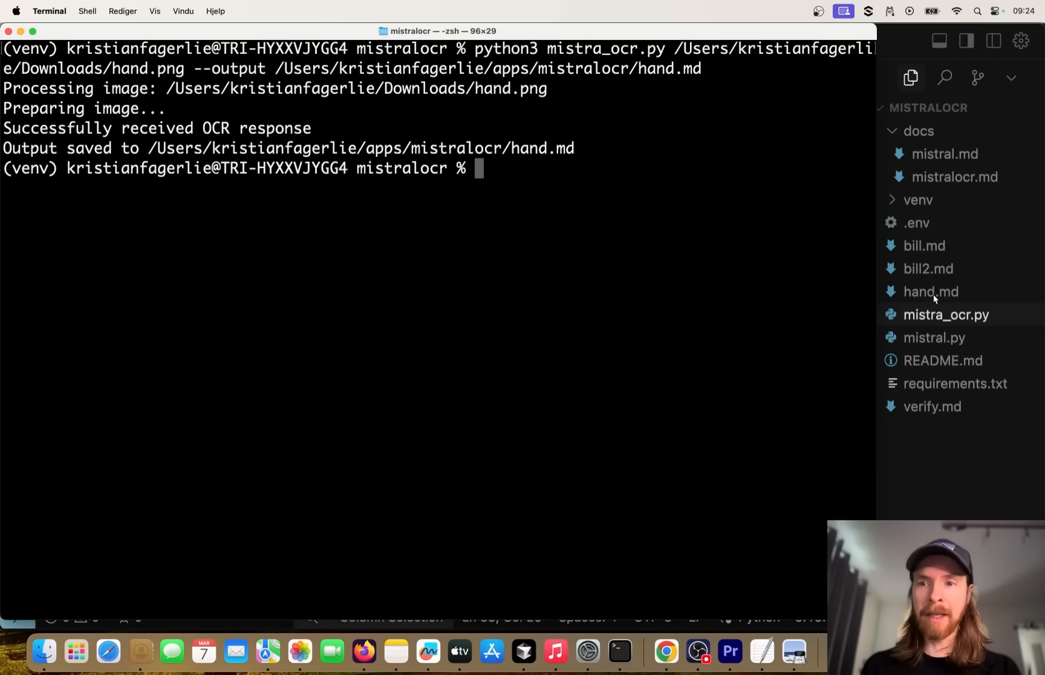
{"action": "left_click", "coordinate": [930, 291]}
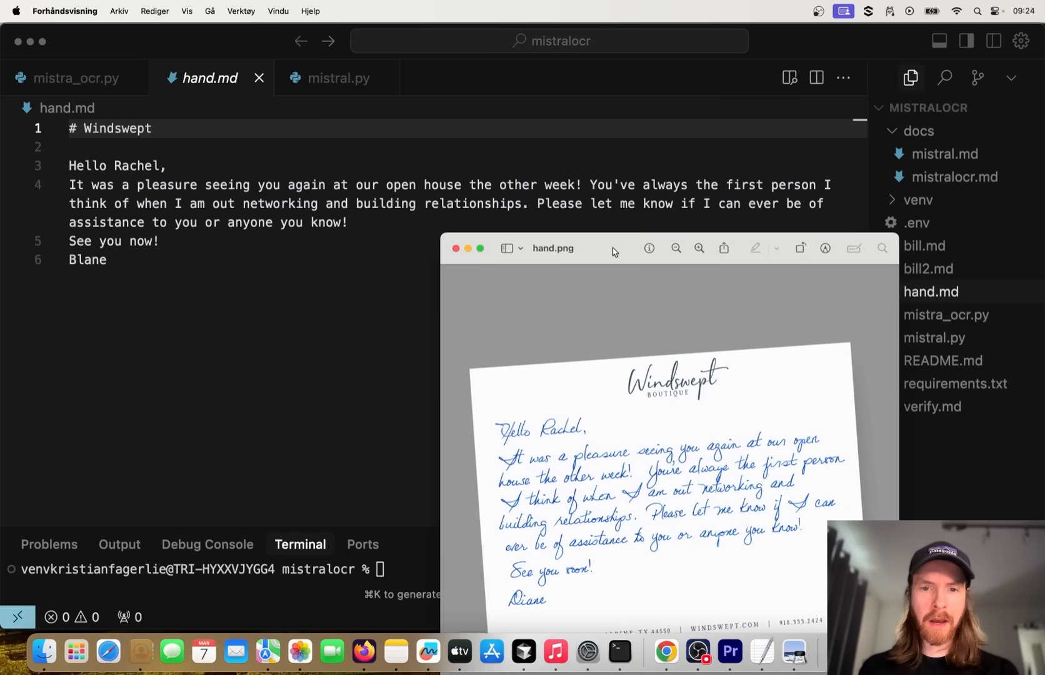
{"action": "mouse_move", "coordinate": [429, 196]}
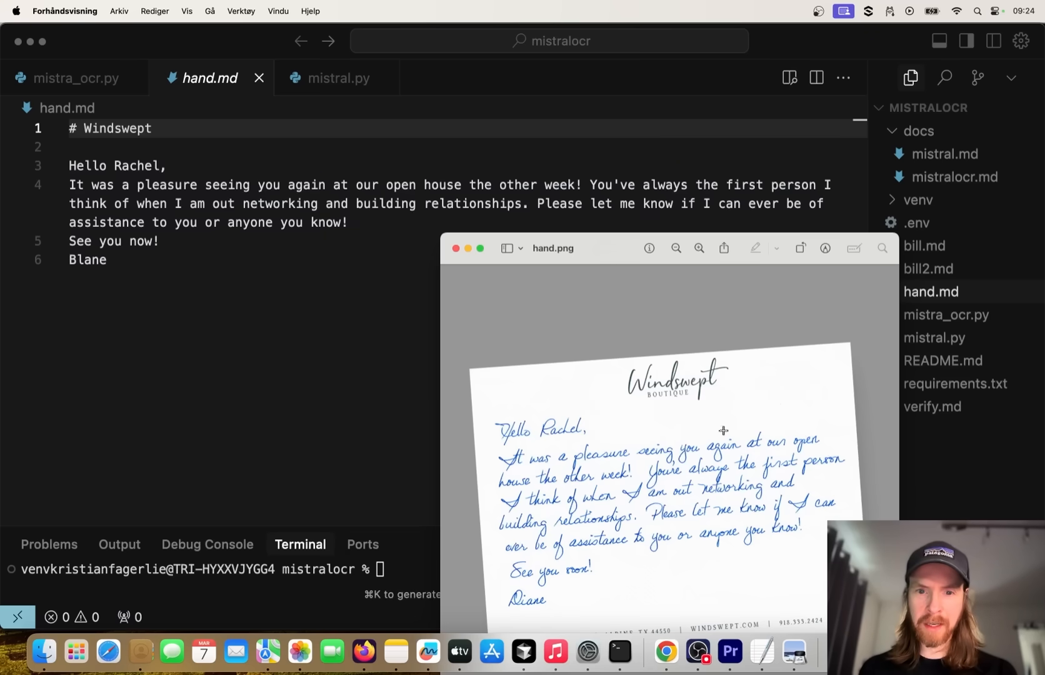
{"action": "mouse_move", "coordinate": [762, 188]}
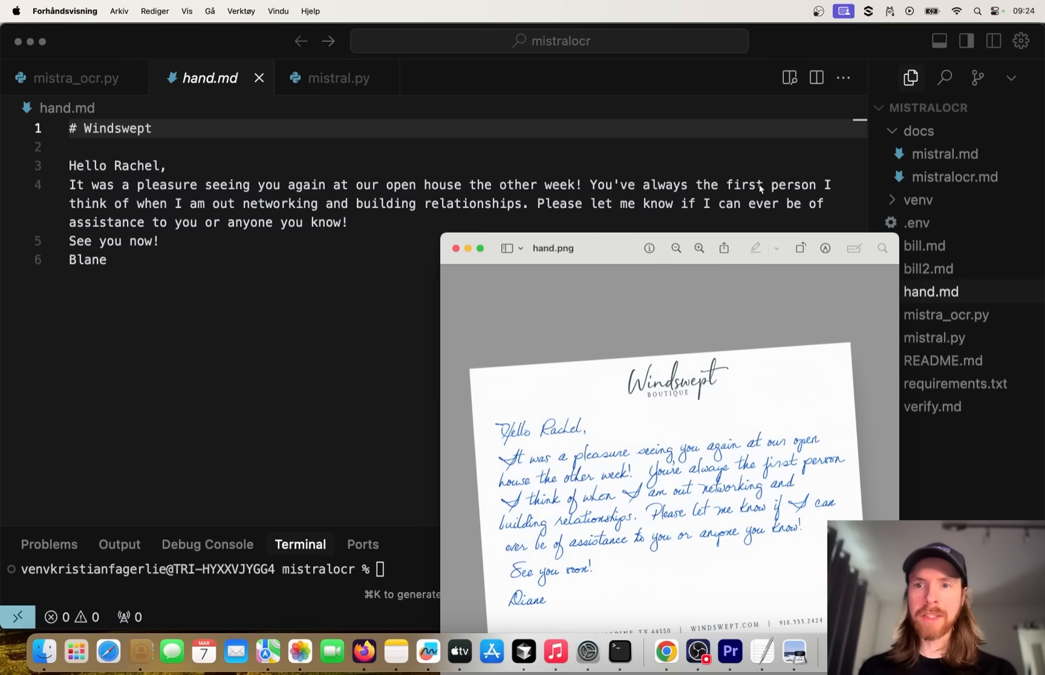
{"action": "mouse_move", "coordinate": [375, 212]}
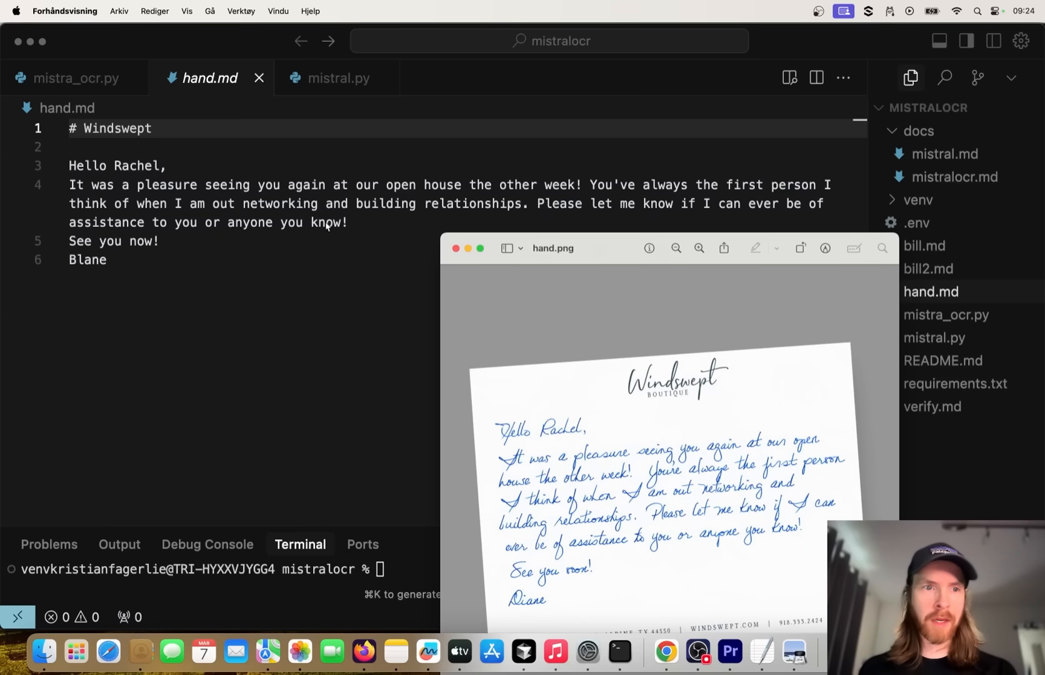
{"action": "mouse_move", "coordinate": [774, 532]}
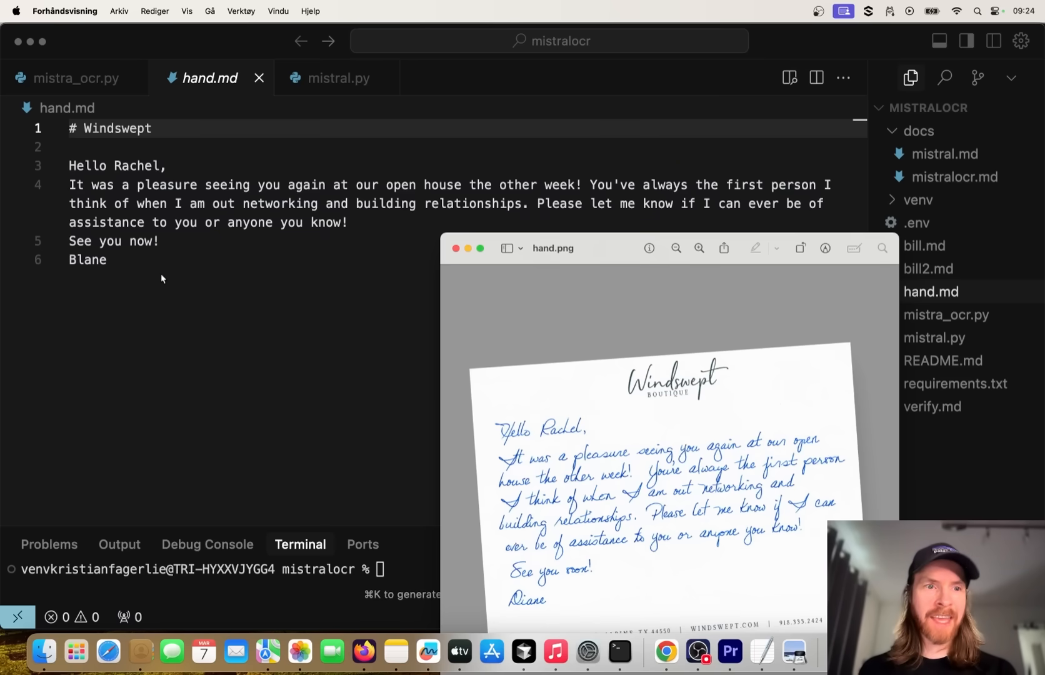
Step: Check the misread name 'Blane' in hand.md against the note image, then move to mistral.py
{"action": "double_click", "coordinate": [88, 260]}
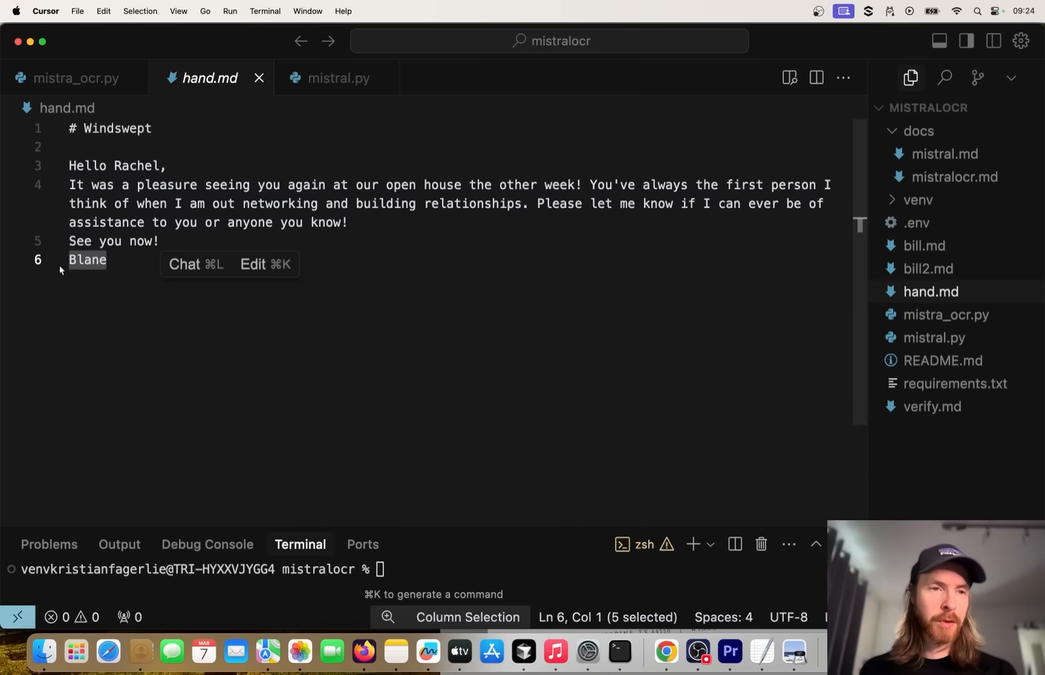
{"action": "left_click", "coordinate": [225, 310]}
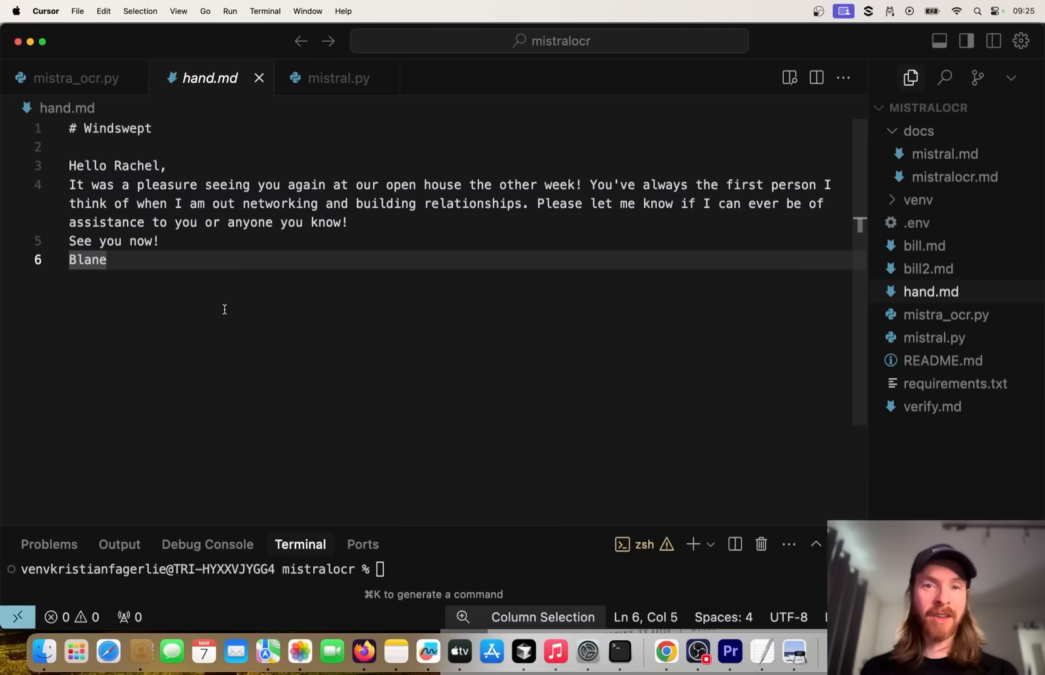
{"action": "mouse_move", "coordinate": [793, 658]}
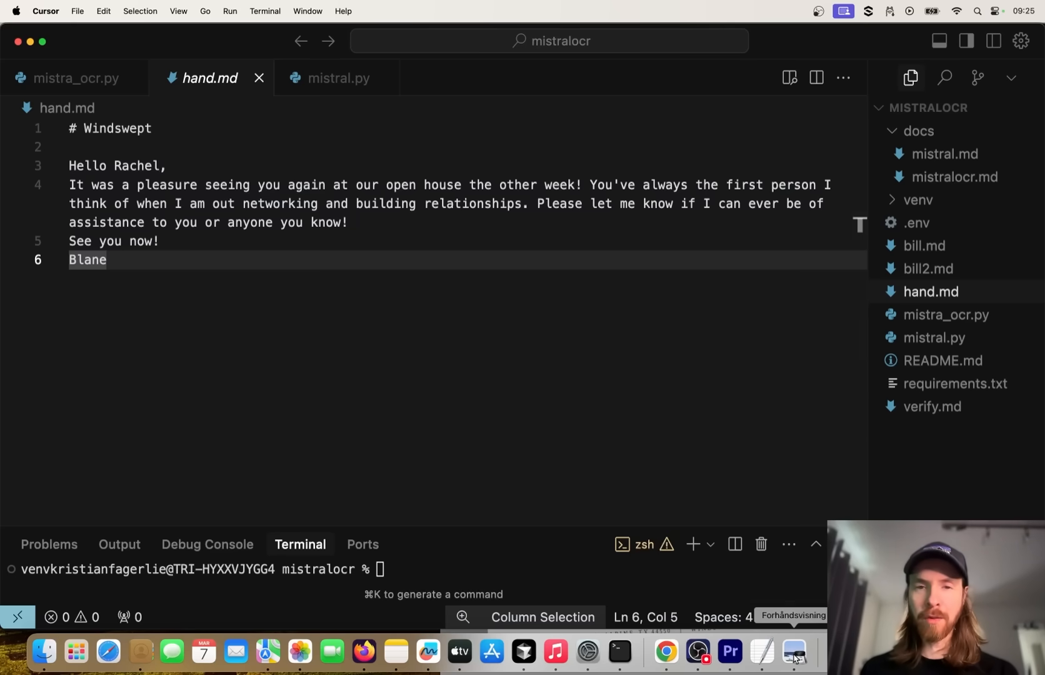
{"action": "left_click", "coordinate": [792, 654]}
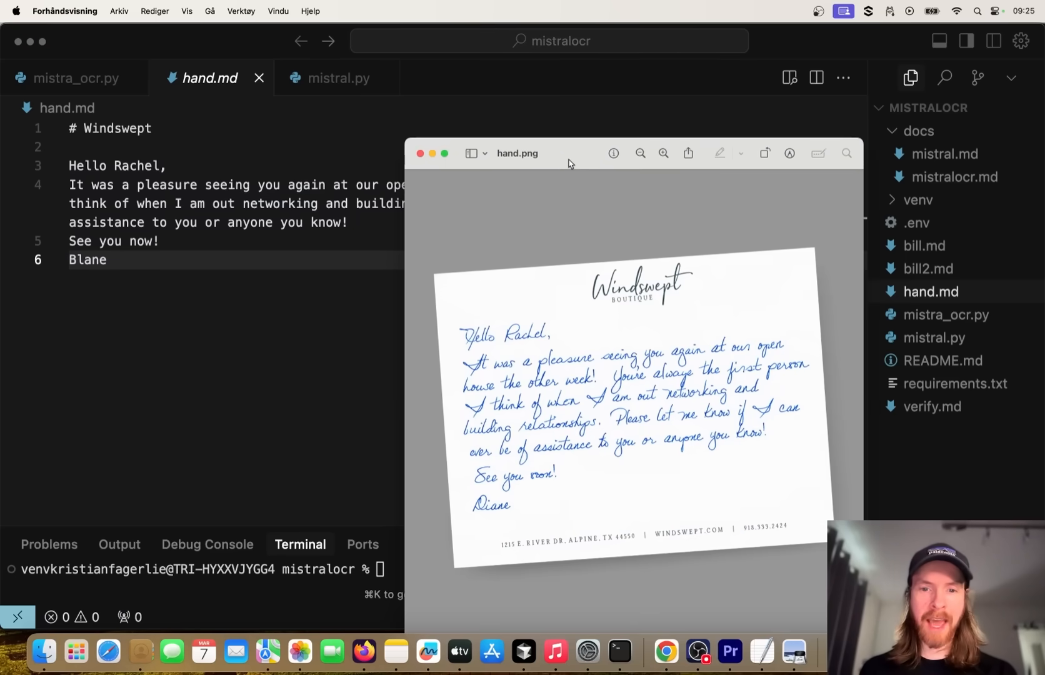
{"action": "mouse_move", "coordinate": [539, 570]}
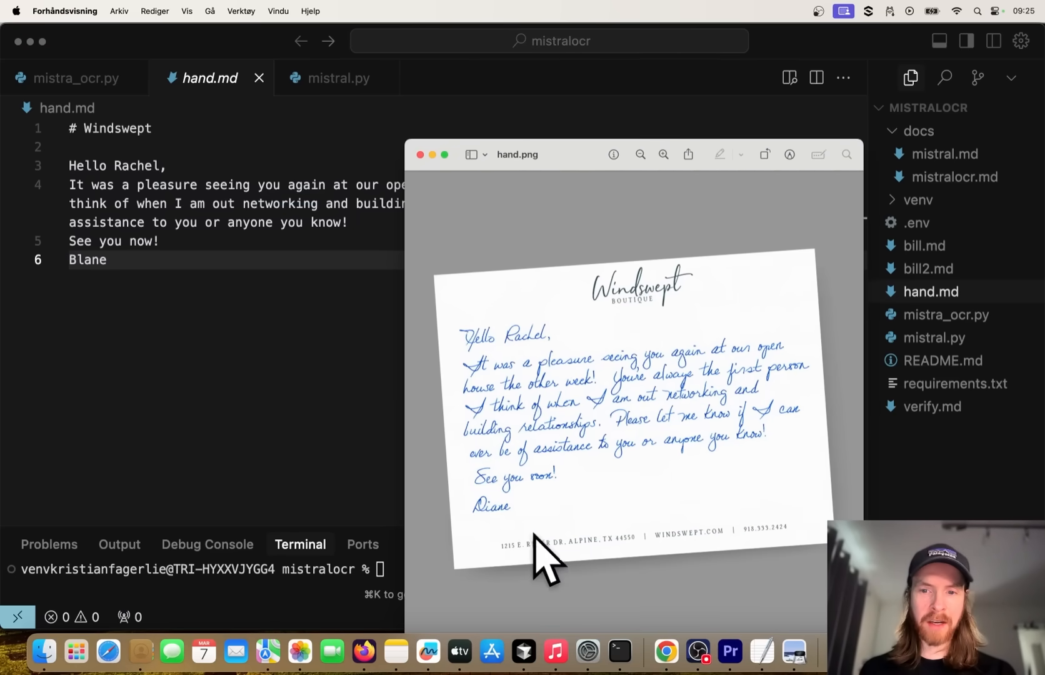
{"action": "mouse_move", "coordinate": [529, 523]}
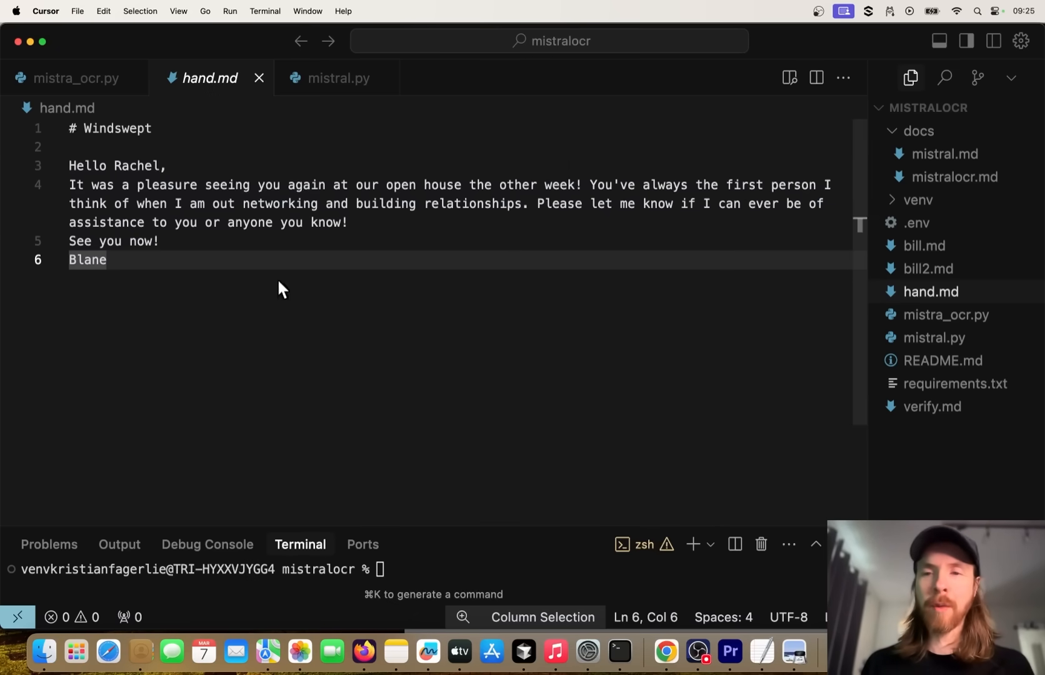
{"action": "mouse_move", "coordinate": [284, 282]}
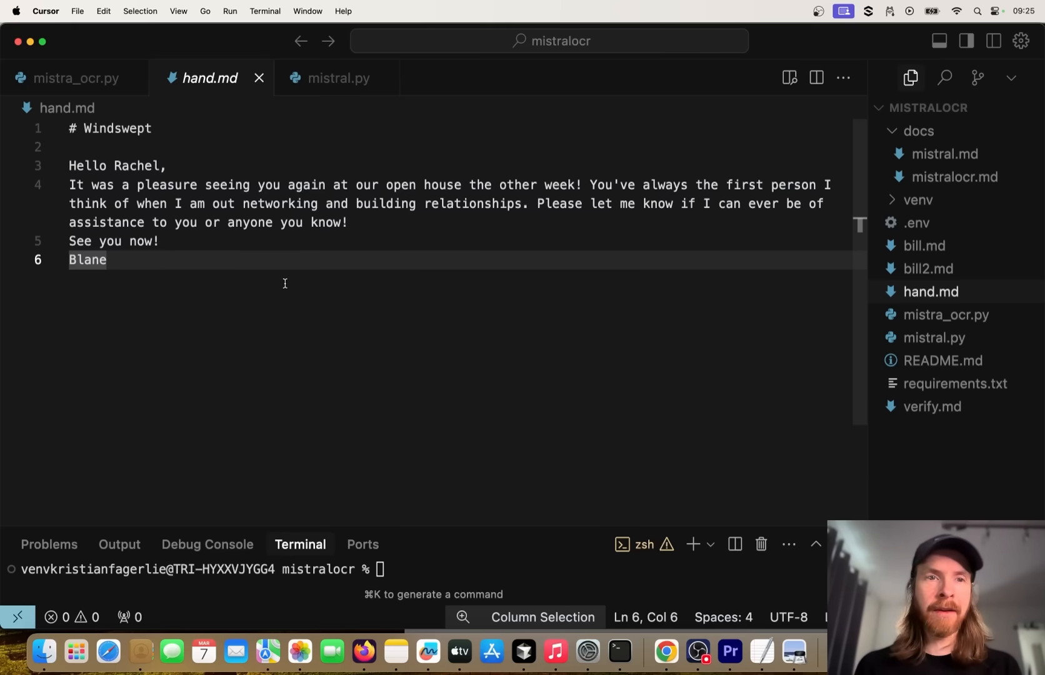
{"action": "left_click", "coordinate": [336, 78]}
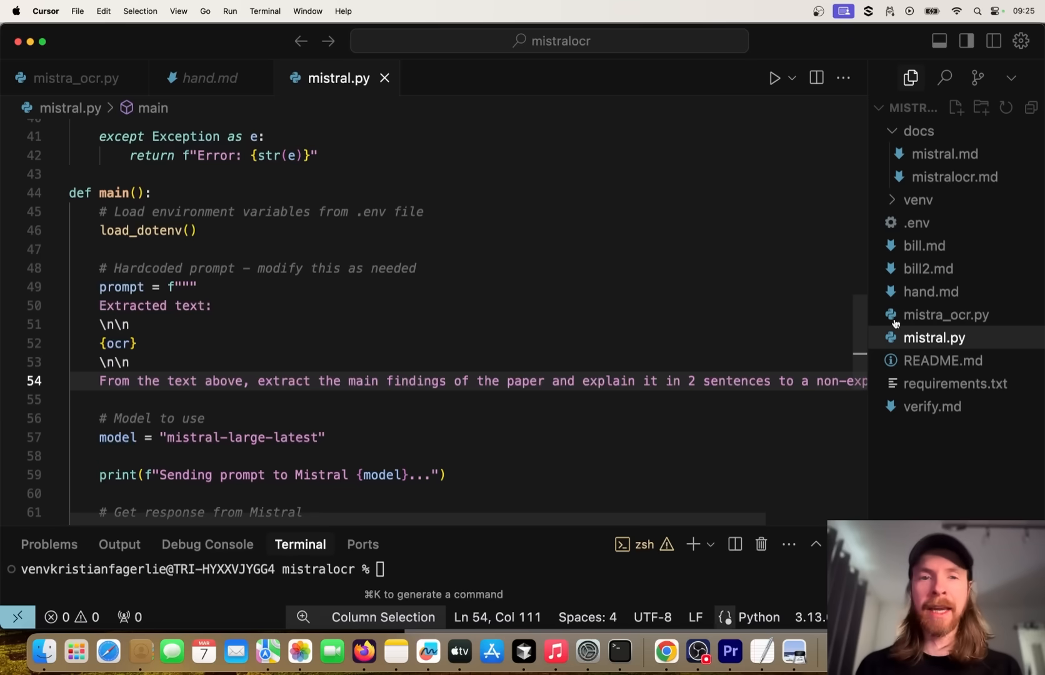